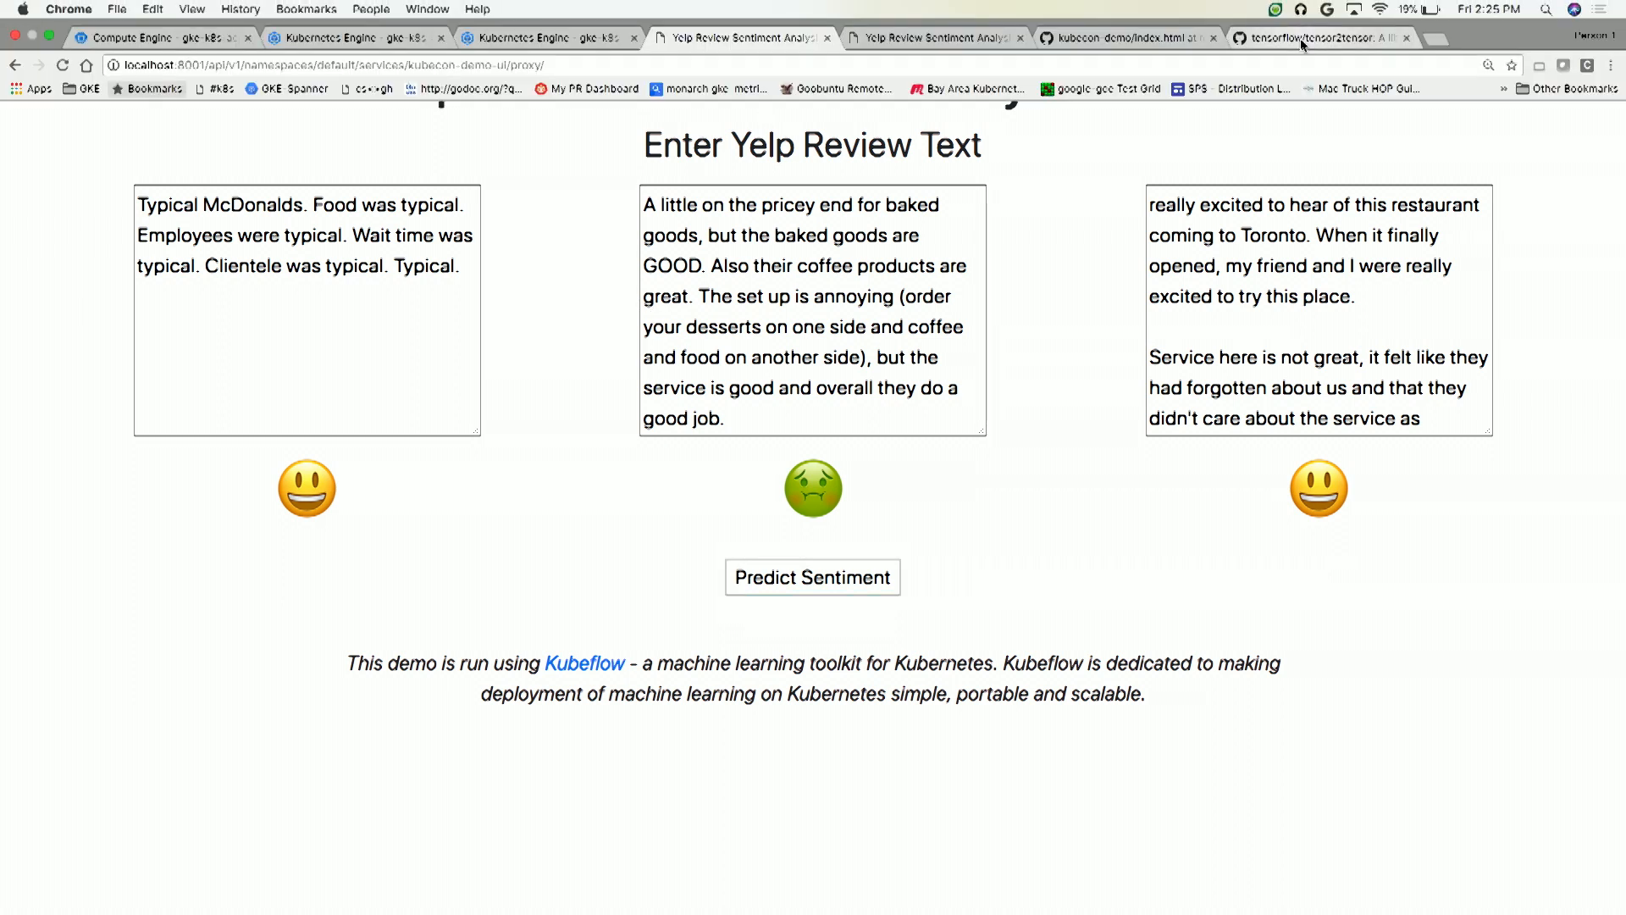
Open the tensor2tensor GitHub page and scroll its README past Quick Start to Contents
click(1320, 37)
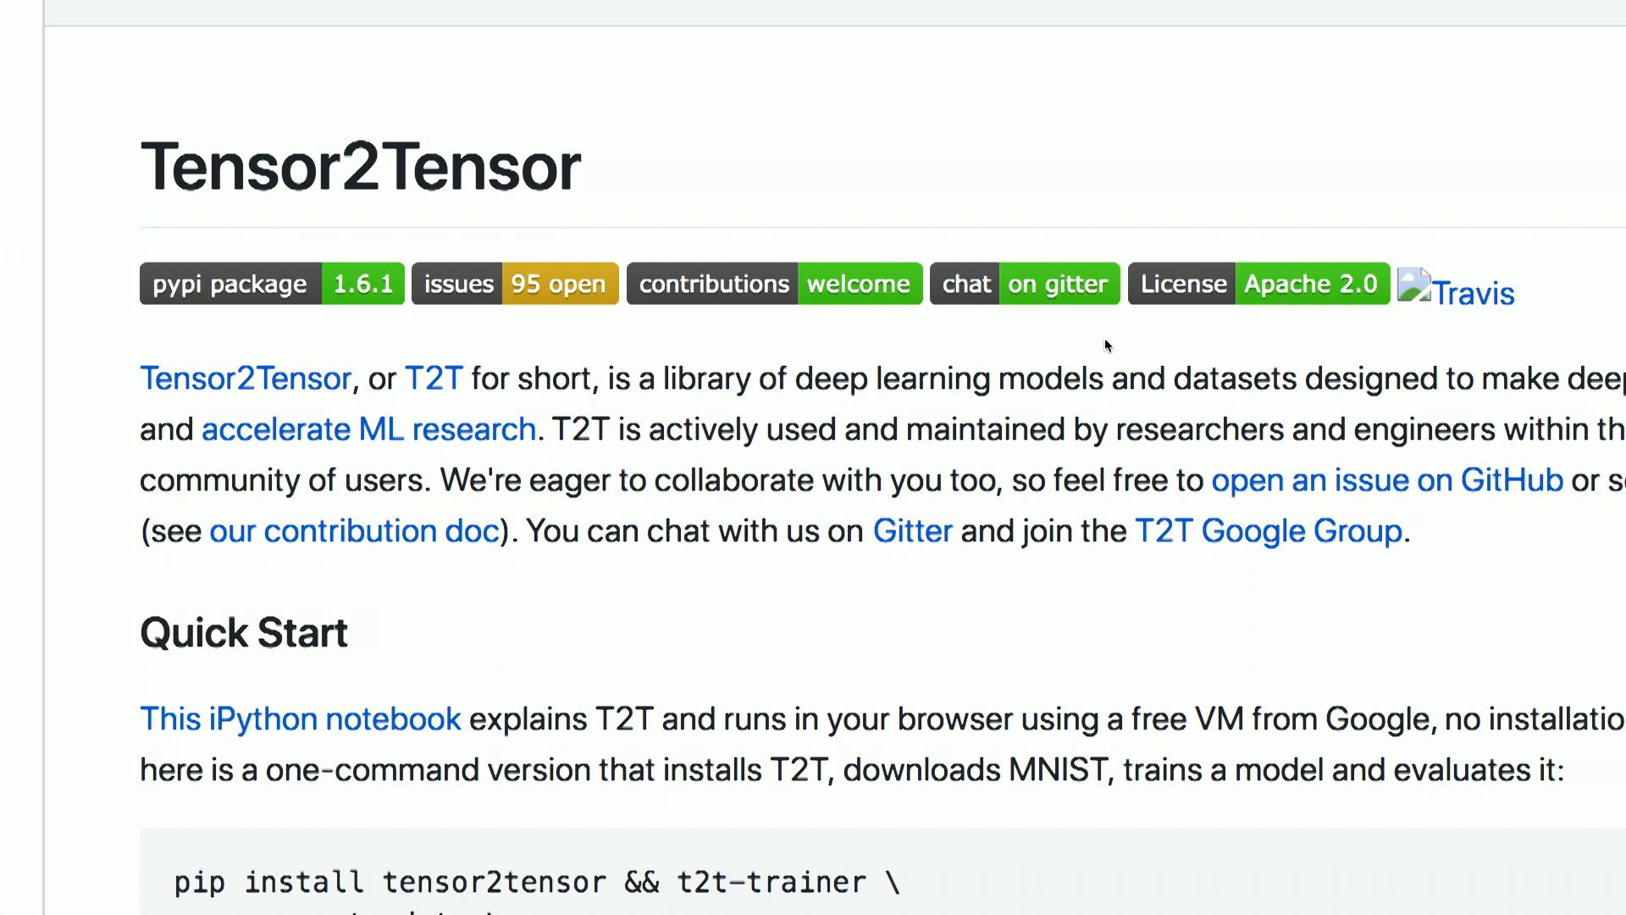
scroll(down, 3)
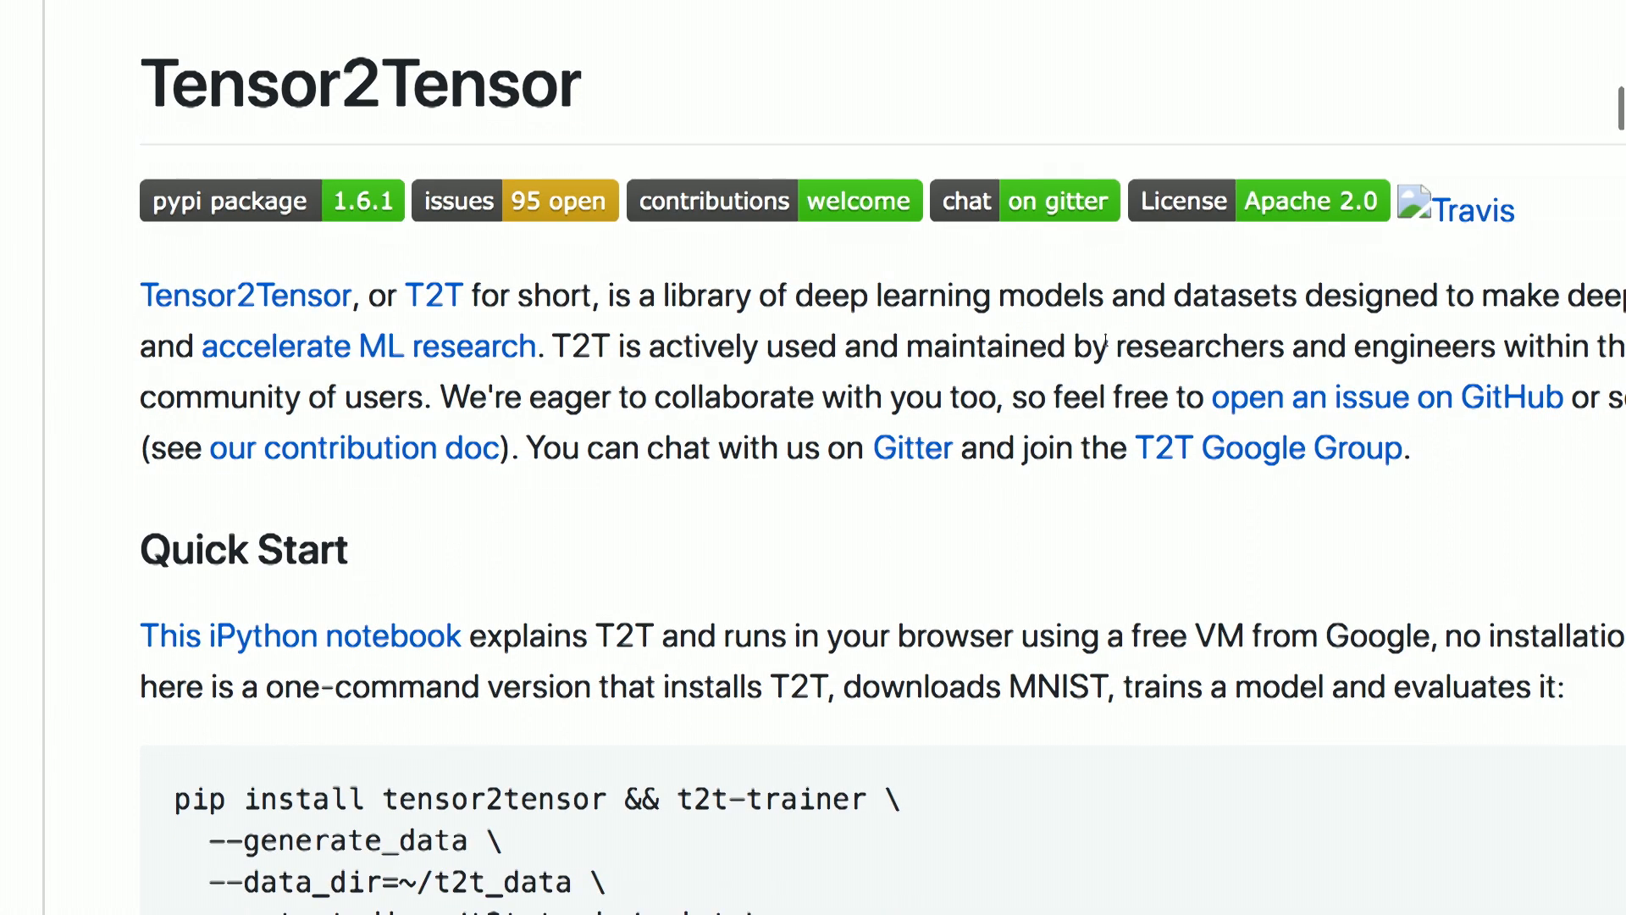
scroll(down, 3)
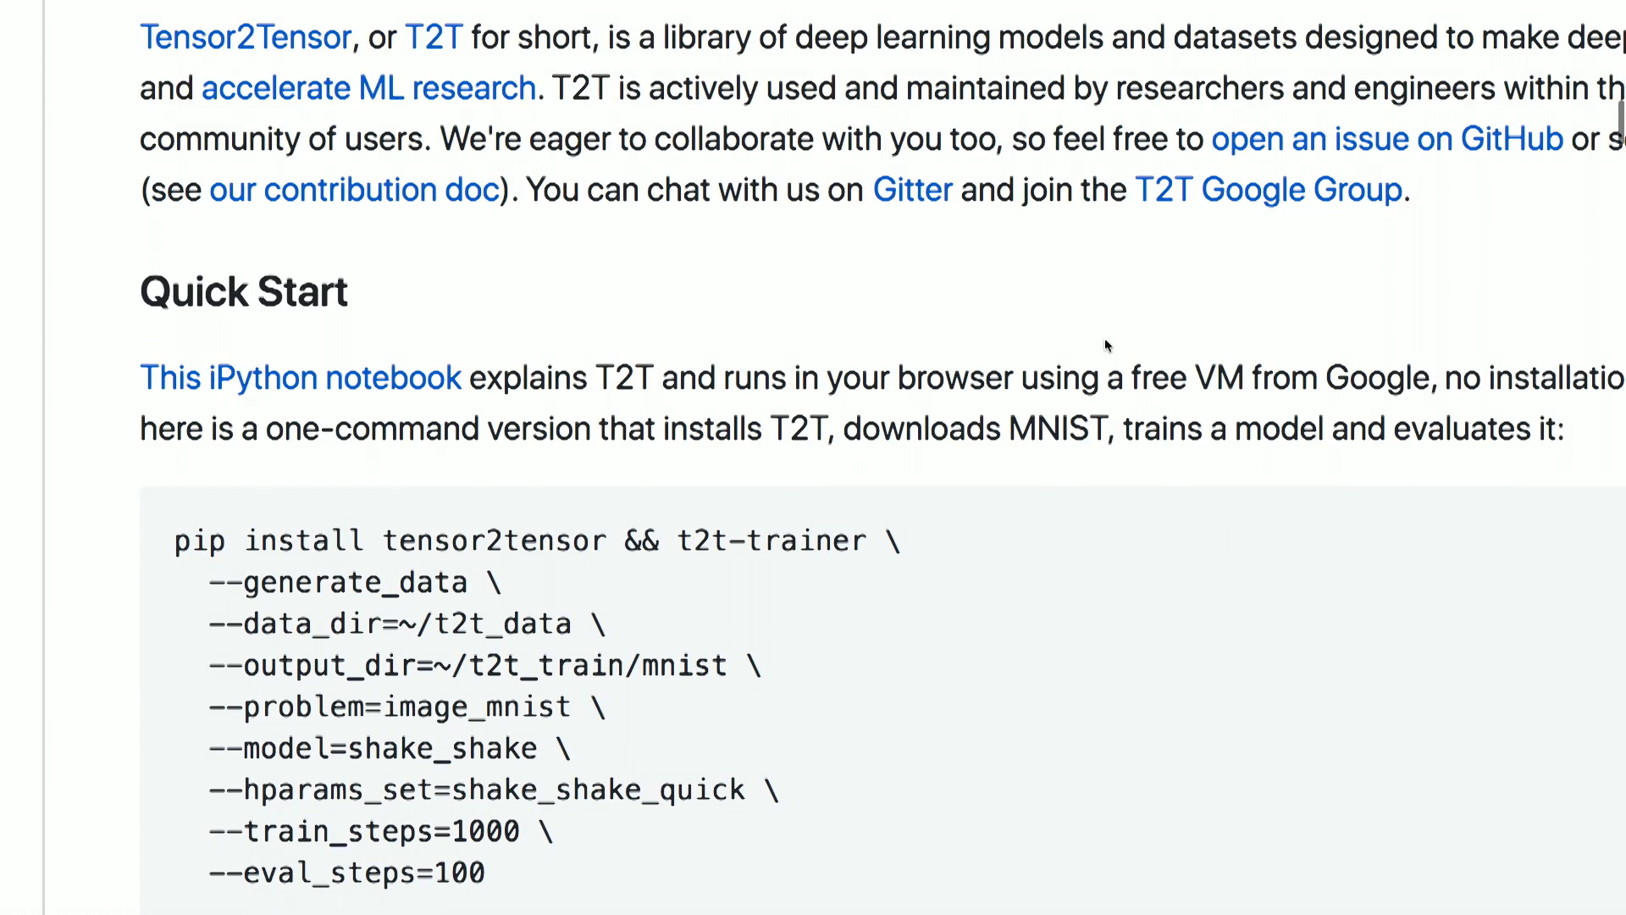
scroll(down, 3)
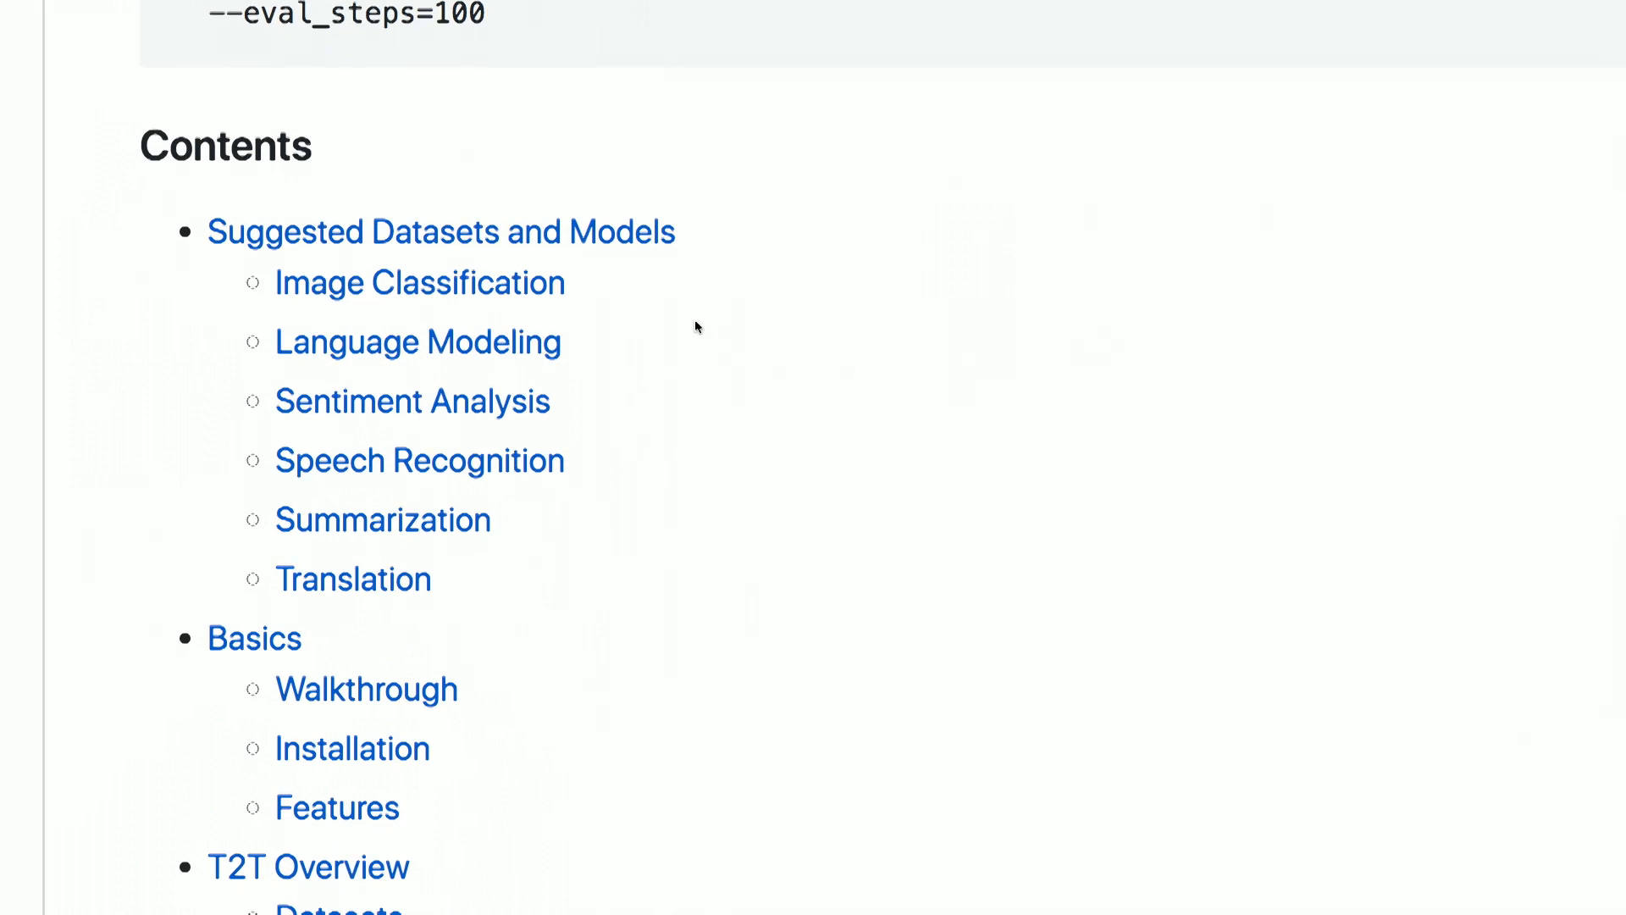
mouse_move(606, 348)
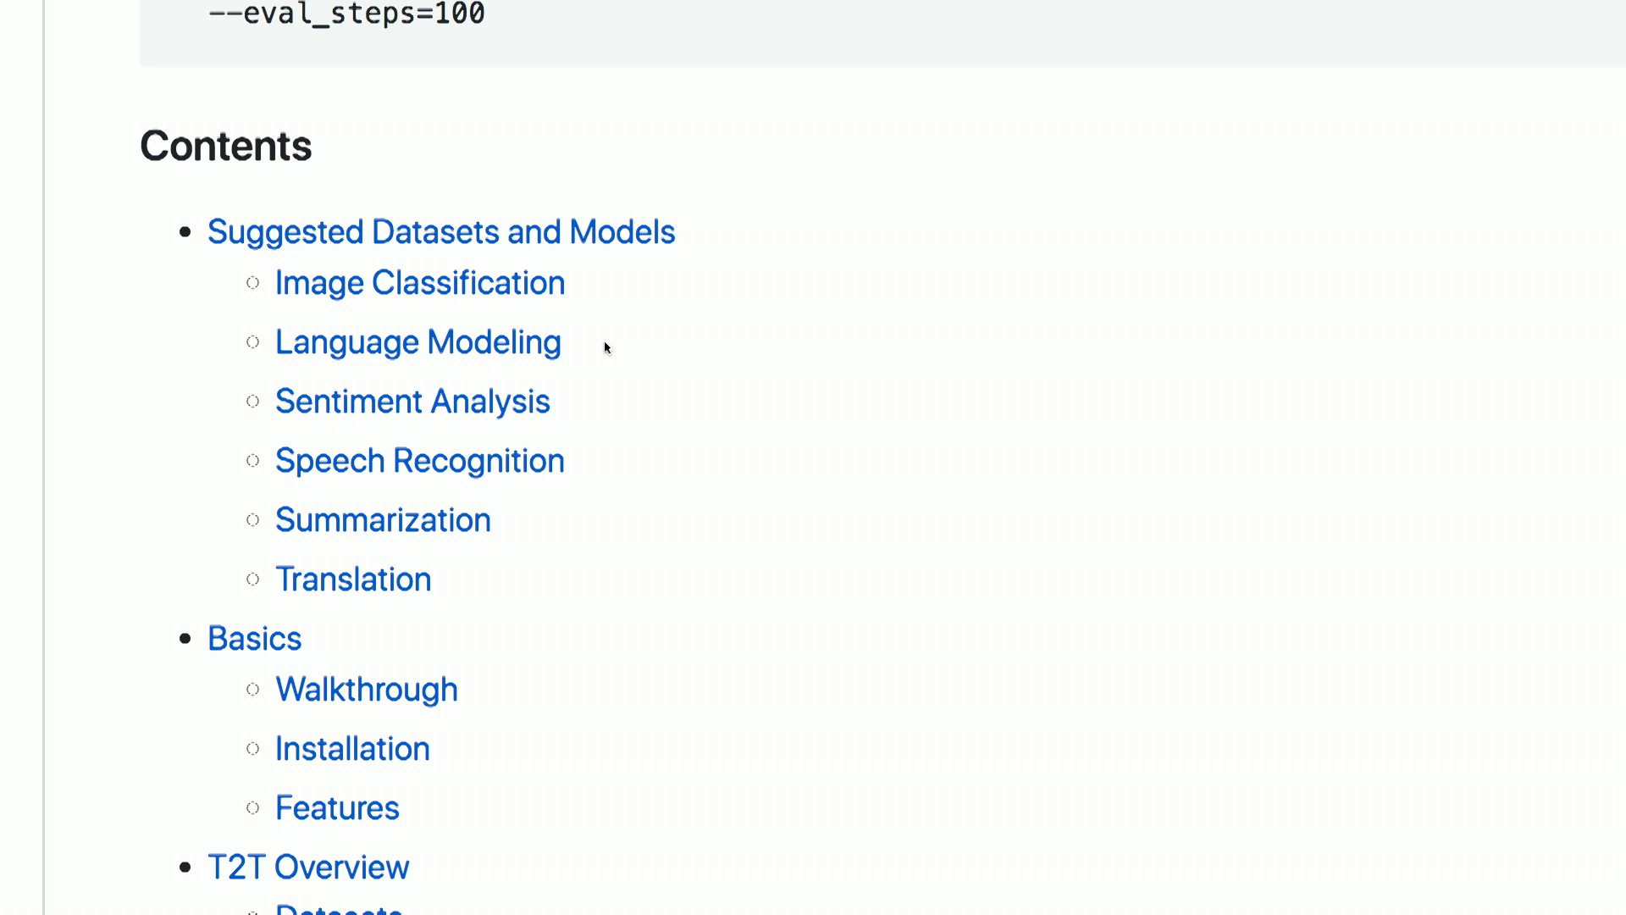
mouse_move(573, 407)
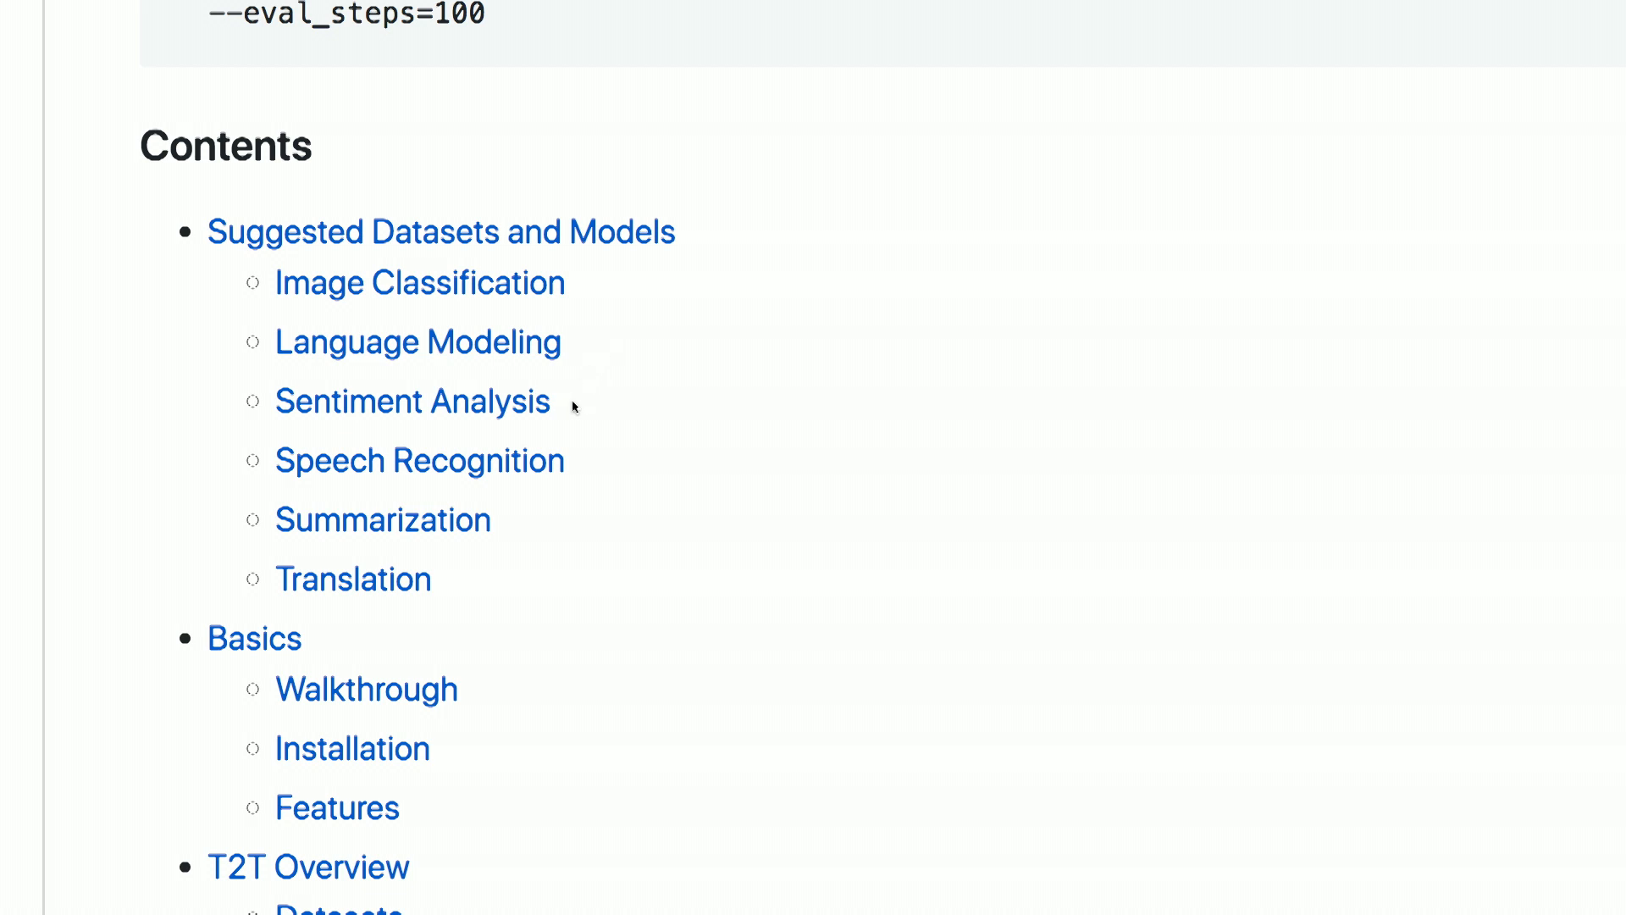
mouse_move(637, 23)
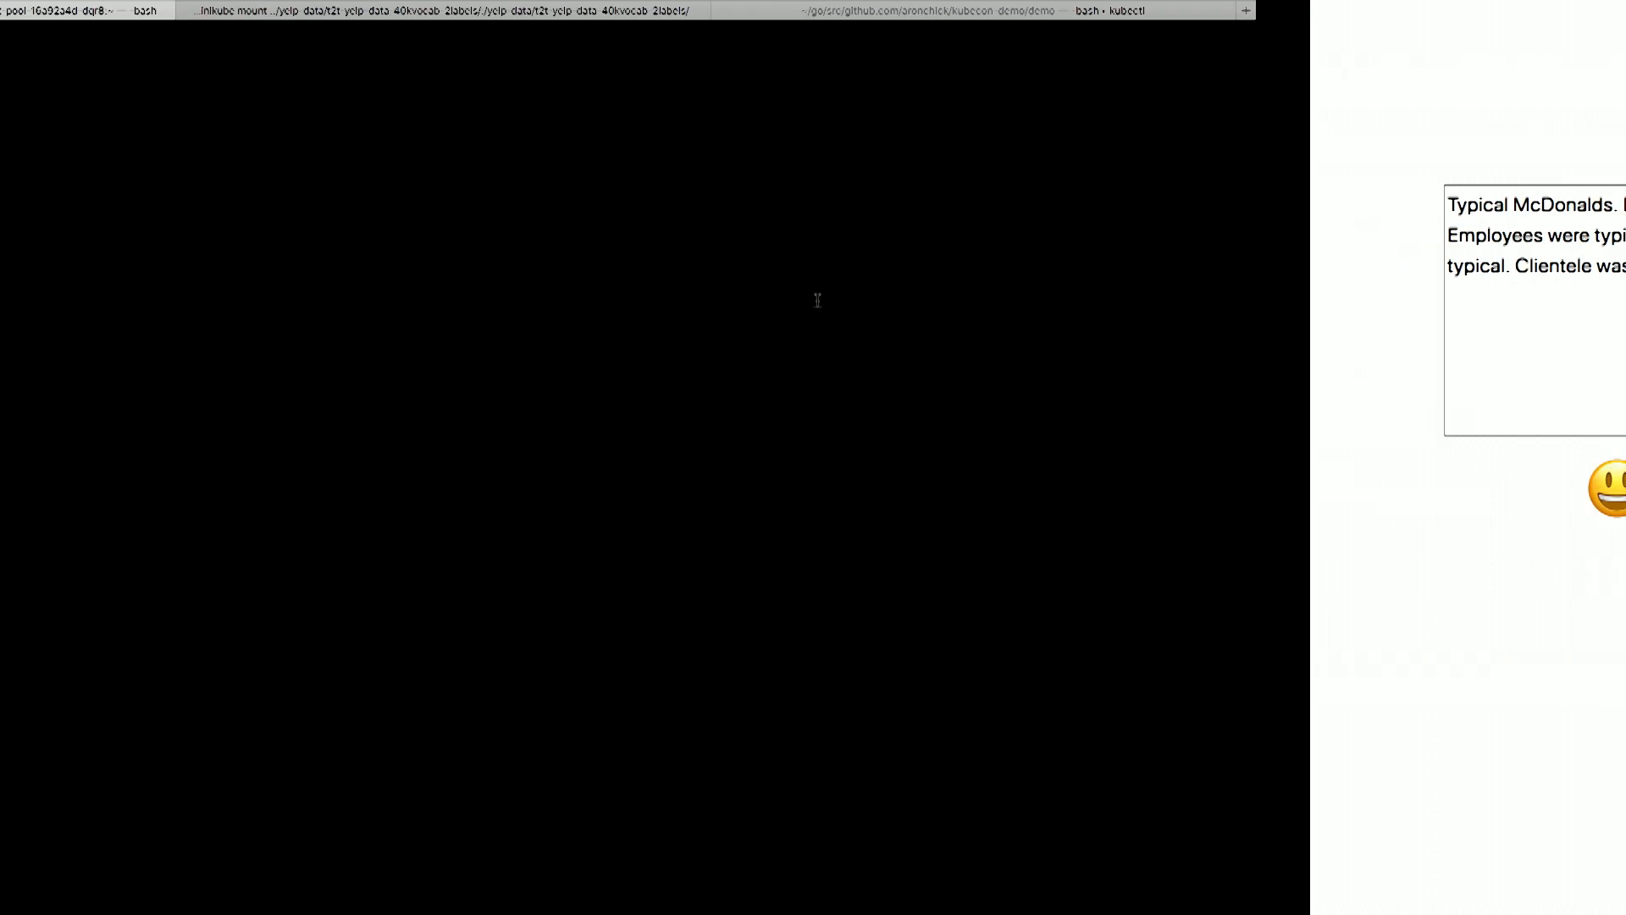
Run ./demo.sh to switch kubectl to minikube, then apply kubeflow-core locally
text(./demo.sh)
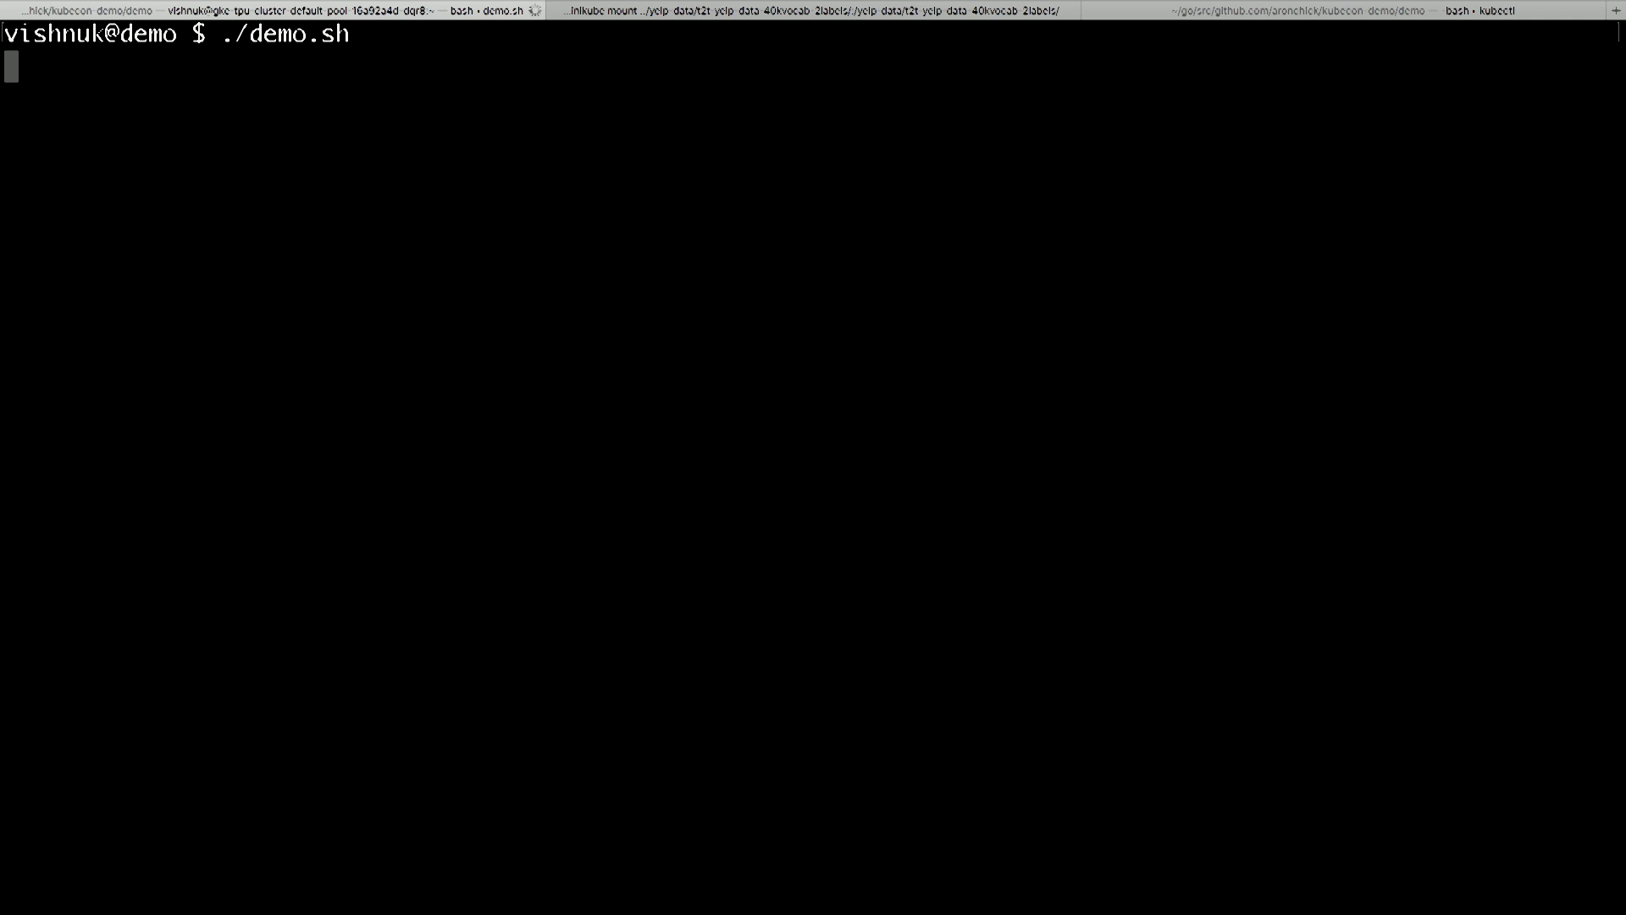
key(Return)
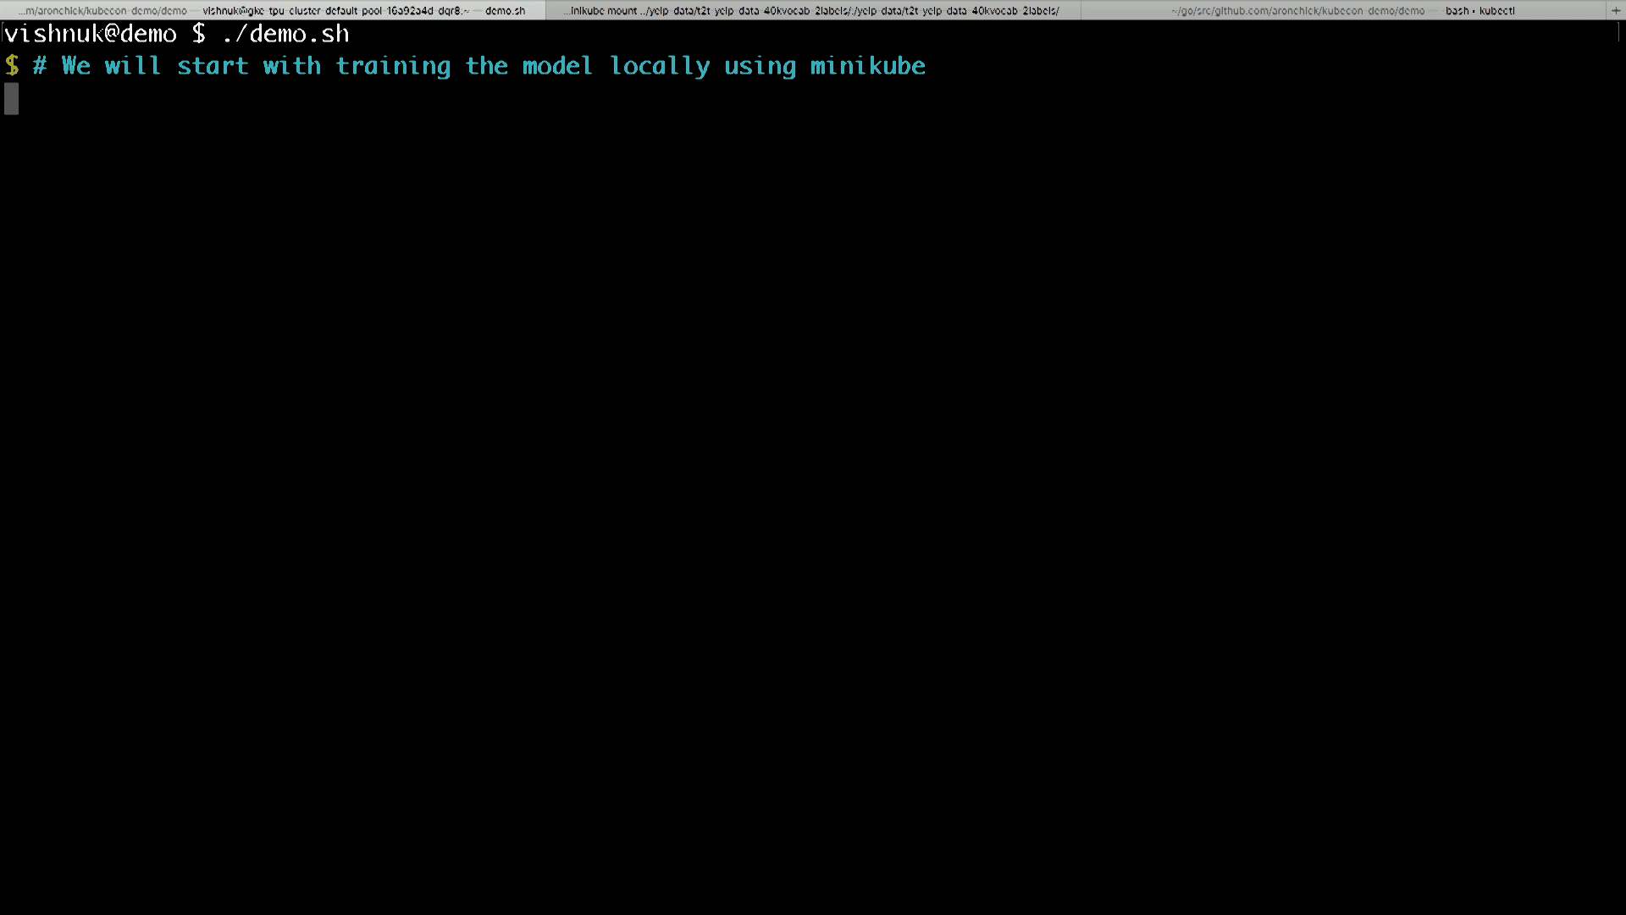
text(kubectl config use-context minikube)
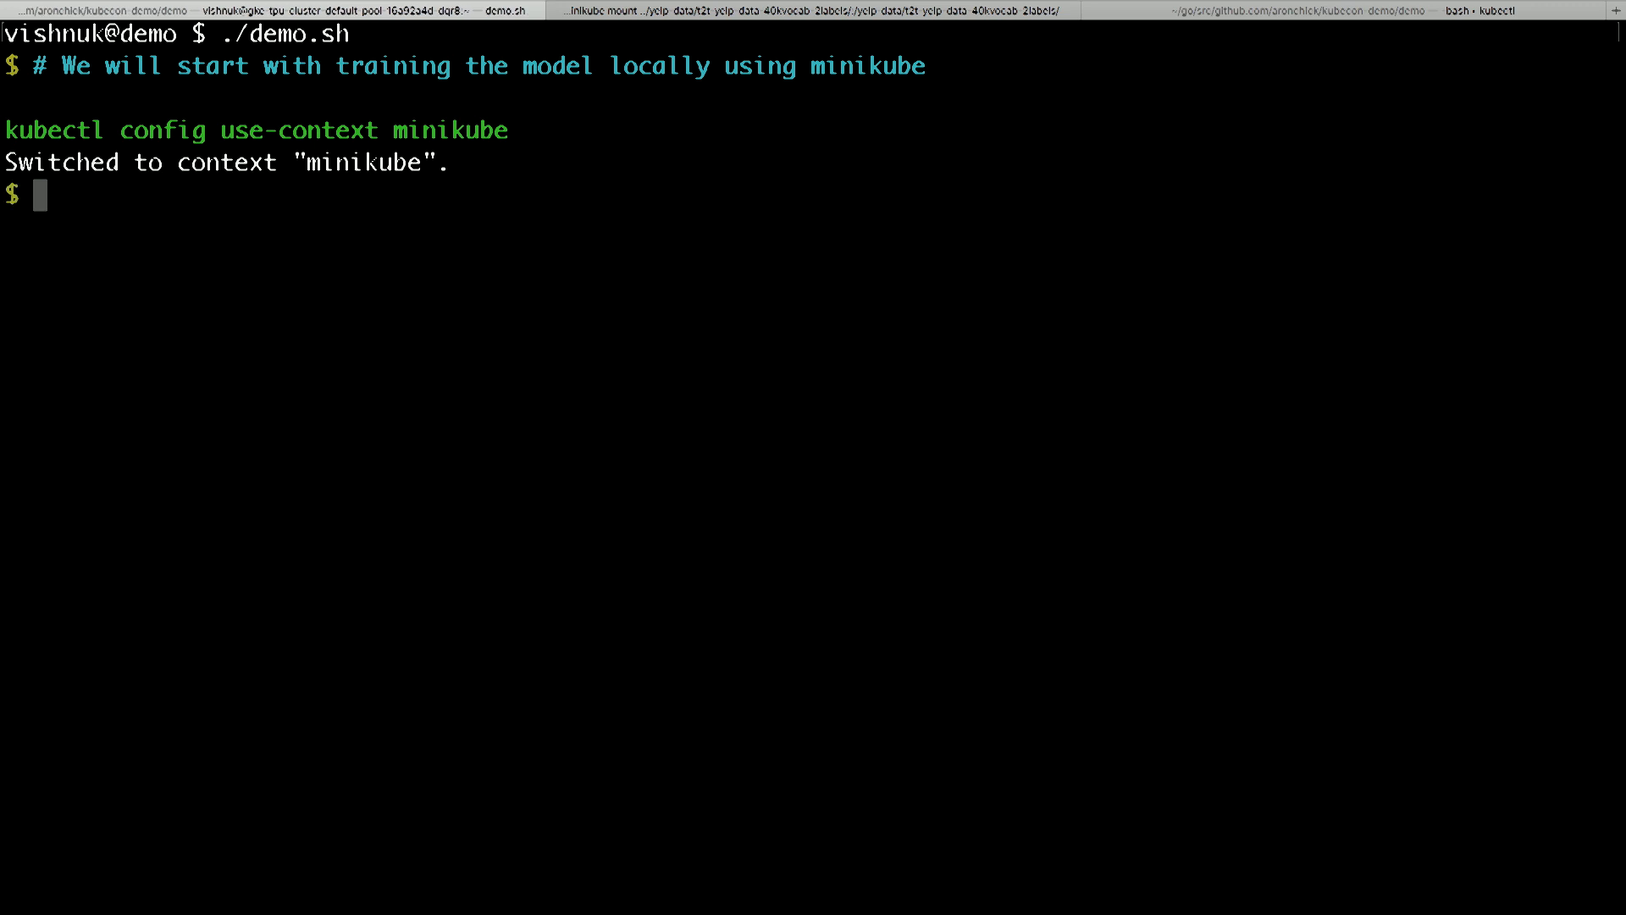
text(k)
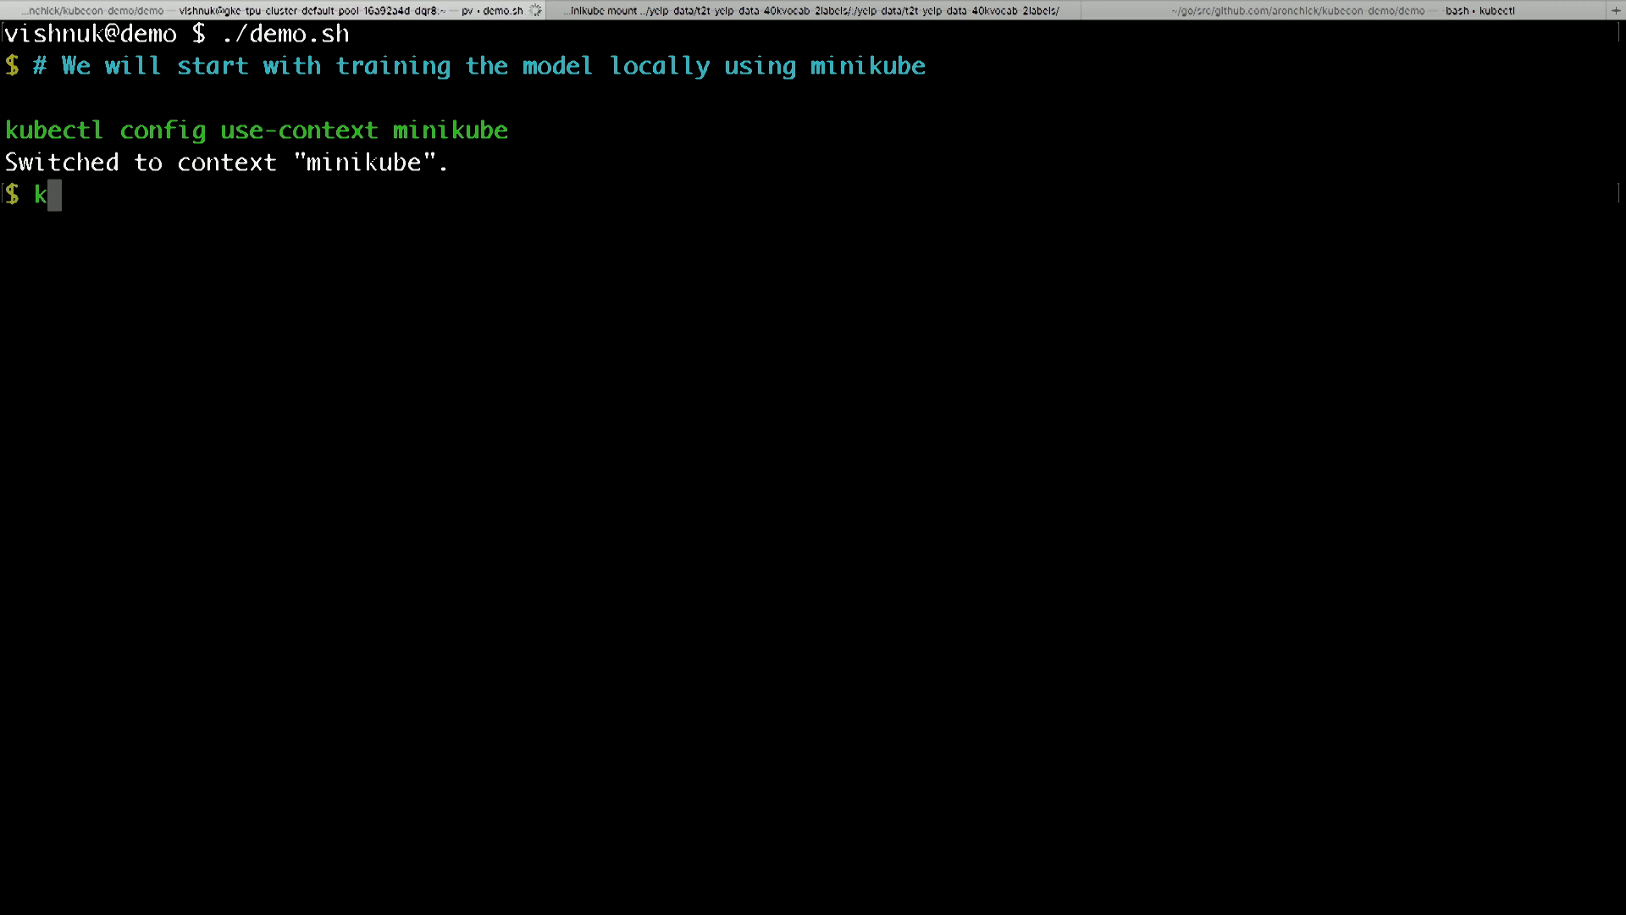
text(s apply minikube -c kubeflow-core)
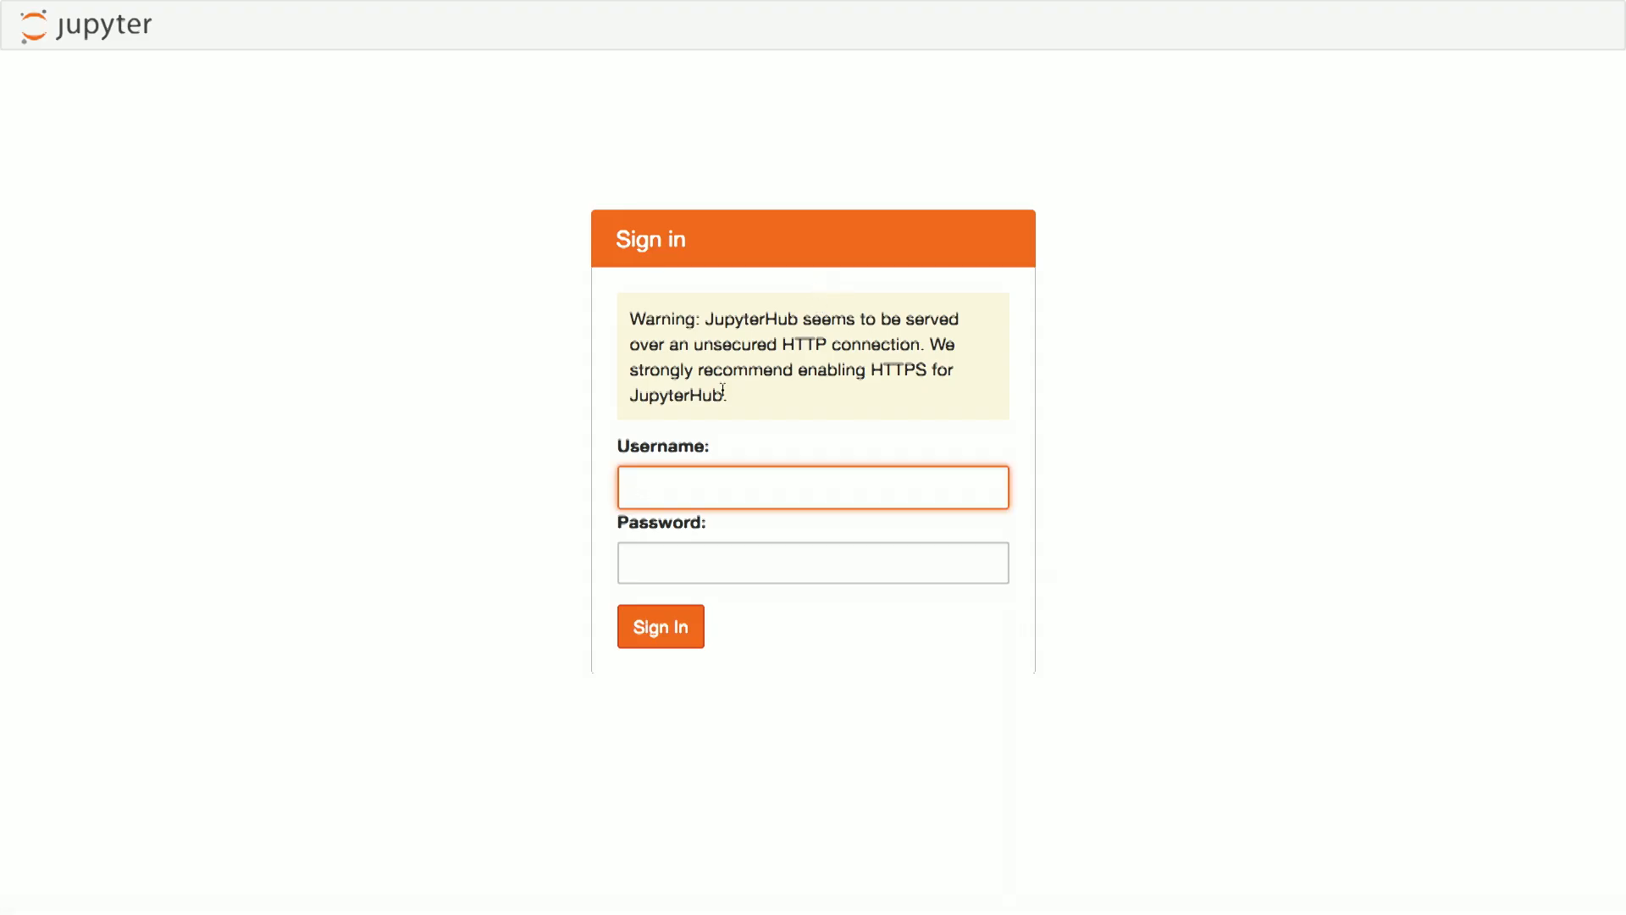
Sign in as 'abc', start a server with the tensorflow-notebook-gpu image, and open Extra Resource Limits
text(abc)
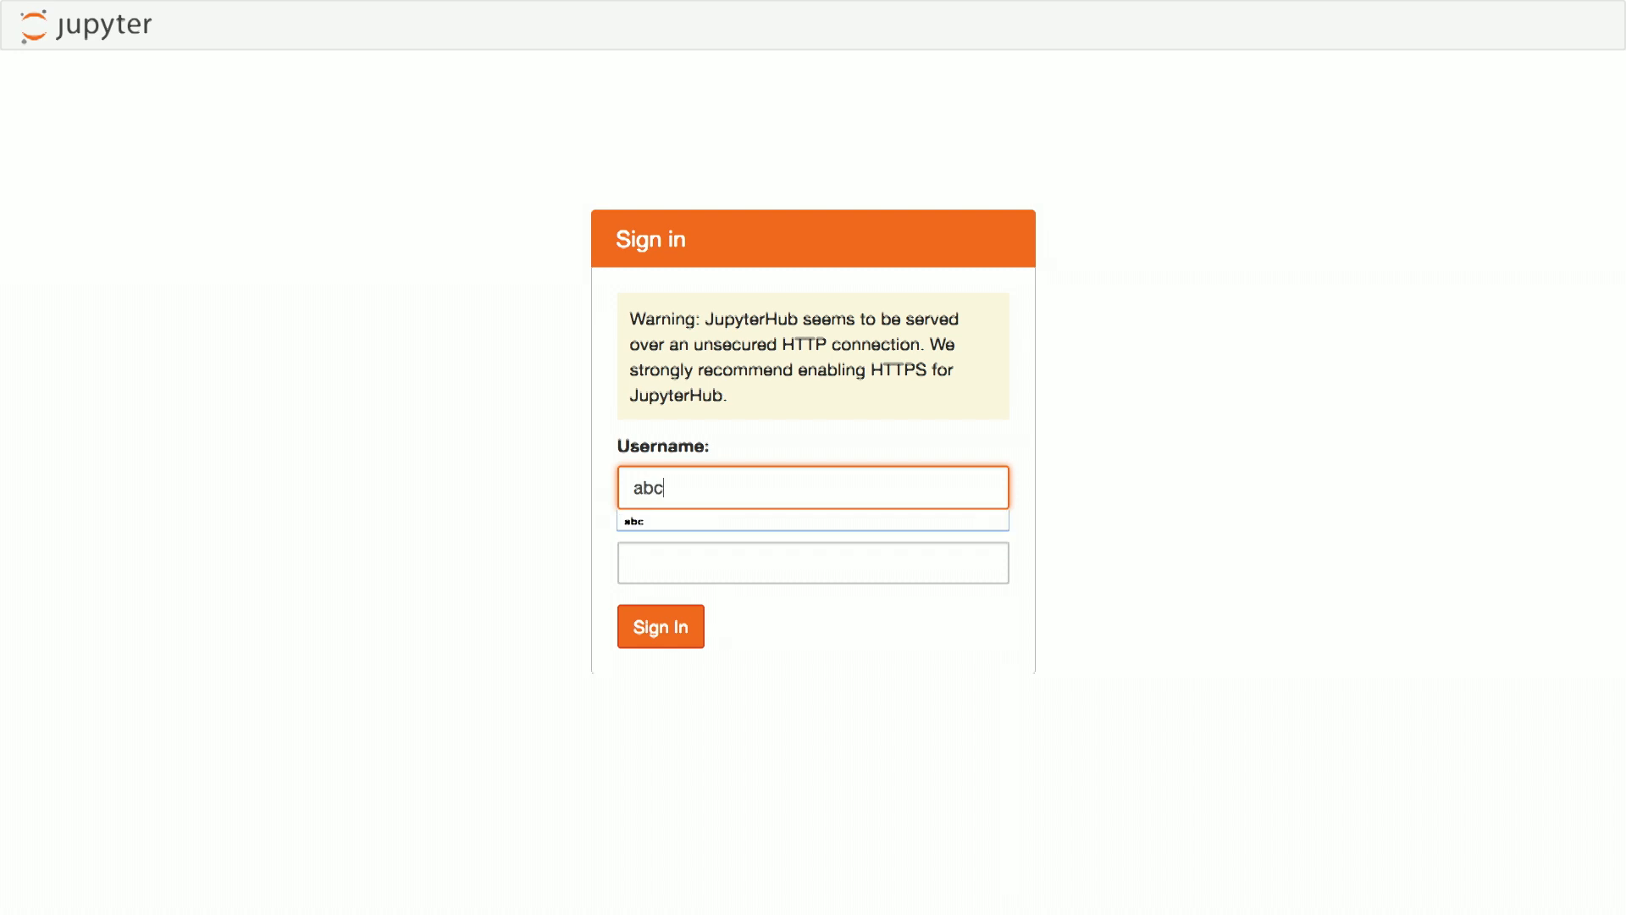
click(660, 625)
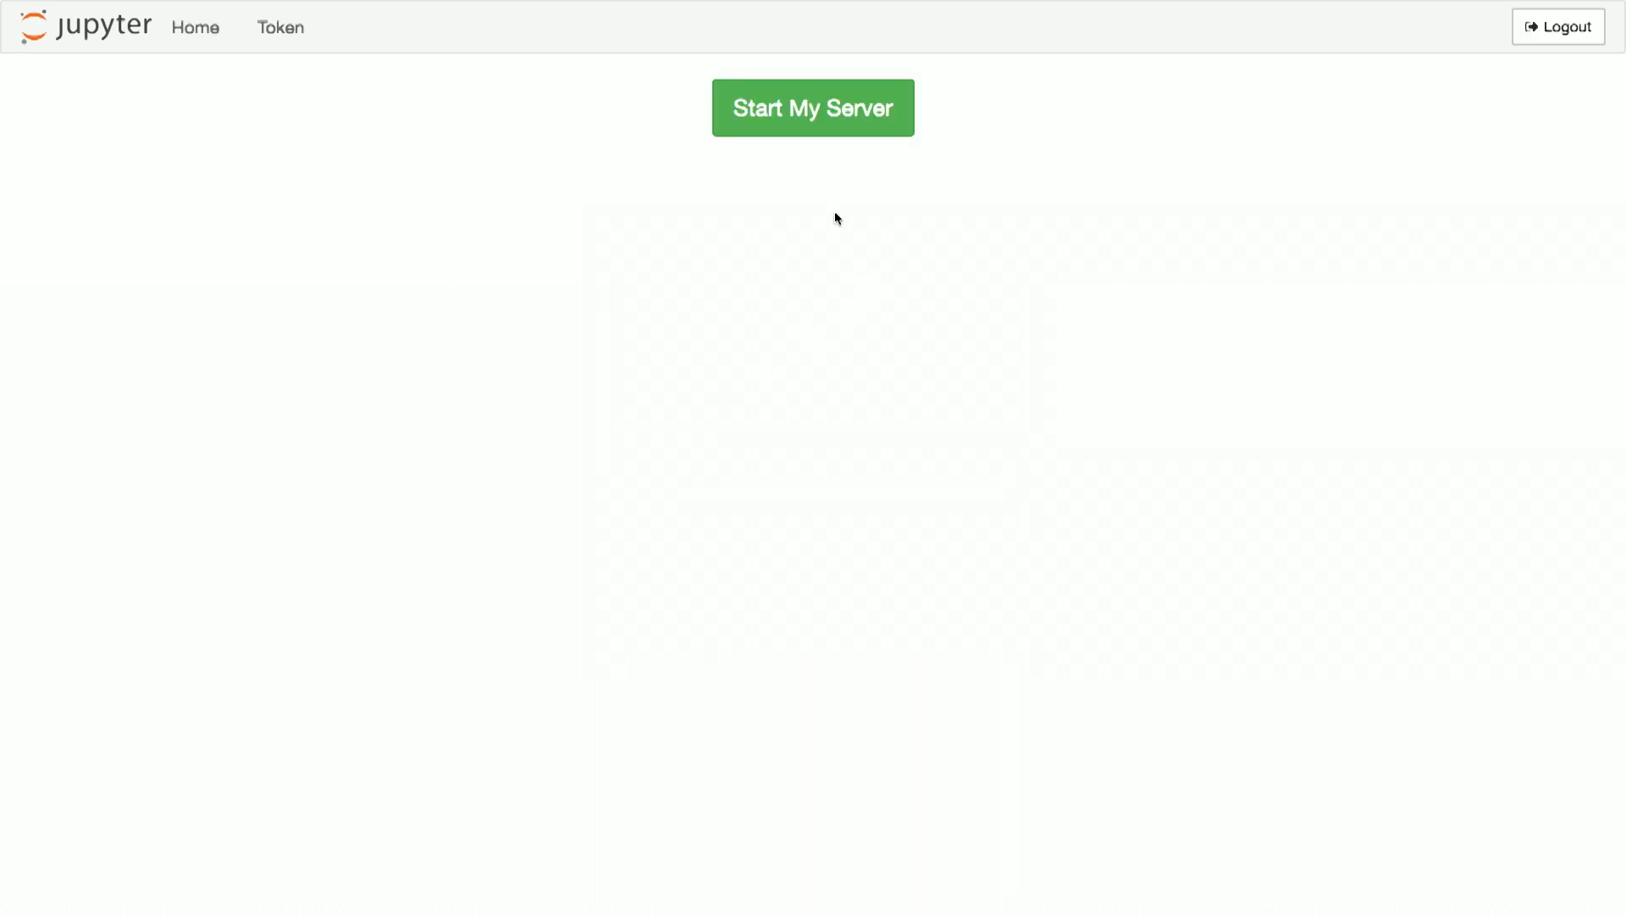
click(812, 108)
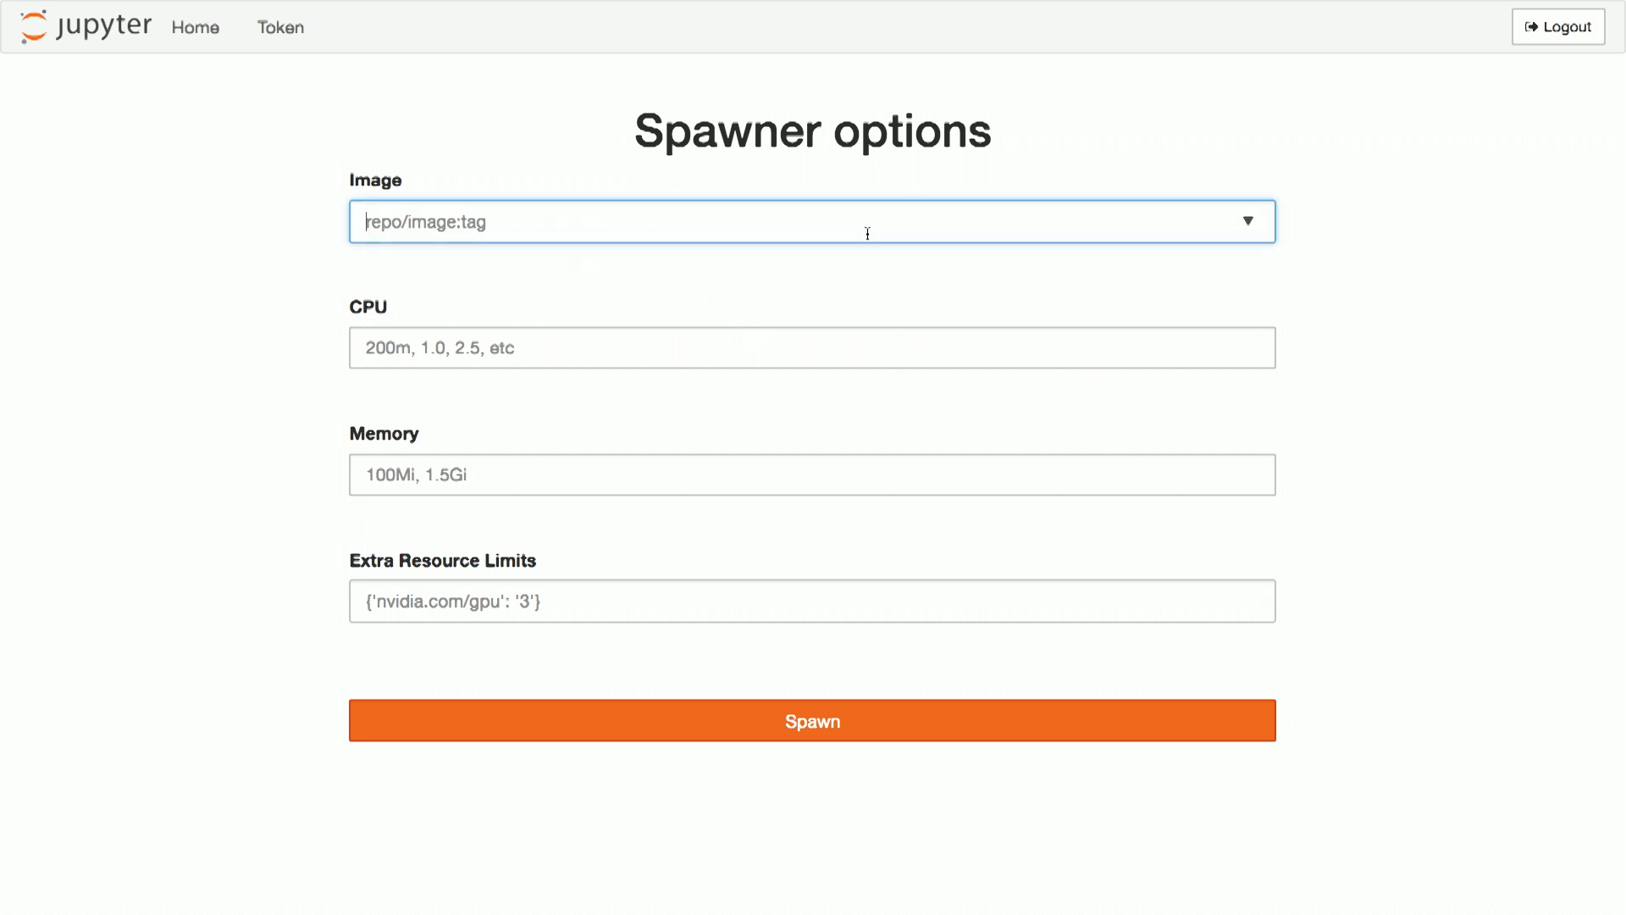
click(812, 221)
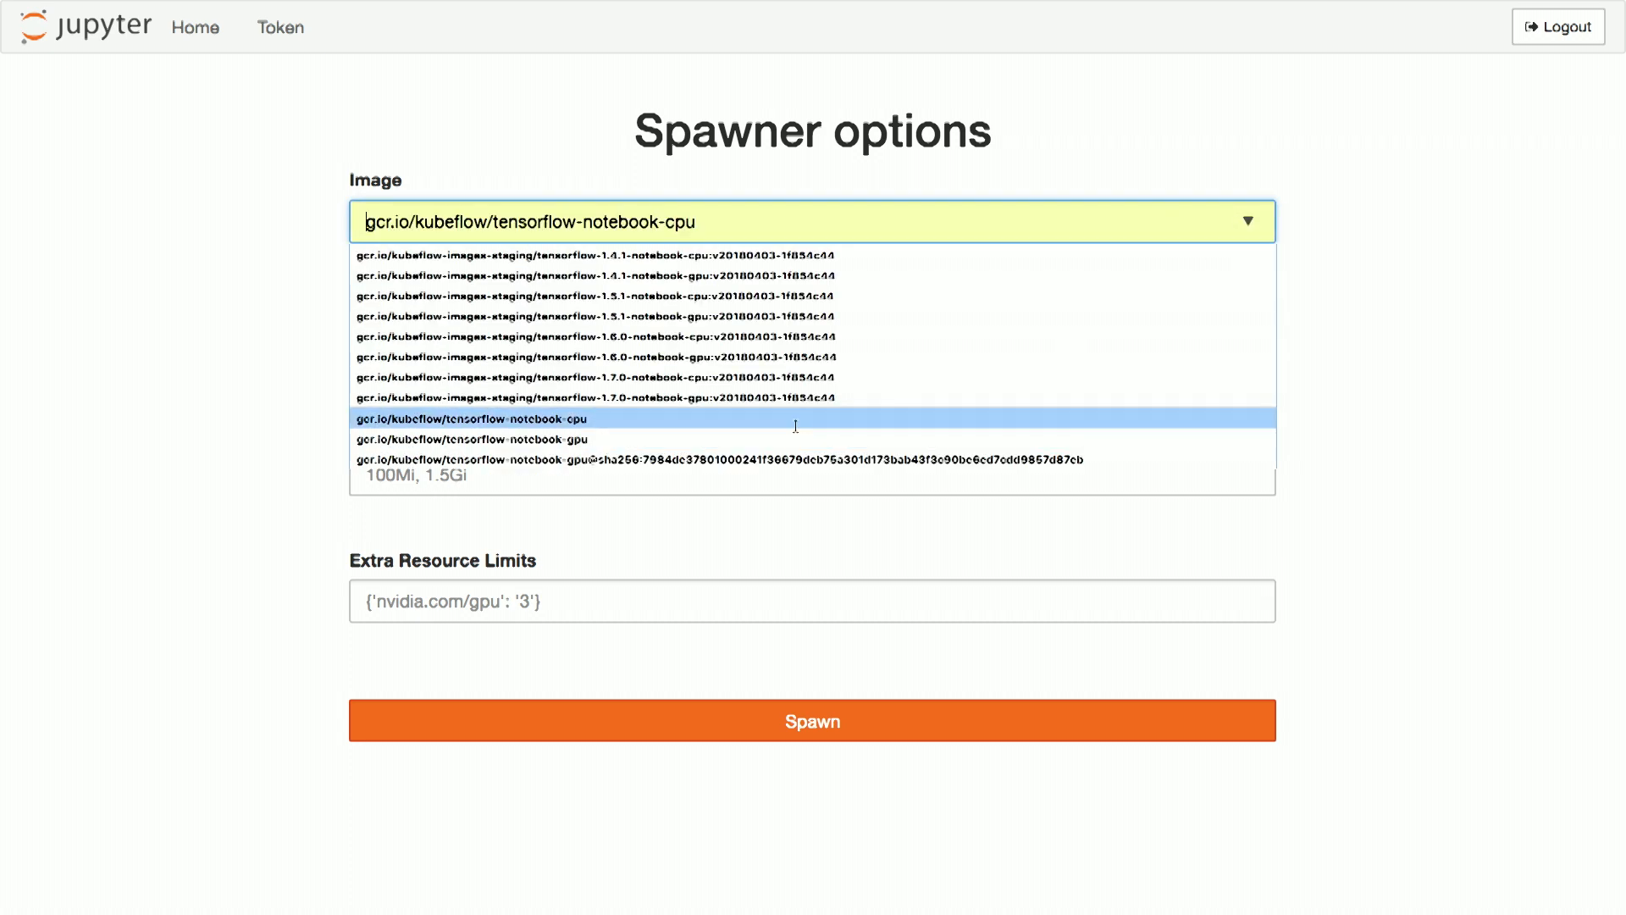
click(473, 439)
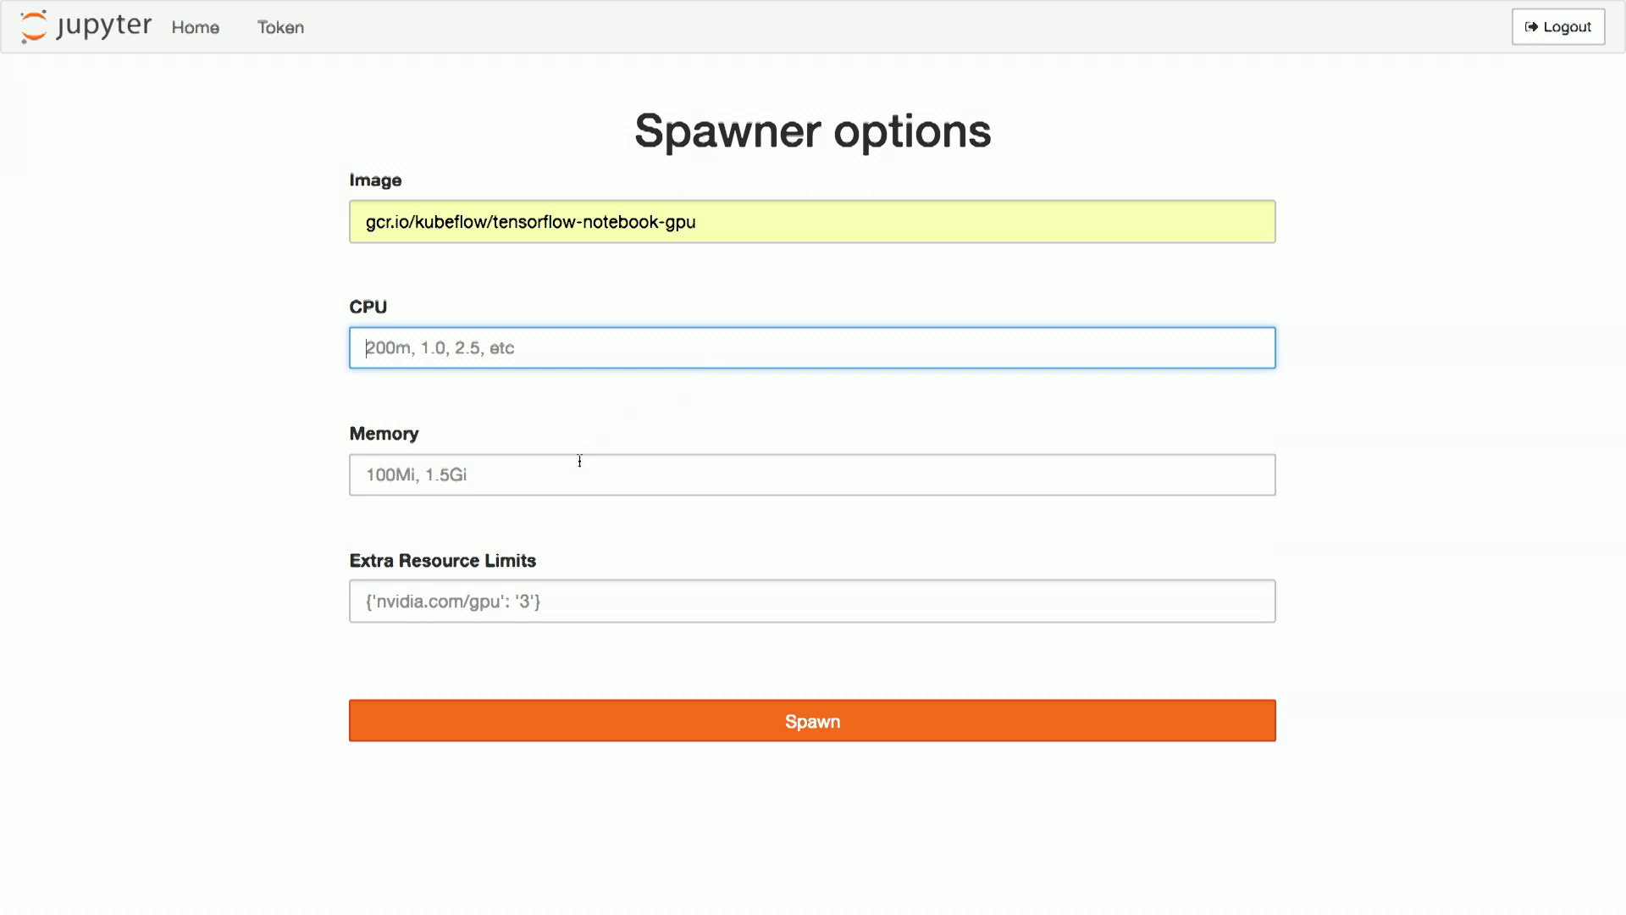
click(812, 600)
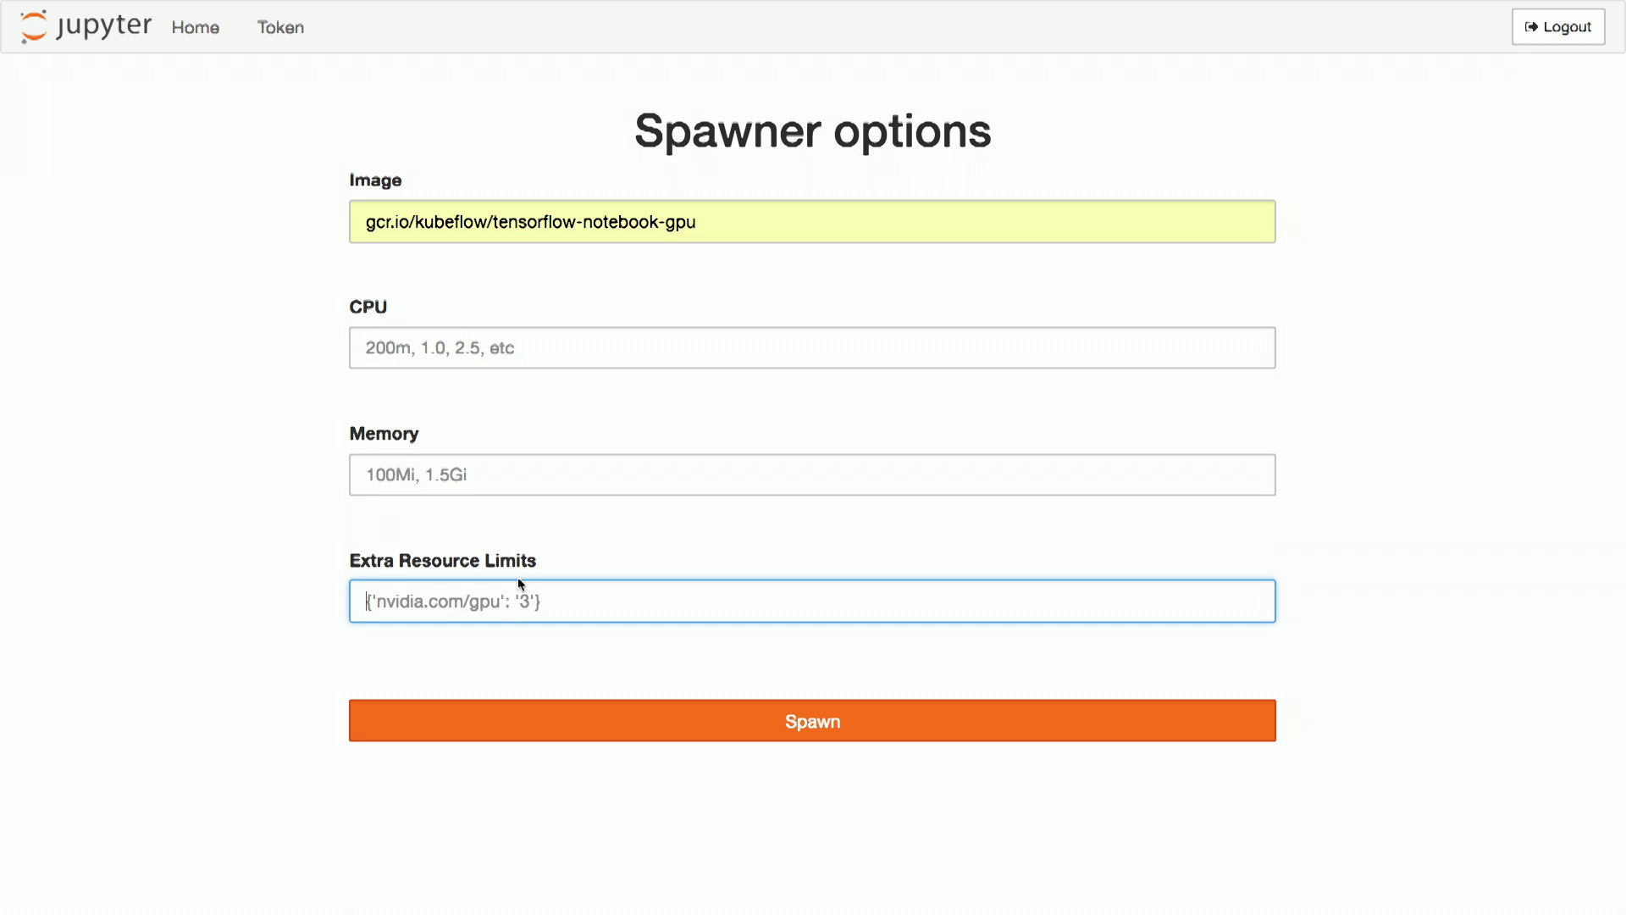
mouse_move(590, 316)
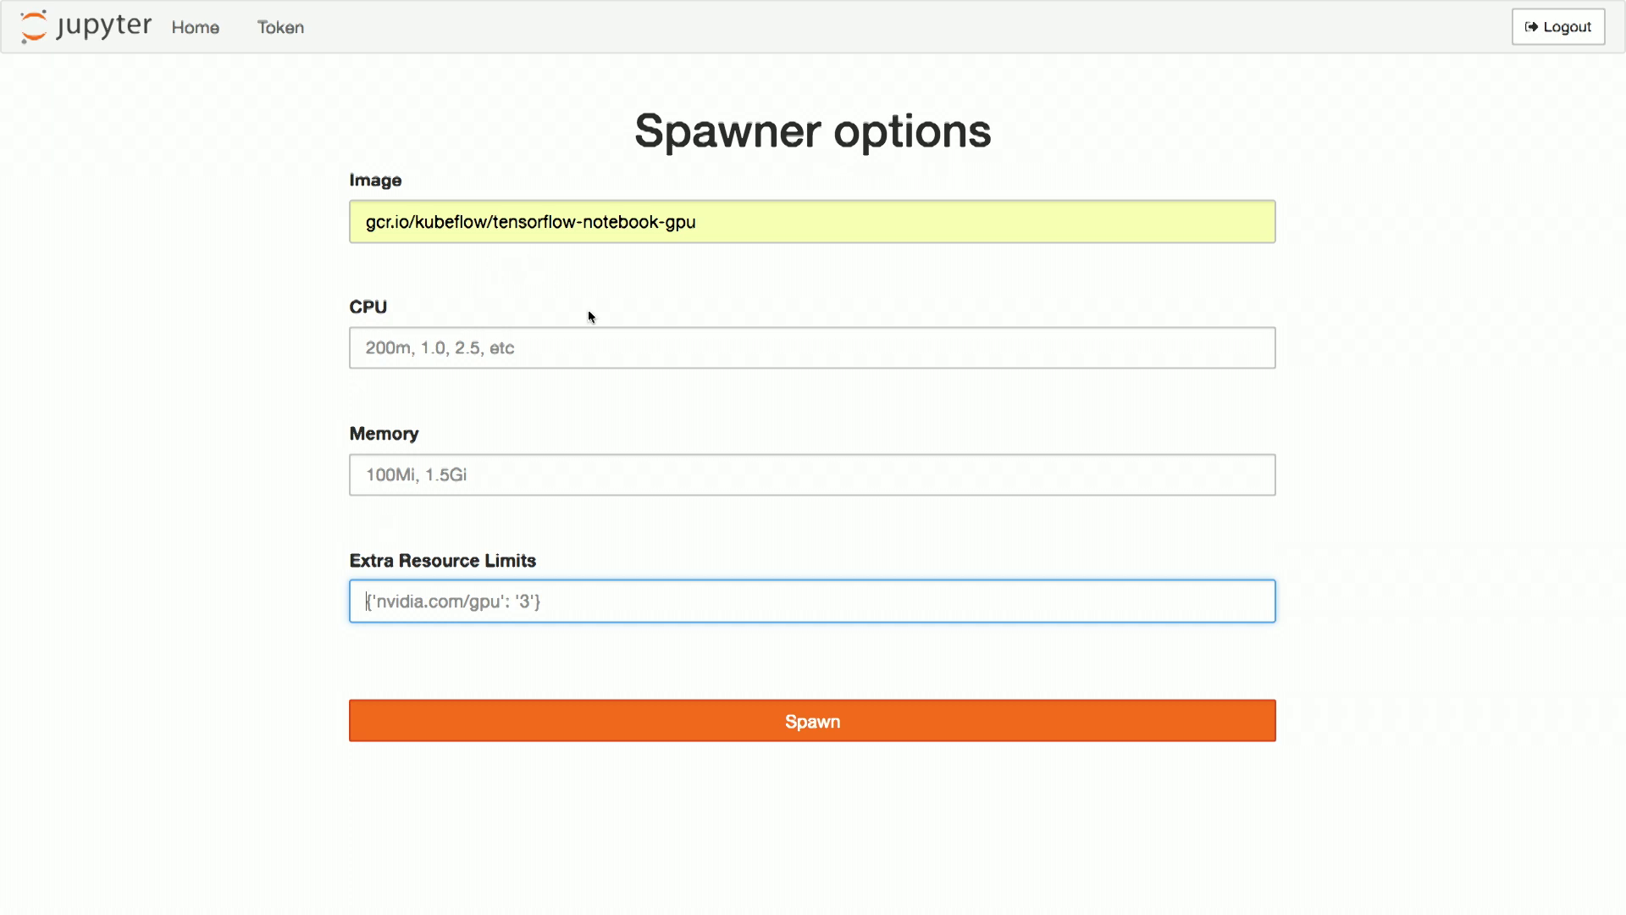
mouse_move(768, 696)
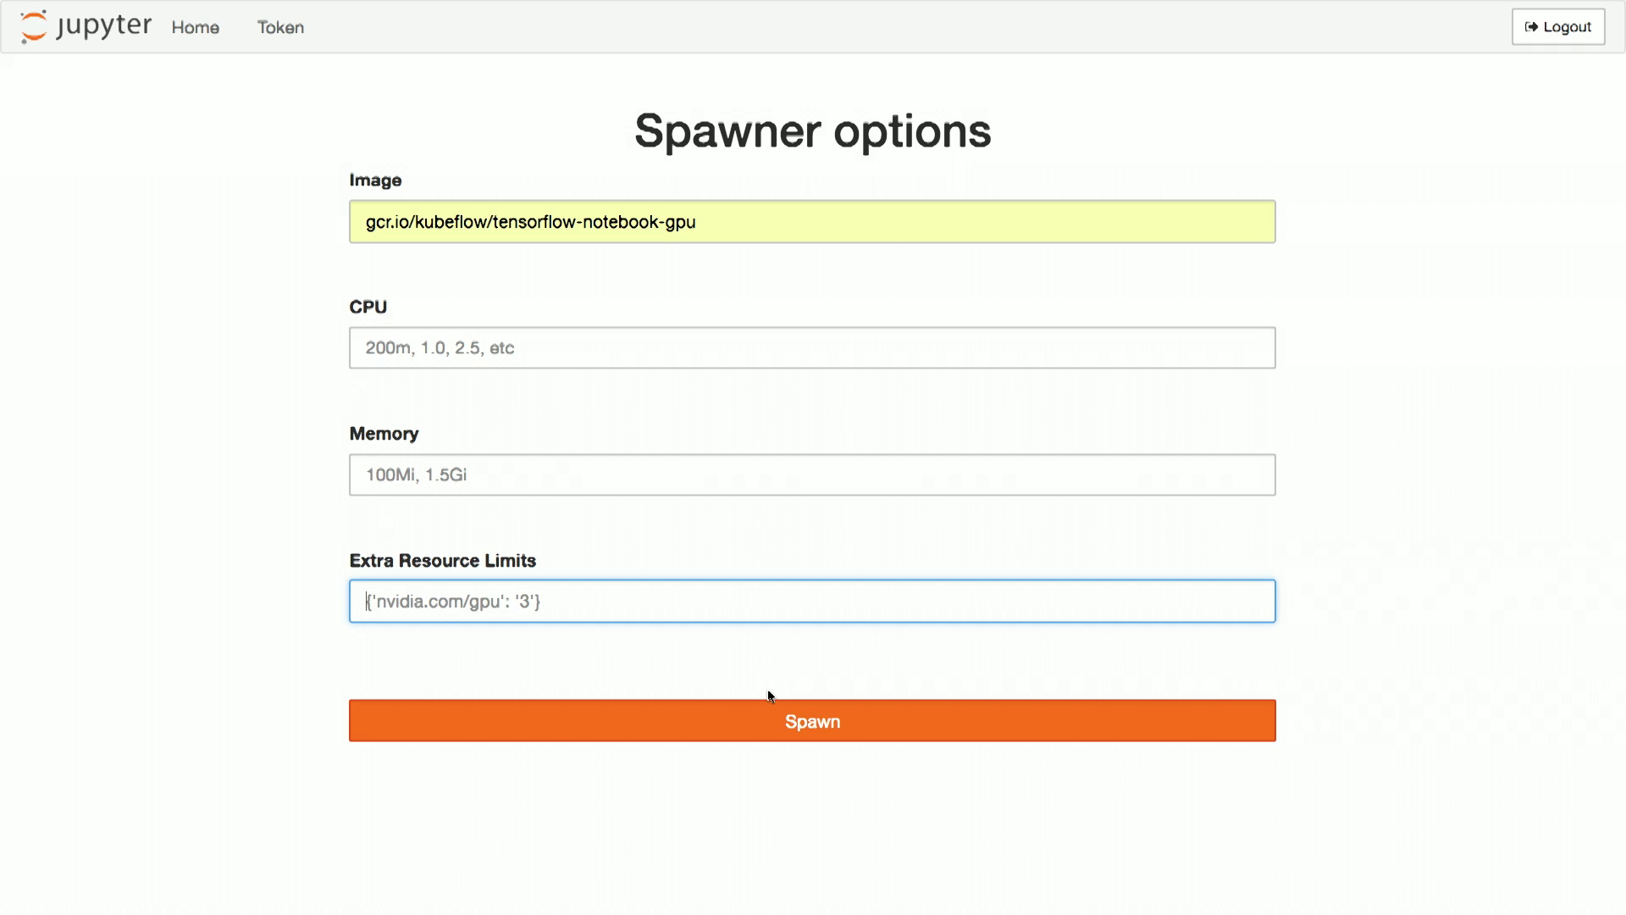
mouse_move(800, 670)
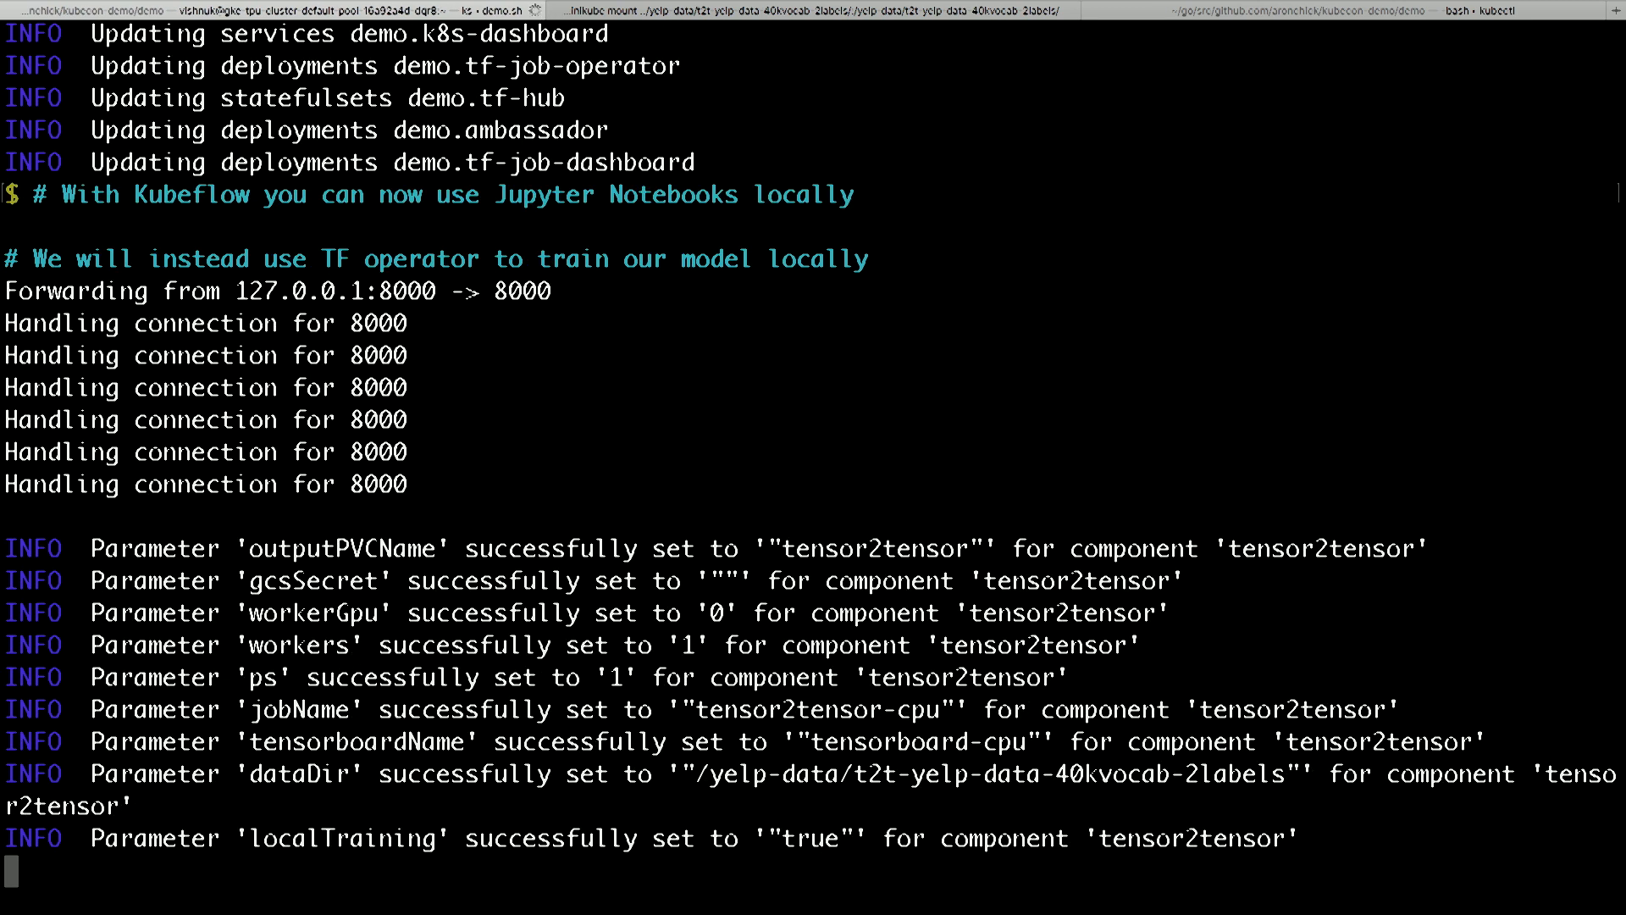
Apply the tensor2tensor component on minikube, list its demo pods, and follow the master logs
text(ks apply minikube -c tenso)
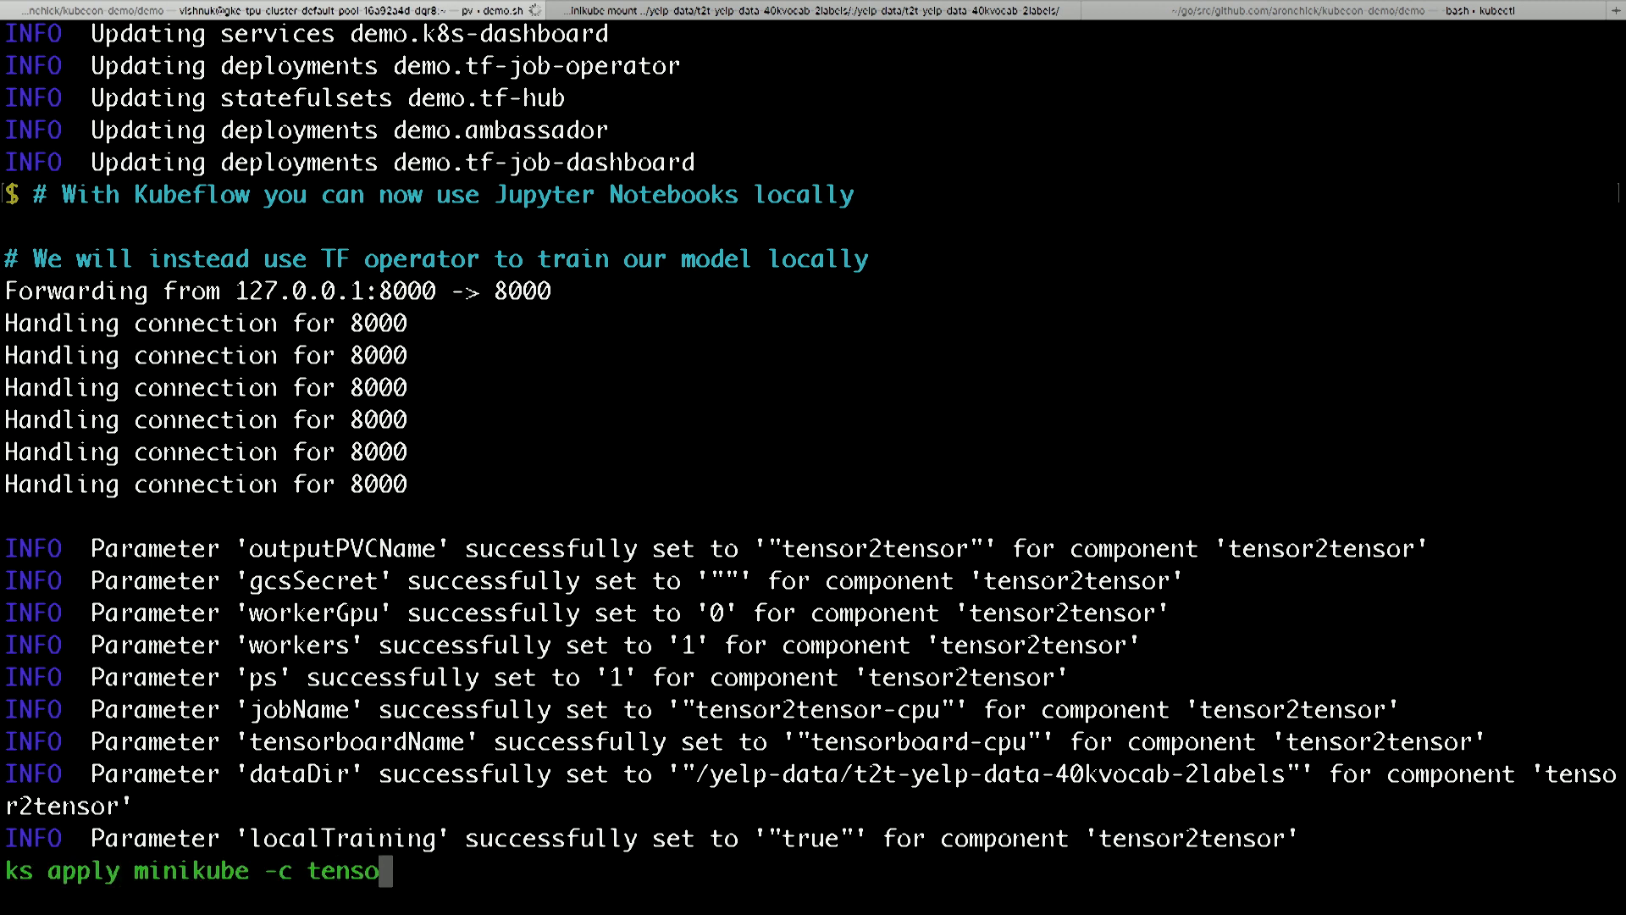
text(r2tensor)
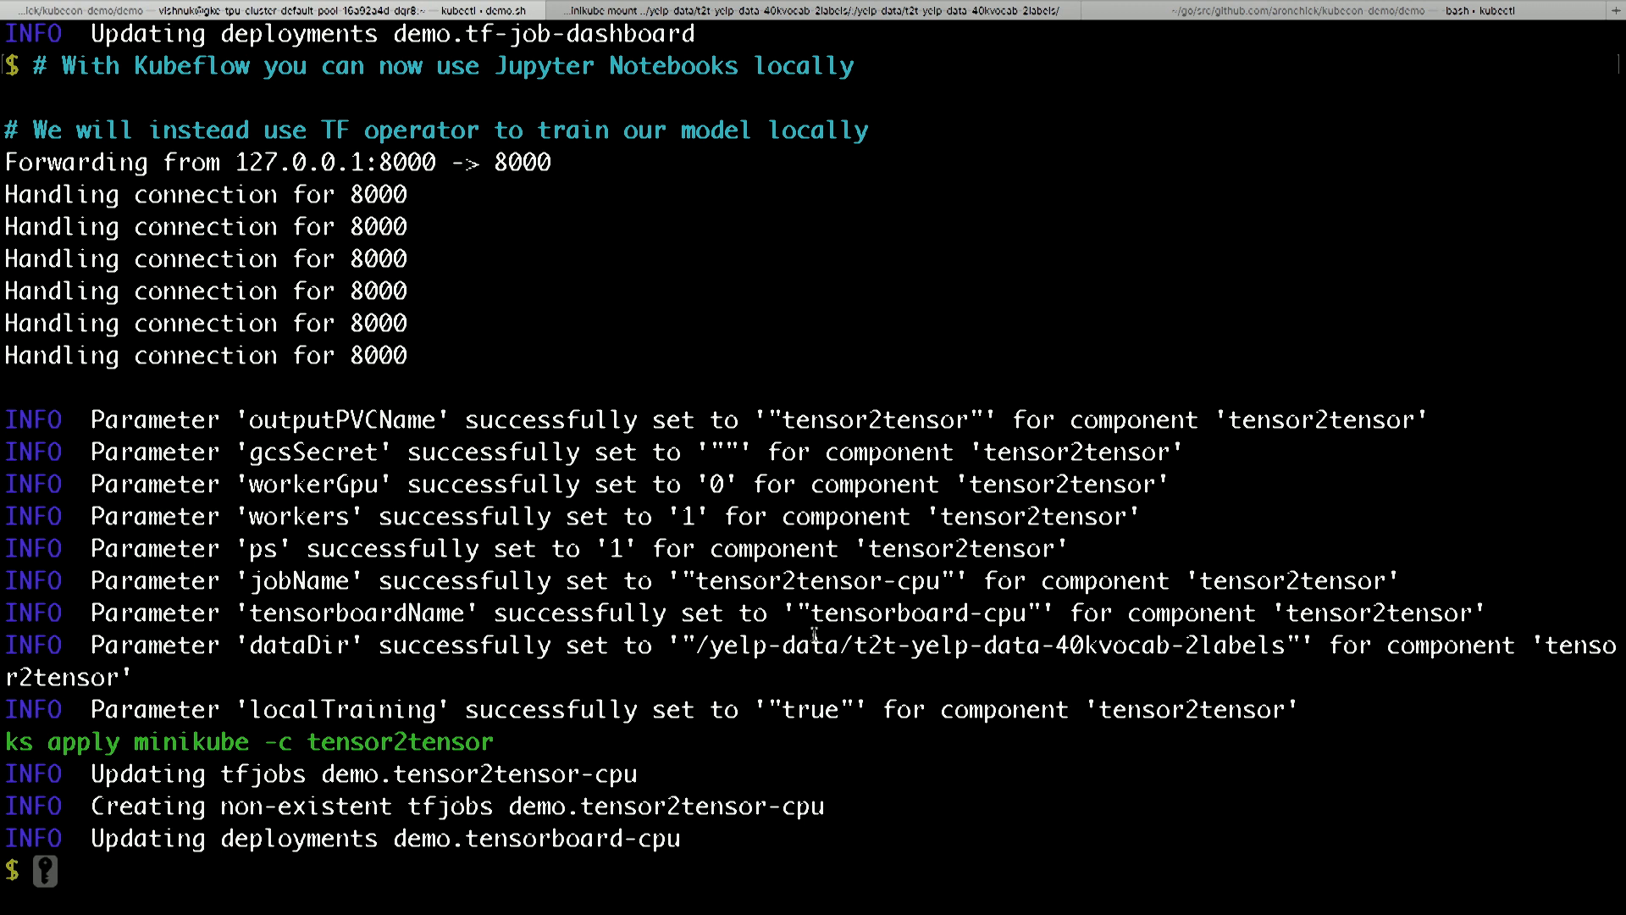
double_click(811, 708)
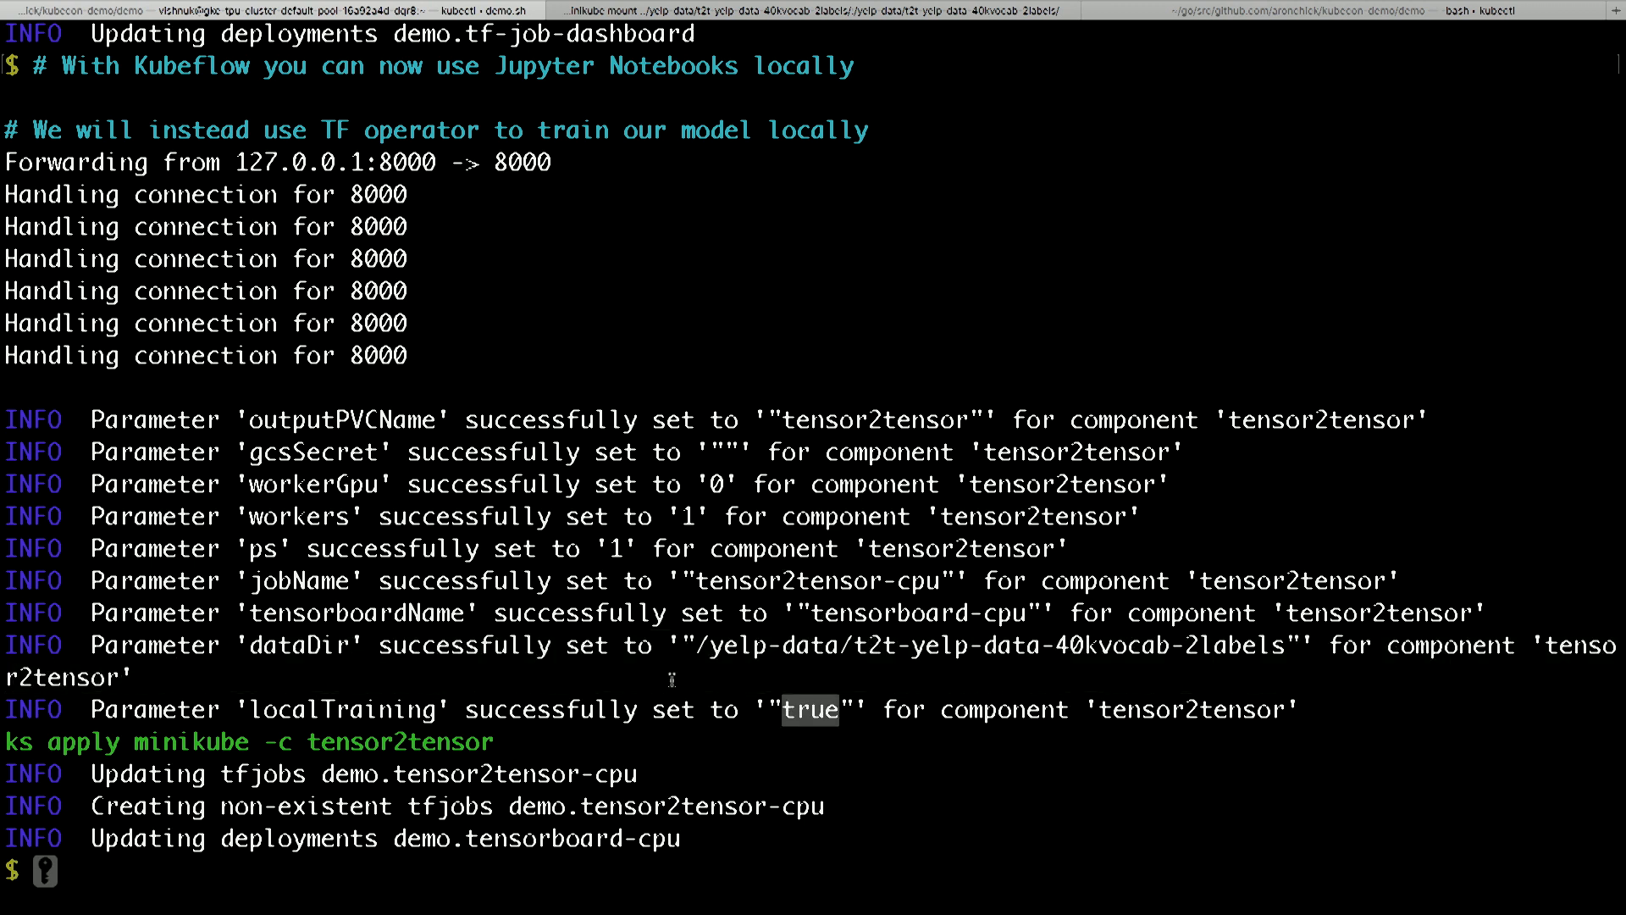
text(kubectl get po -n demo -l tf_job_name)
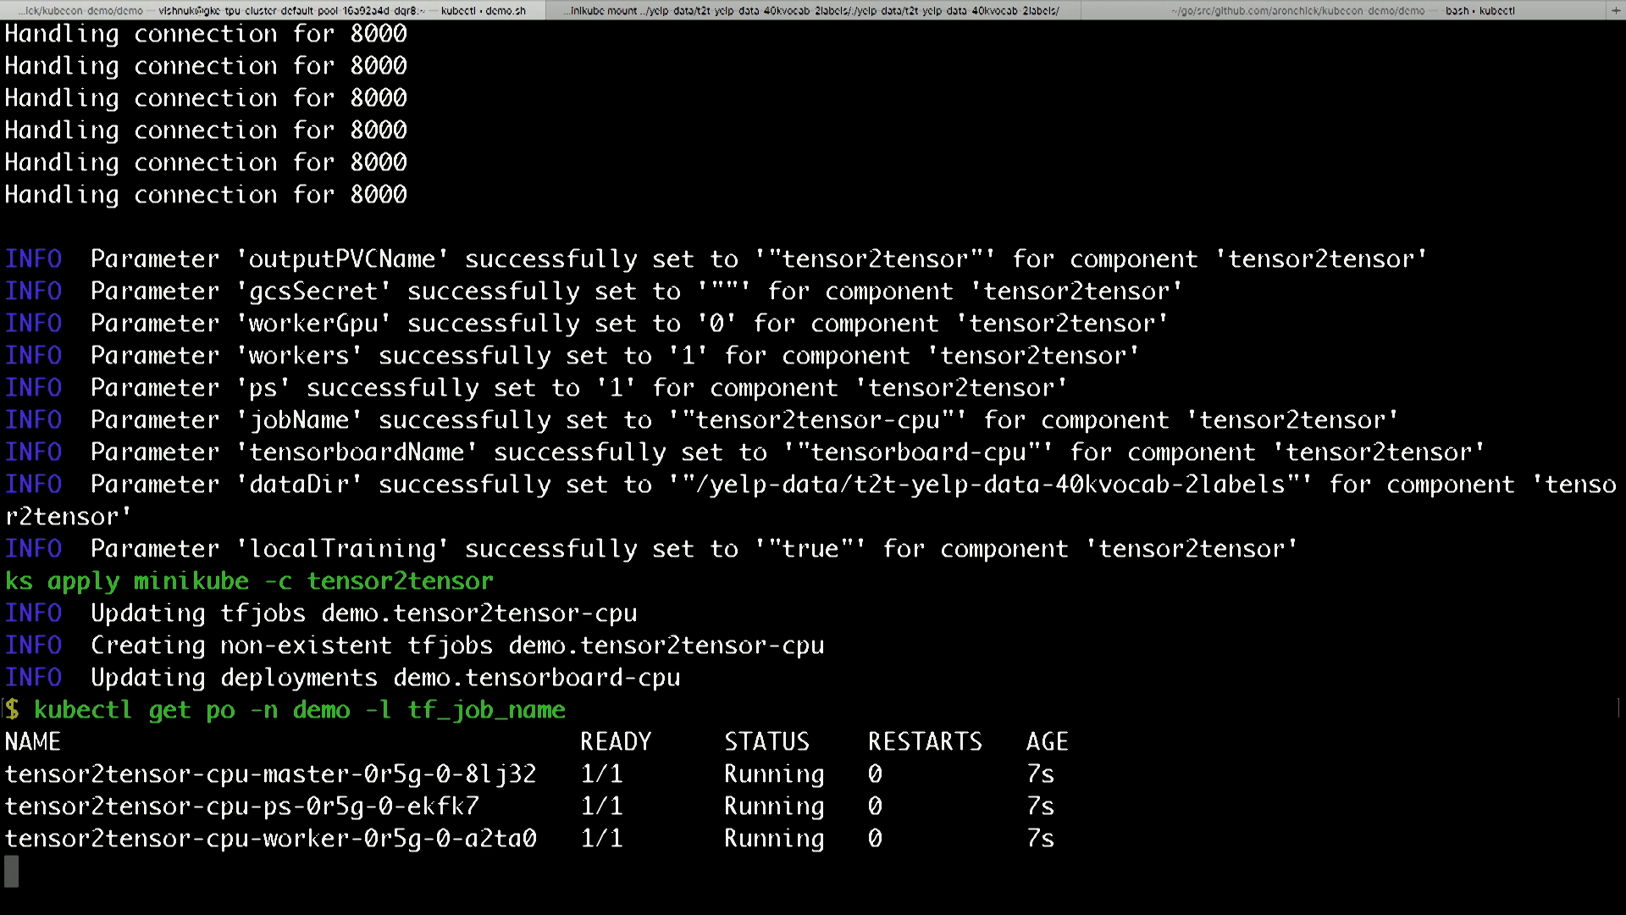
text(kubect)
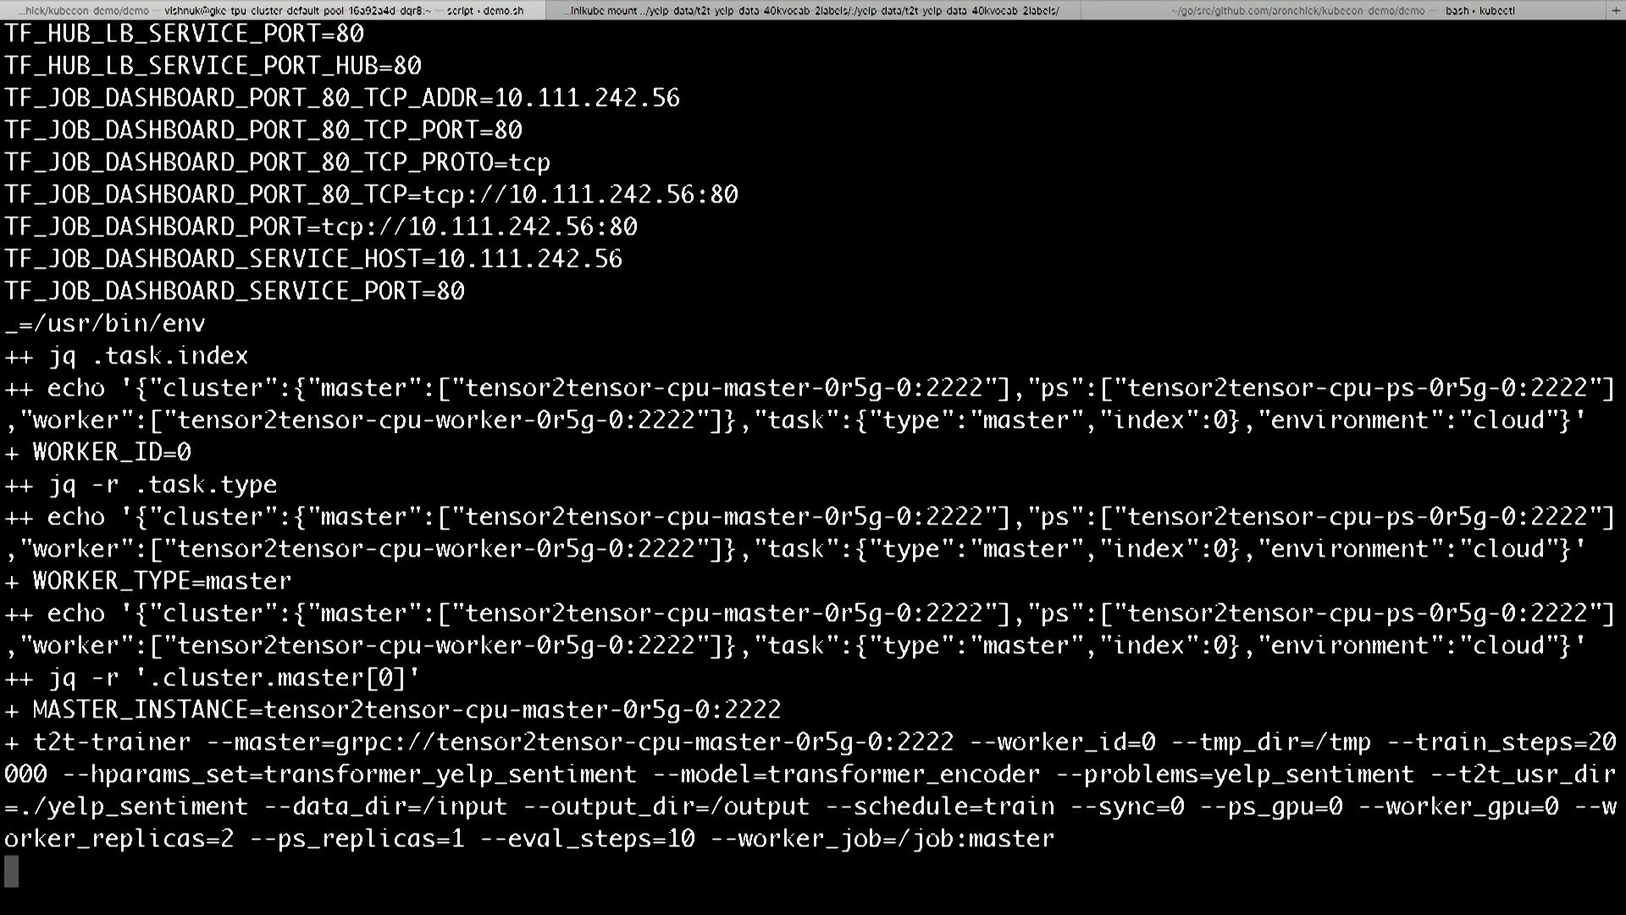
key(ctrl+c)
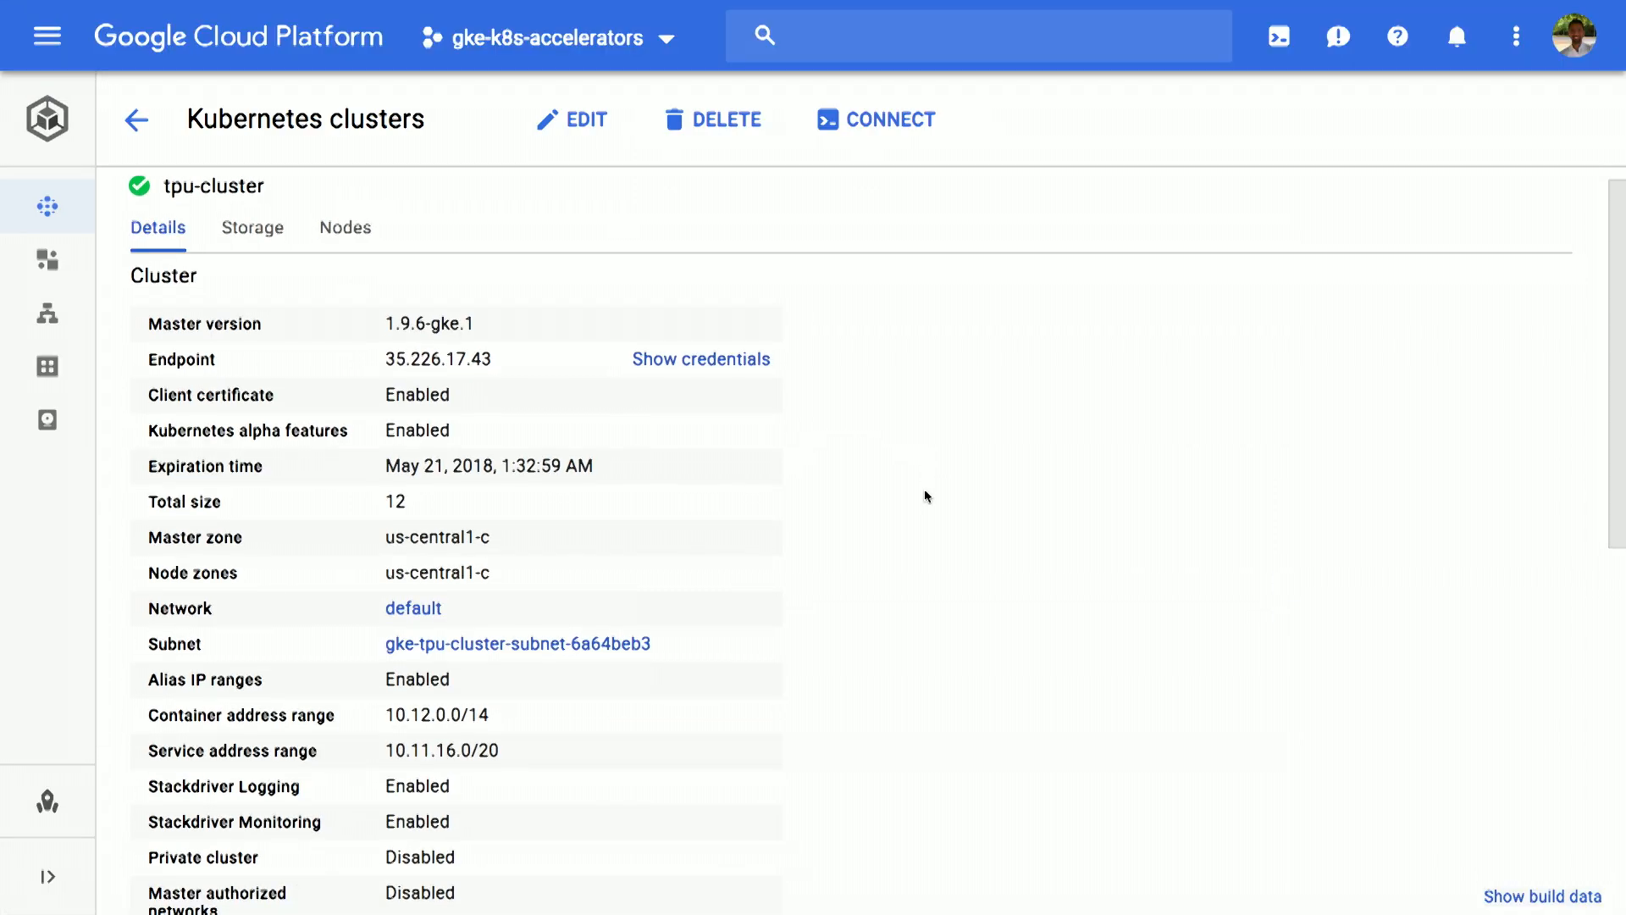
Scroll tpu-cluster details to the gpu-pool showing 4 nodes and 8 Tesla P100 GPUs
scroll(down, 3)
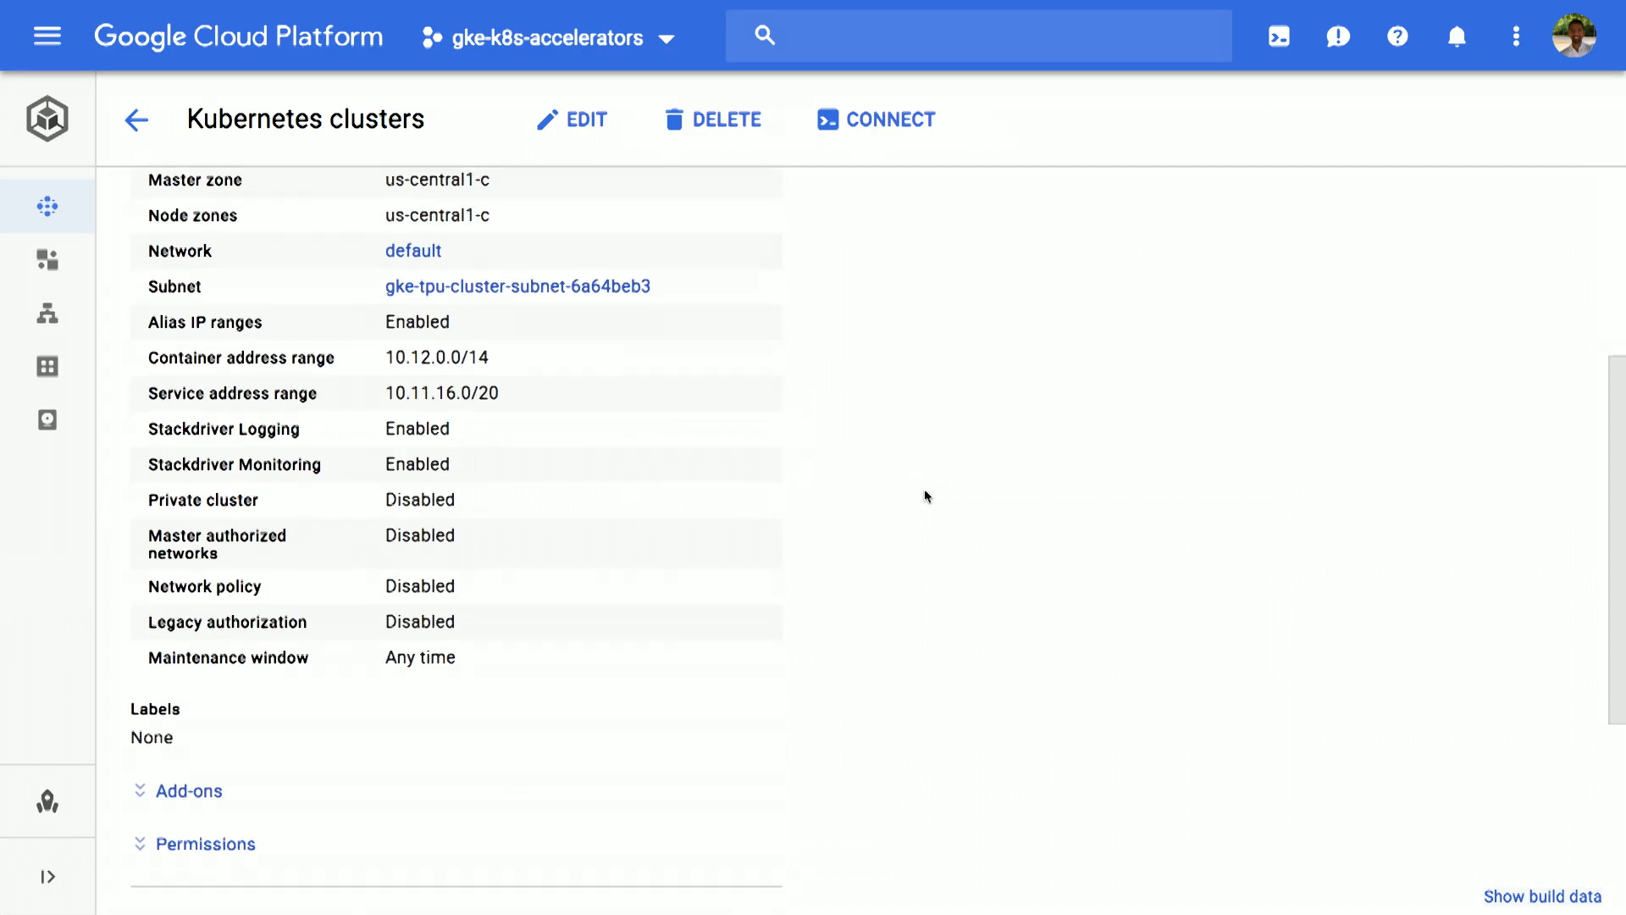
scroll(down, 3)
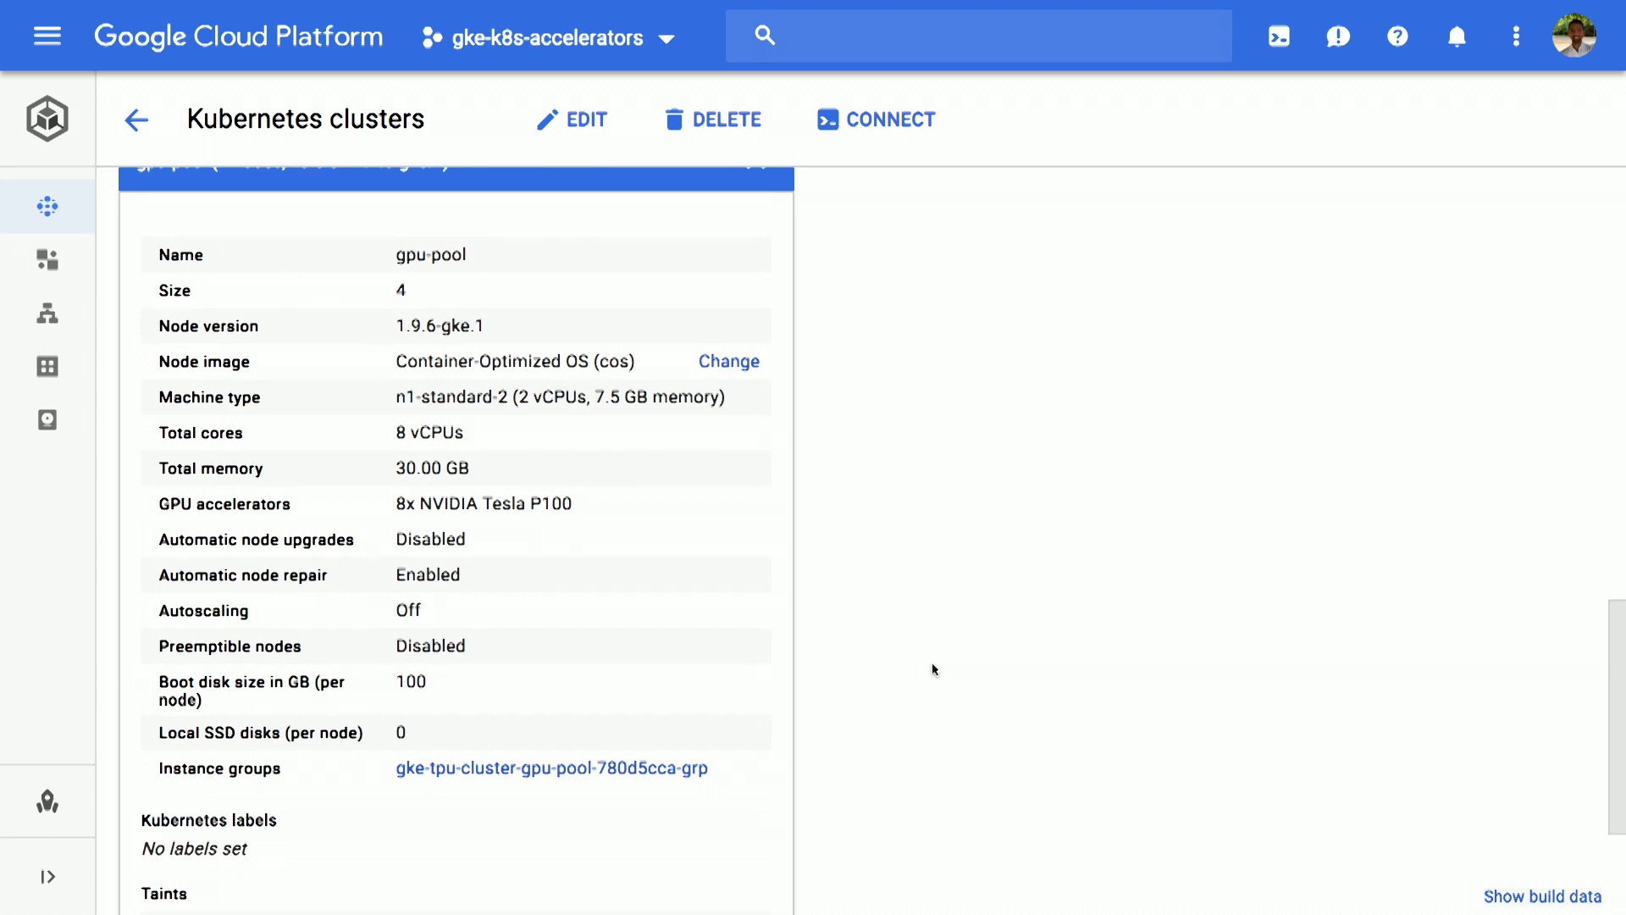
scroll(down, 3)
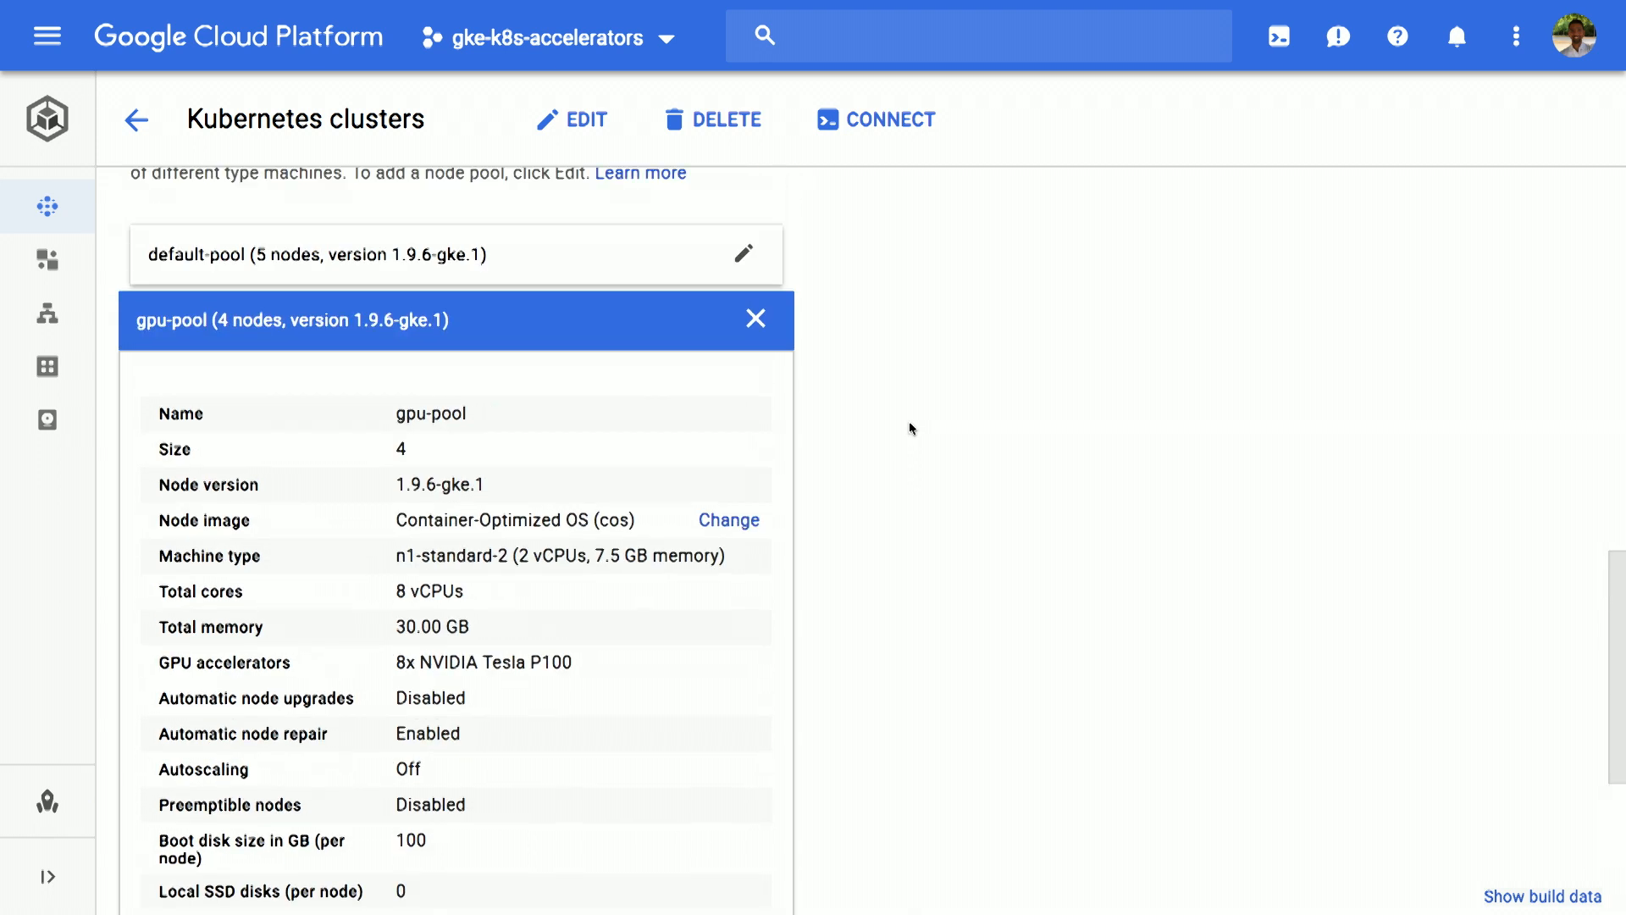
scroll(down, 3)
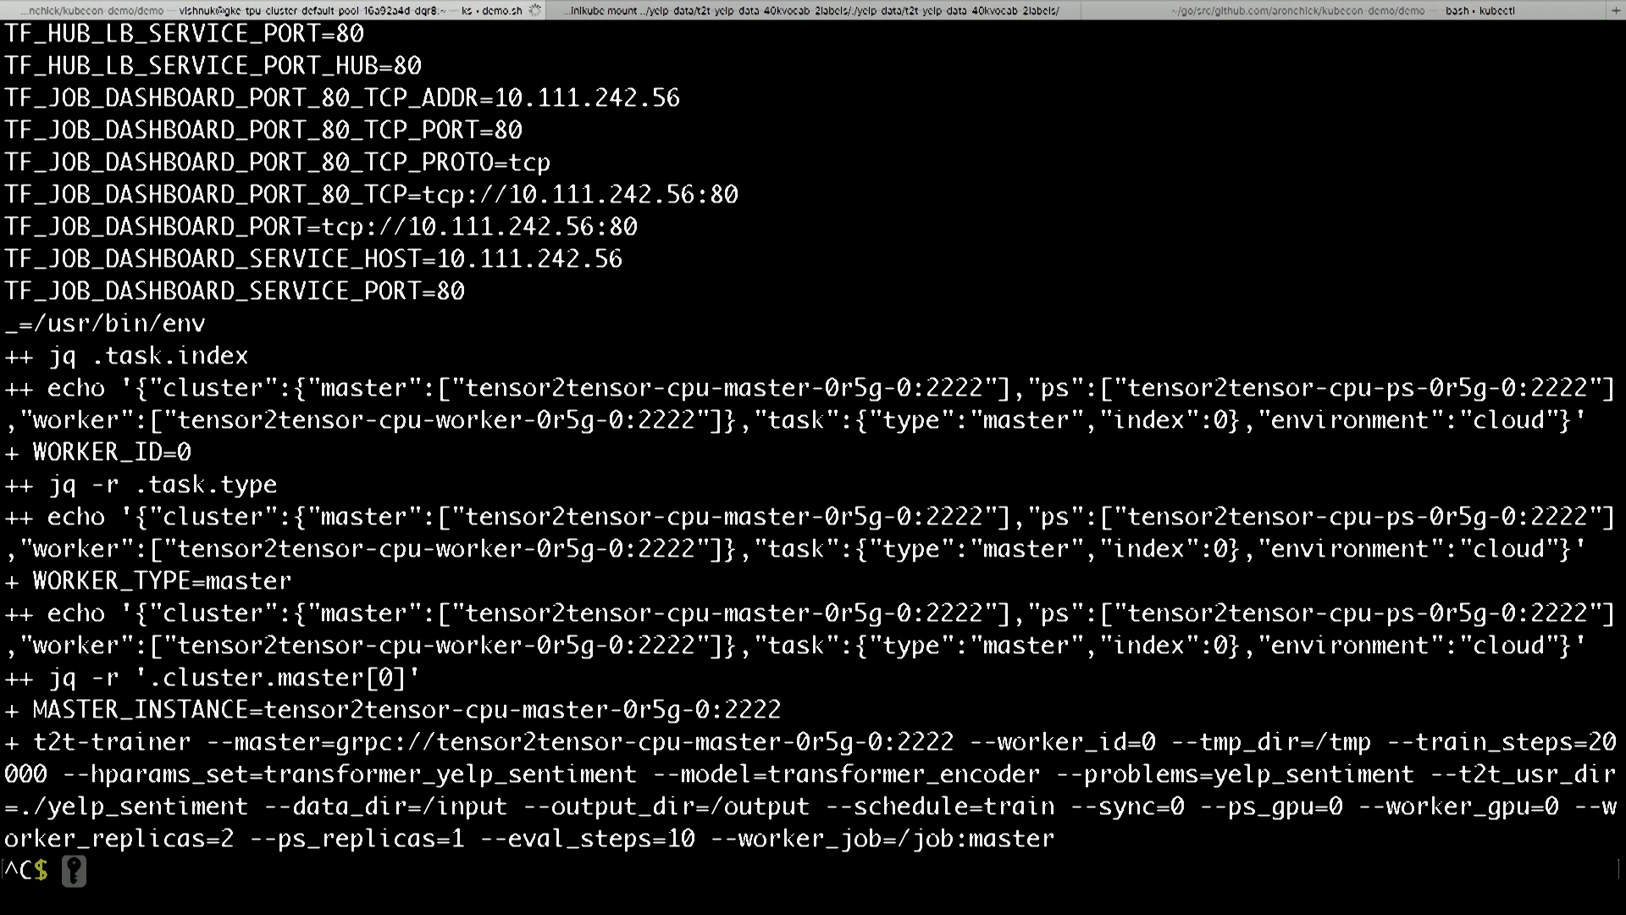
Switch kubectl to the gke-kubeconeu-with-tpu context and apply kubeflow-core to vish-gke
text(kubectl config use-context gke-kubeconeu-with-tpu)
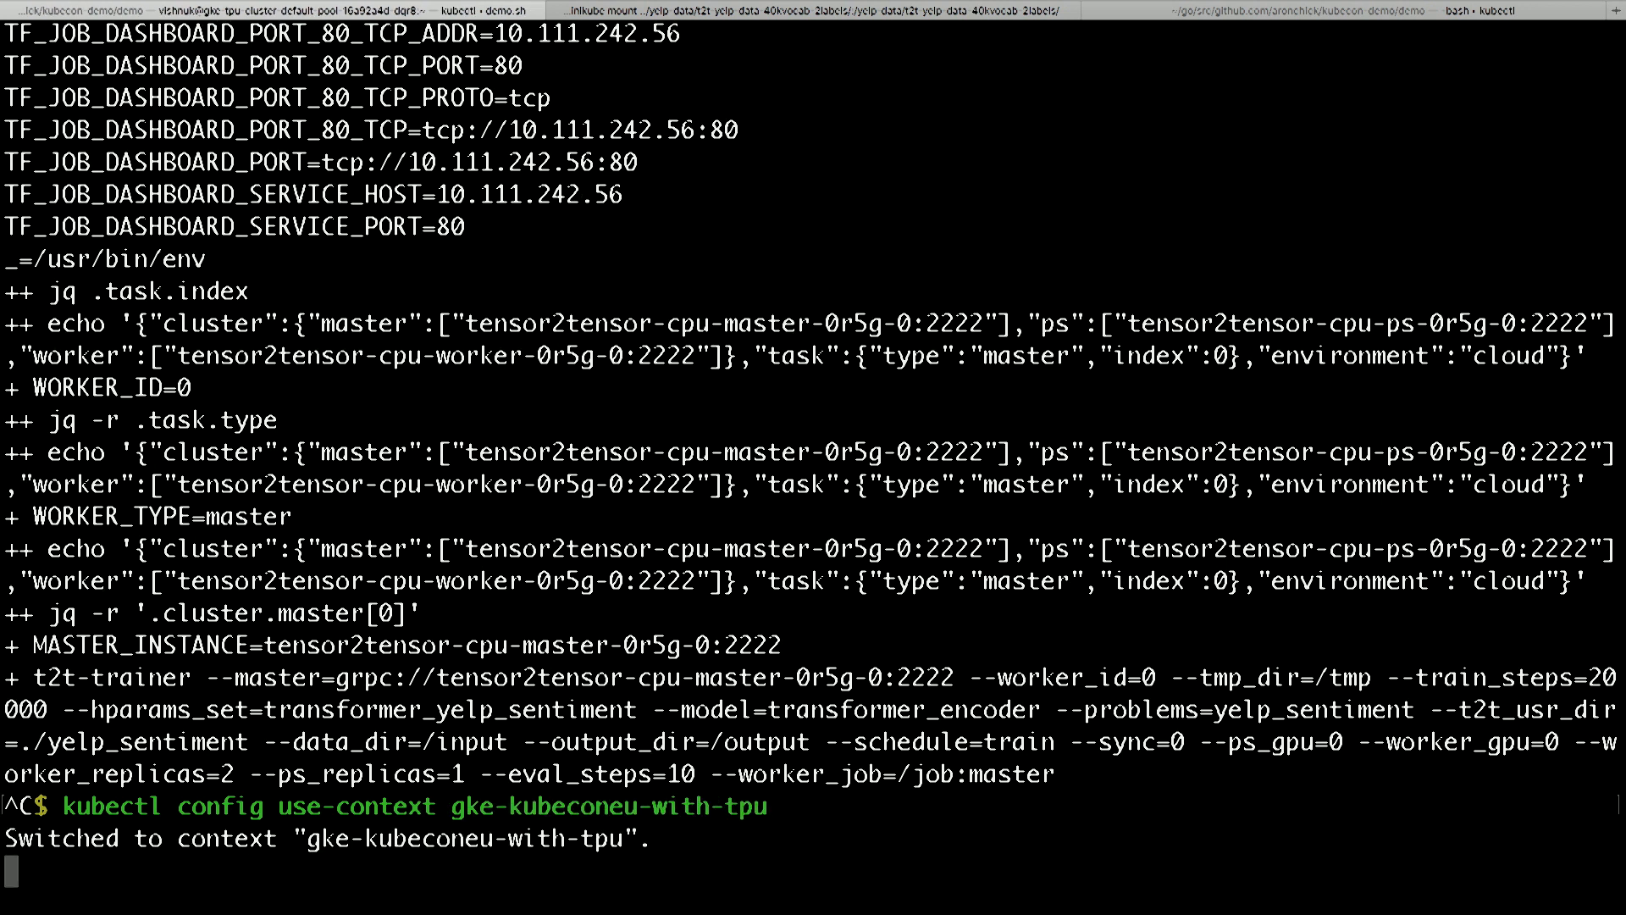
text(ks apply vish-gke -c kubeflow-core)
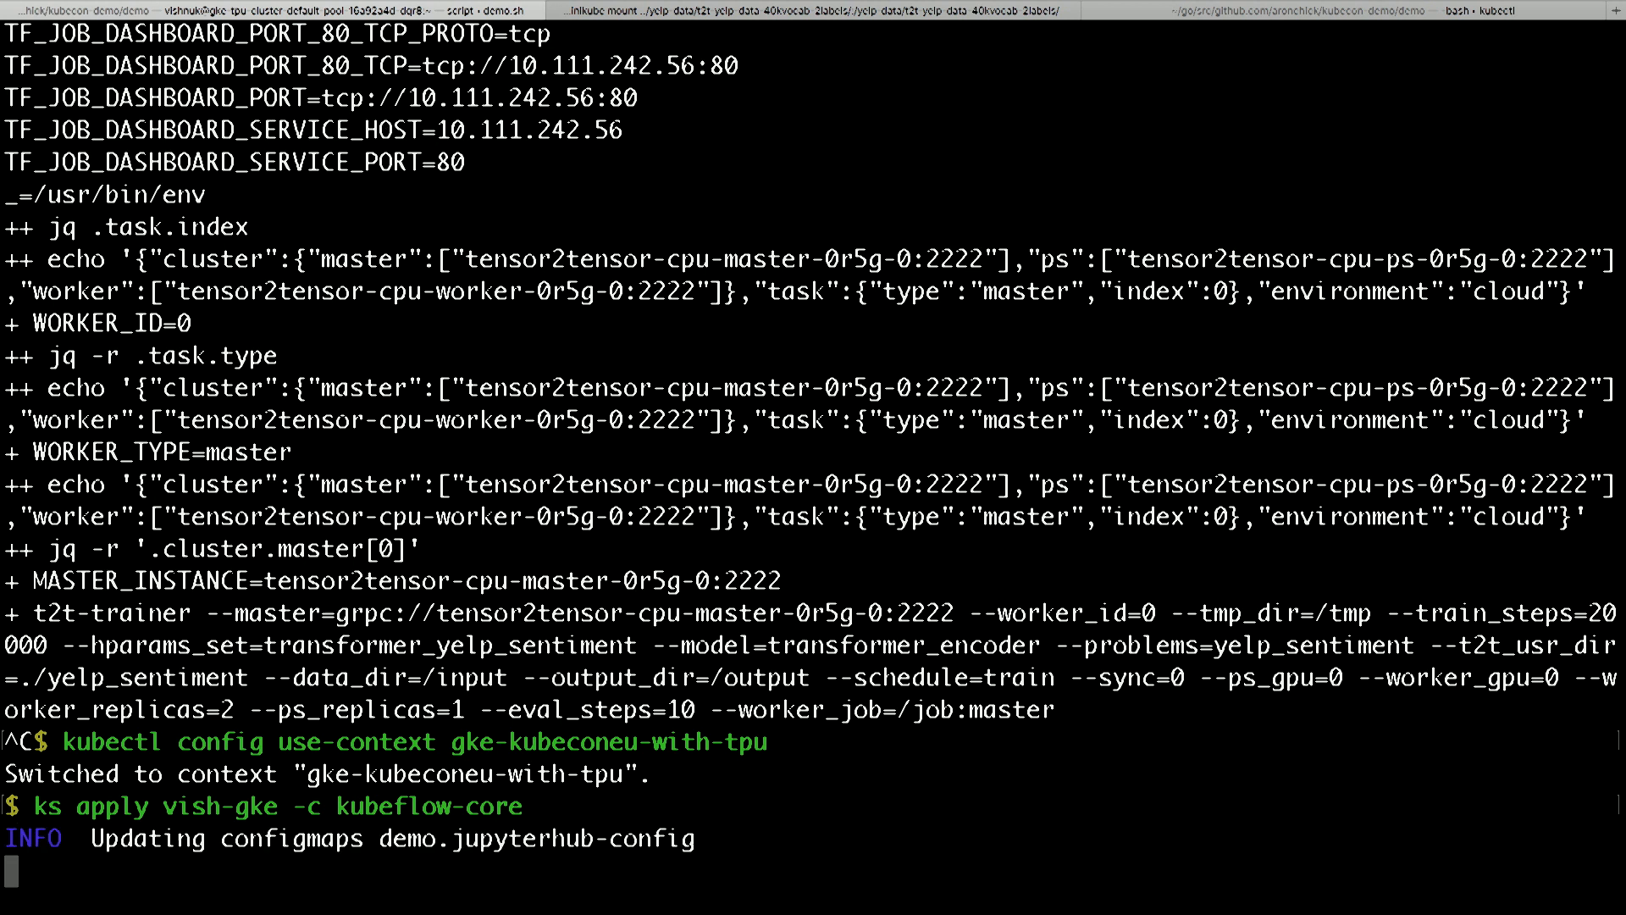
scroll(down, 3)
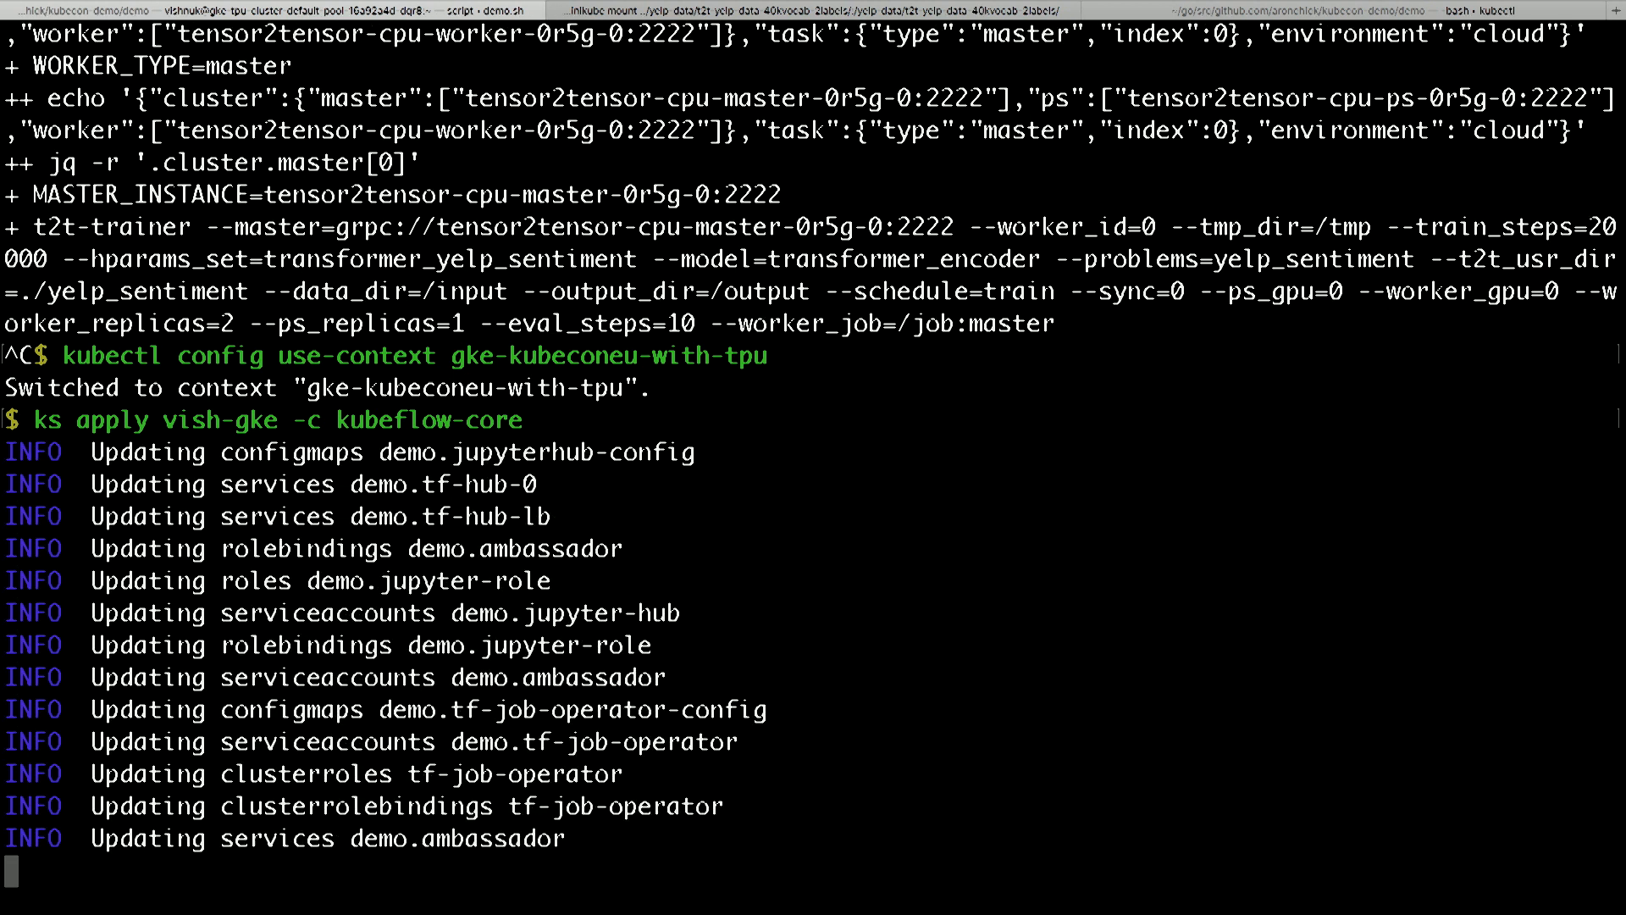
scroll(down, 3)
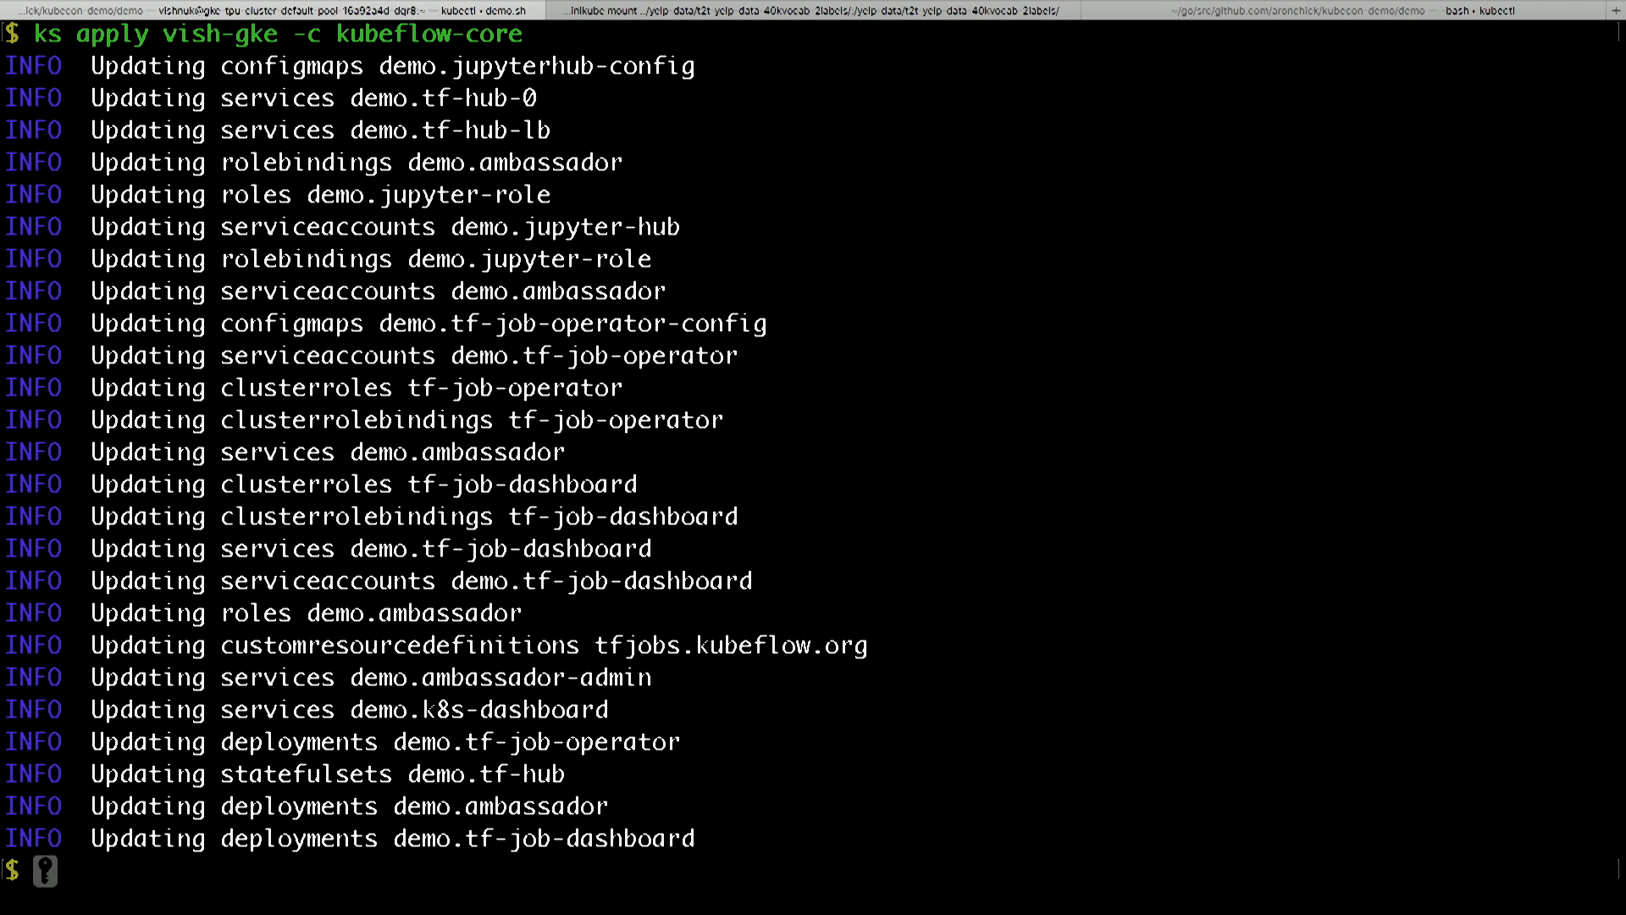
scroll(down, 3)
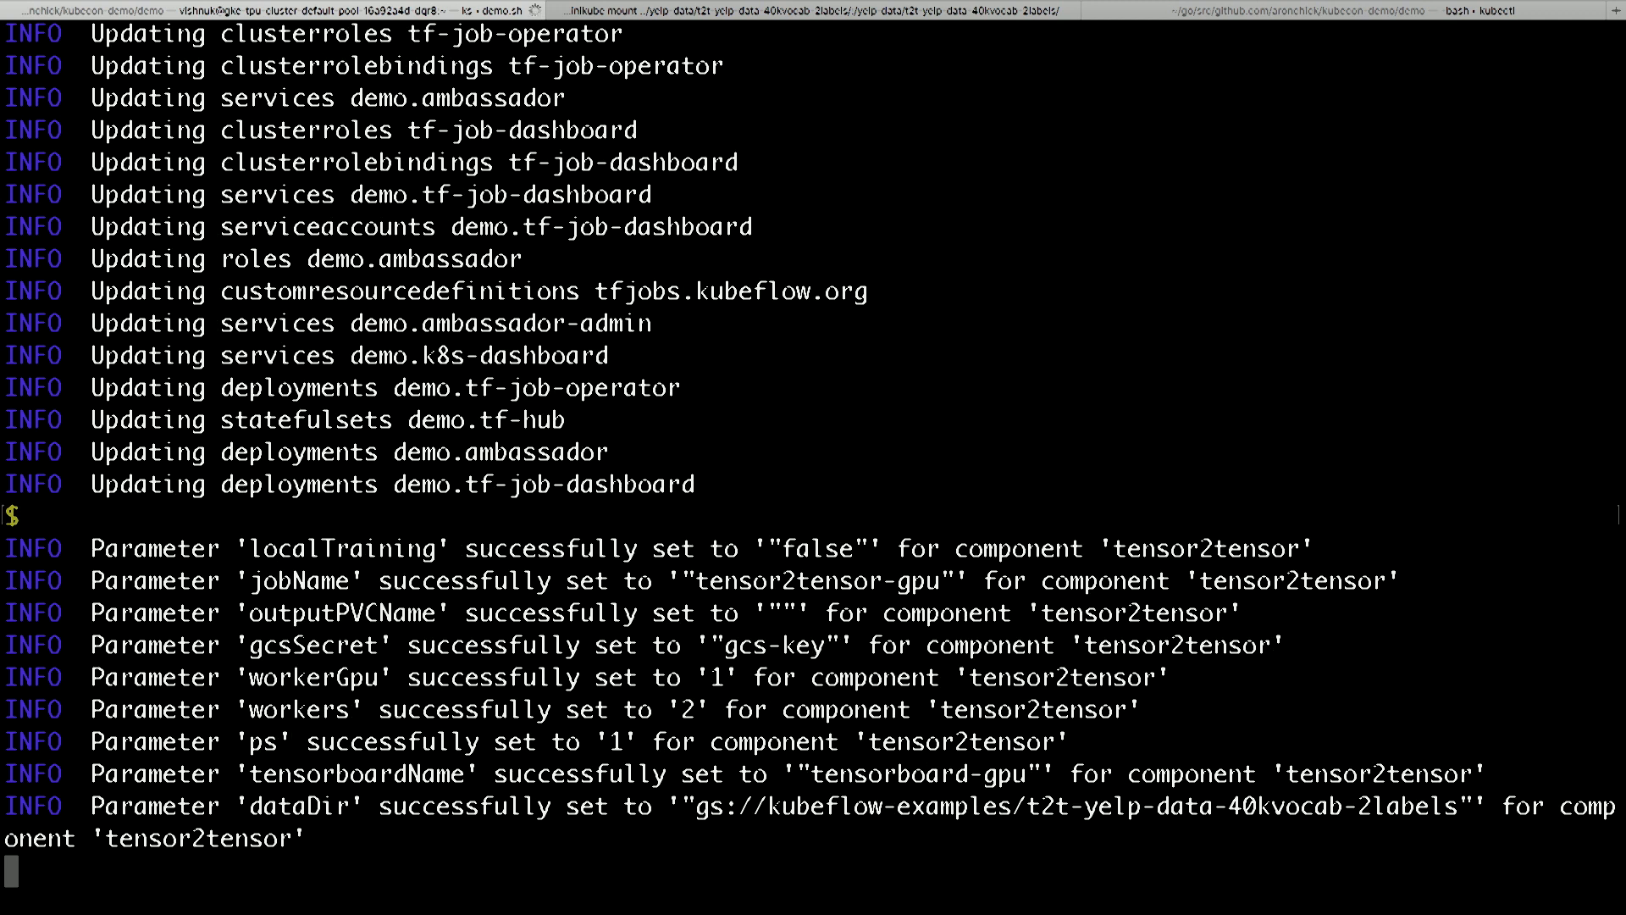
Apply the GPU tensor2tensor job and the tensor2tensortpu TPU job on vish-gke
text(ks apply vish-gke -c tensor2tensor)
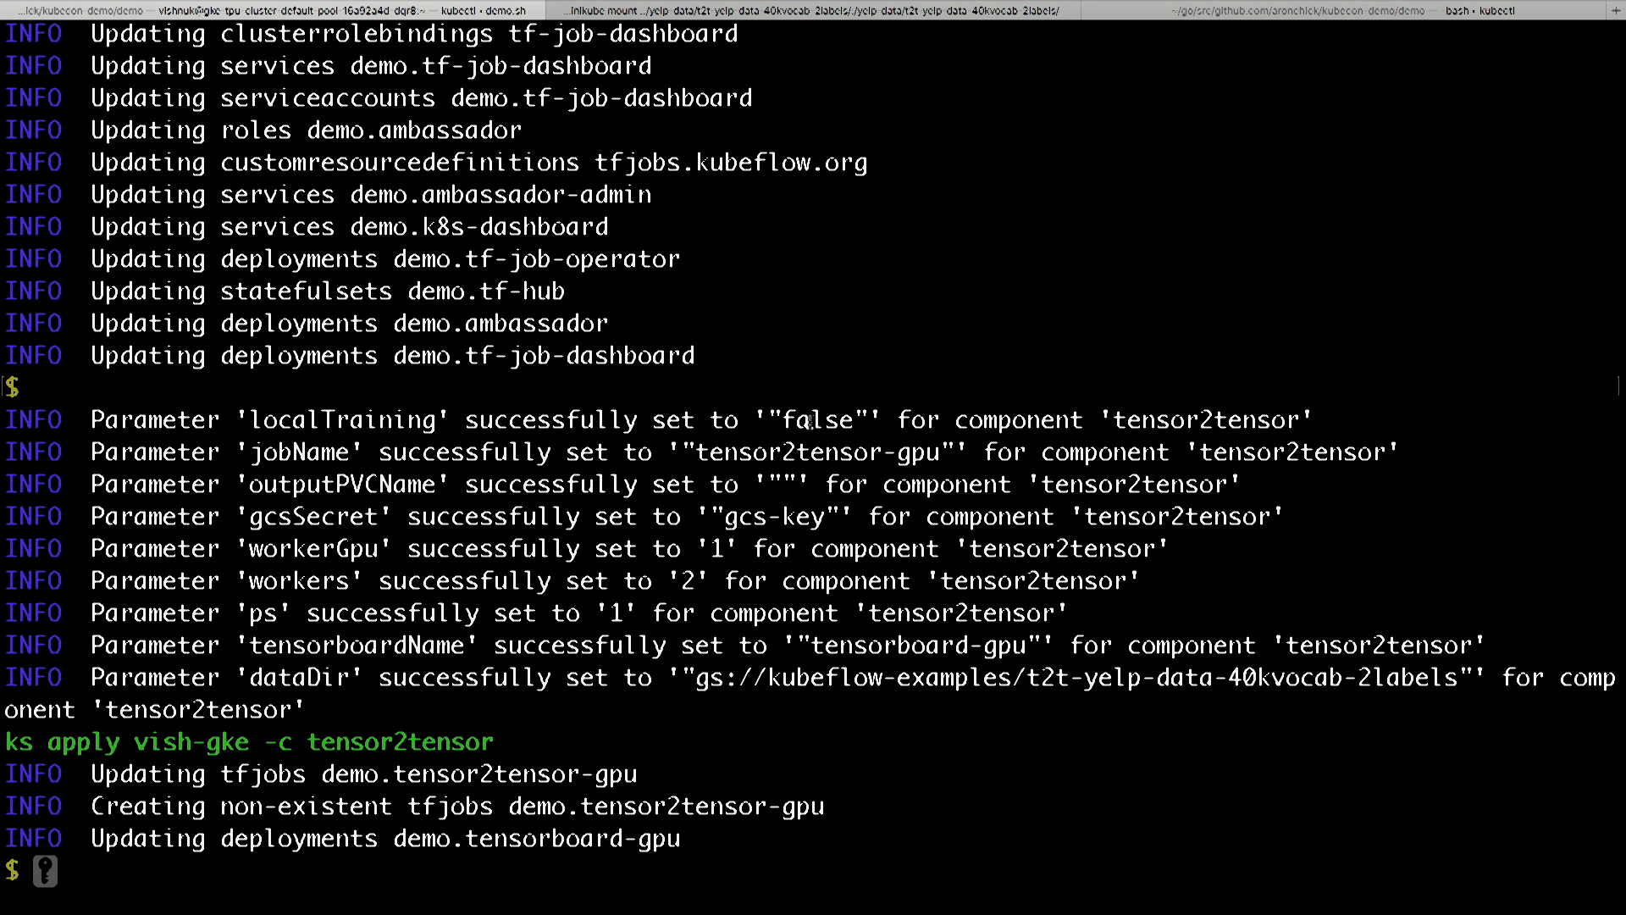
text(# And now deploy to TPUs)
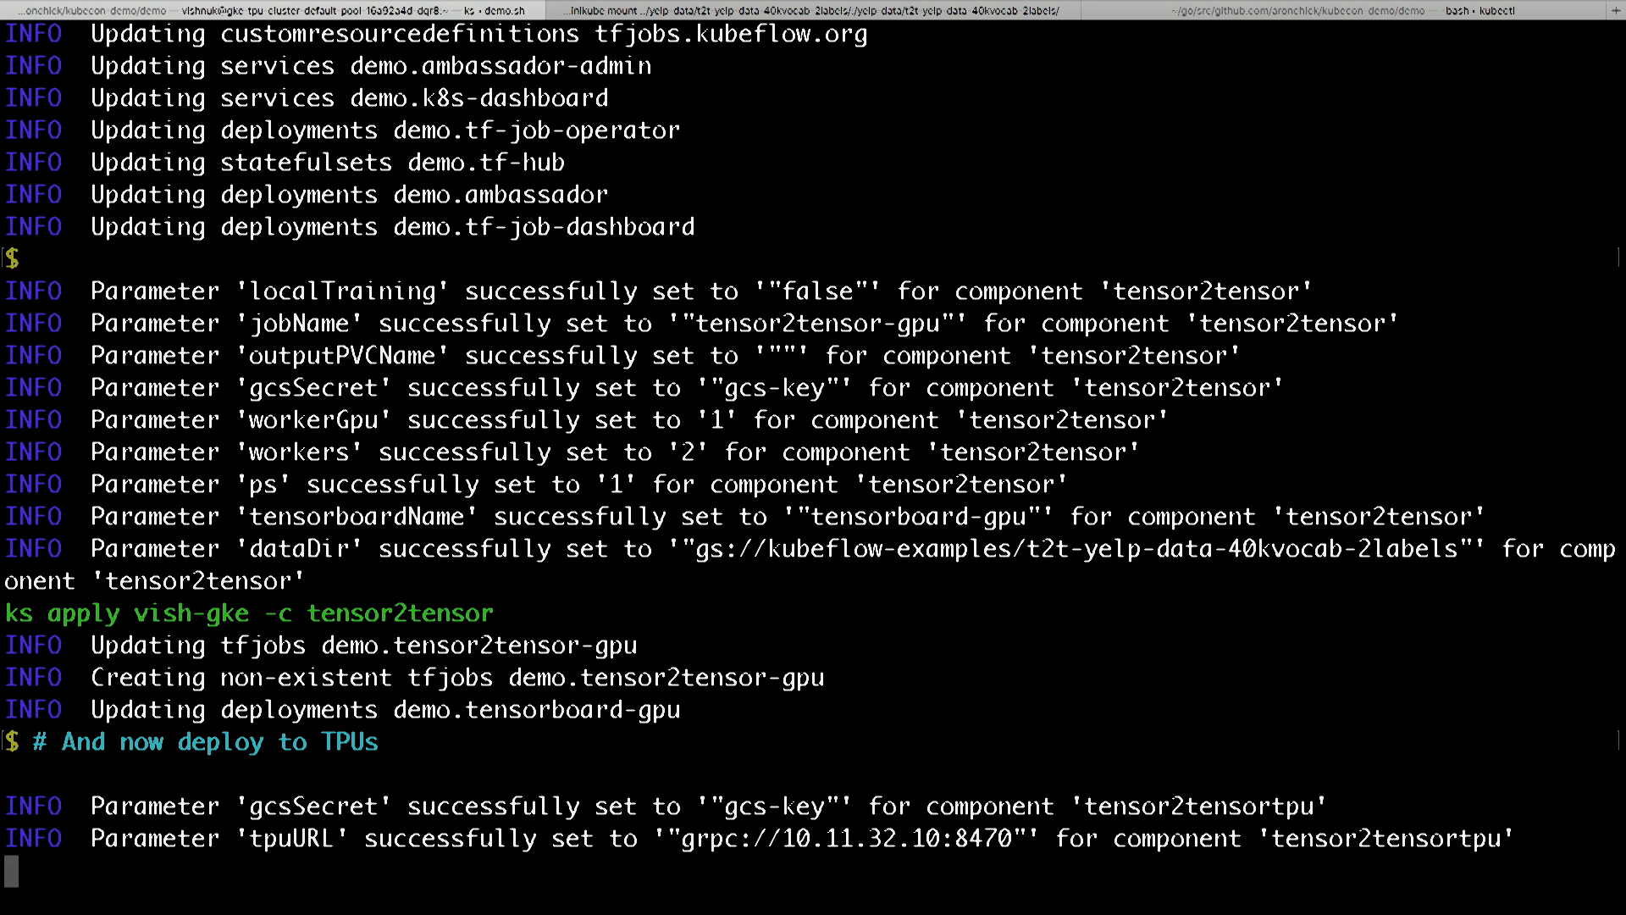
text(ks apply vish-gke -c tensor2tensortpu)
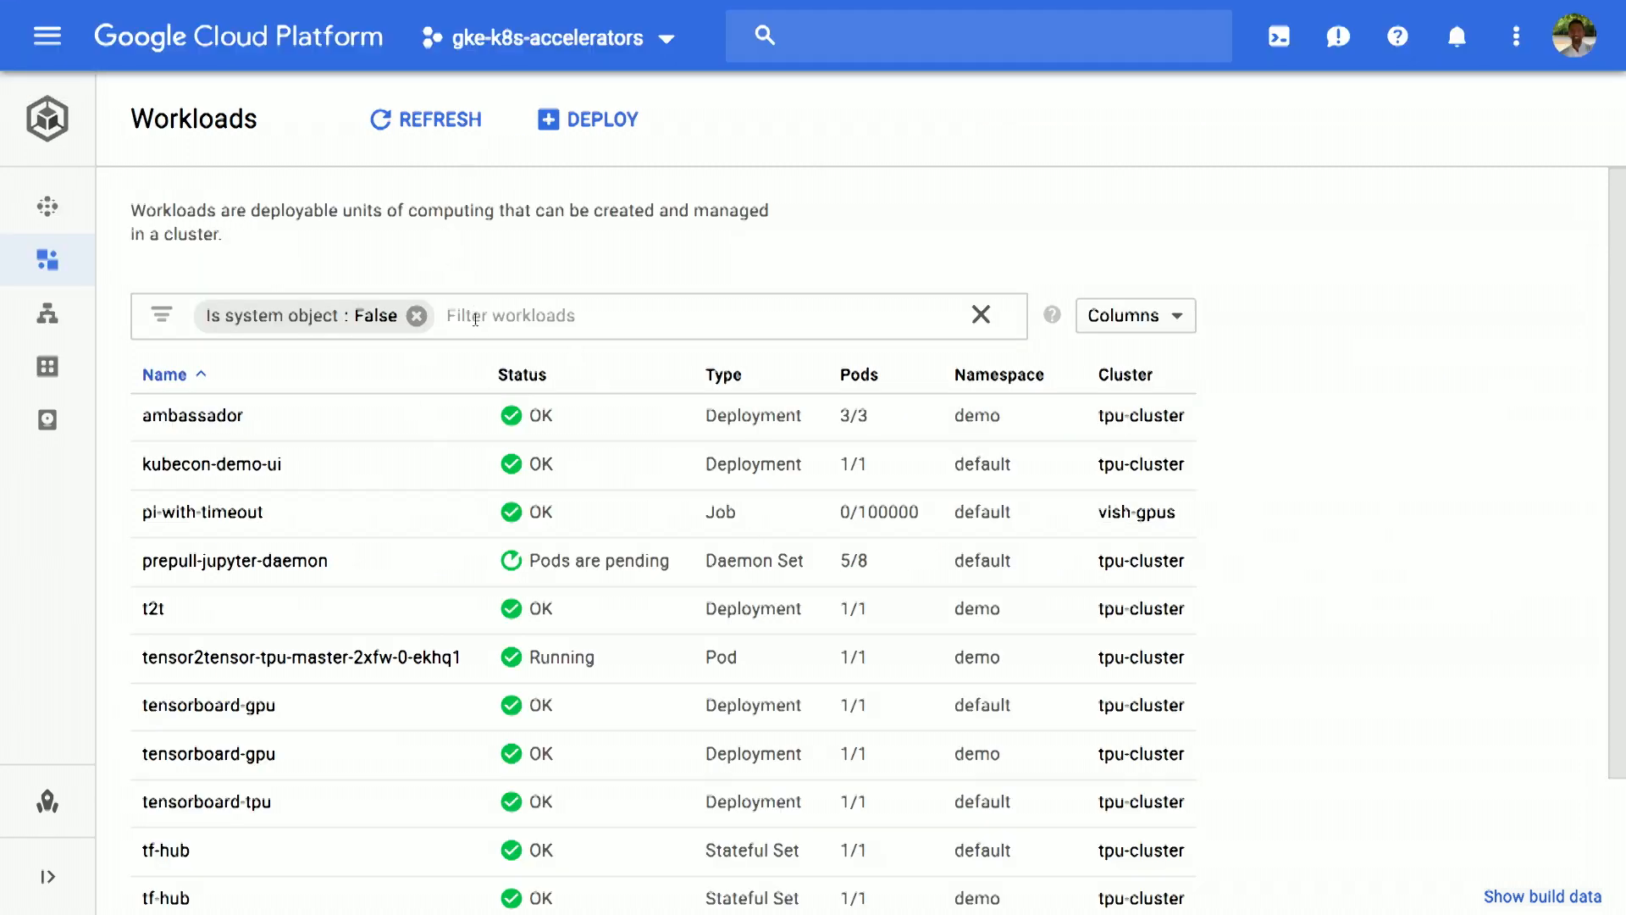
Filter Workloads to the demo namespace and open the tensor2tensor-gpu-master pod details
text(namespace : demo)
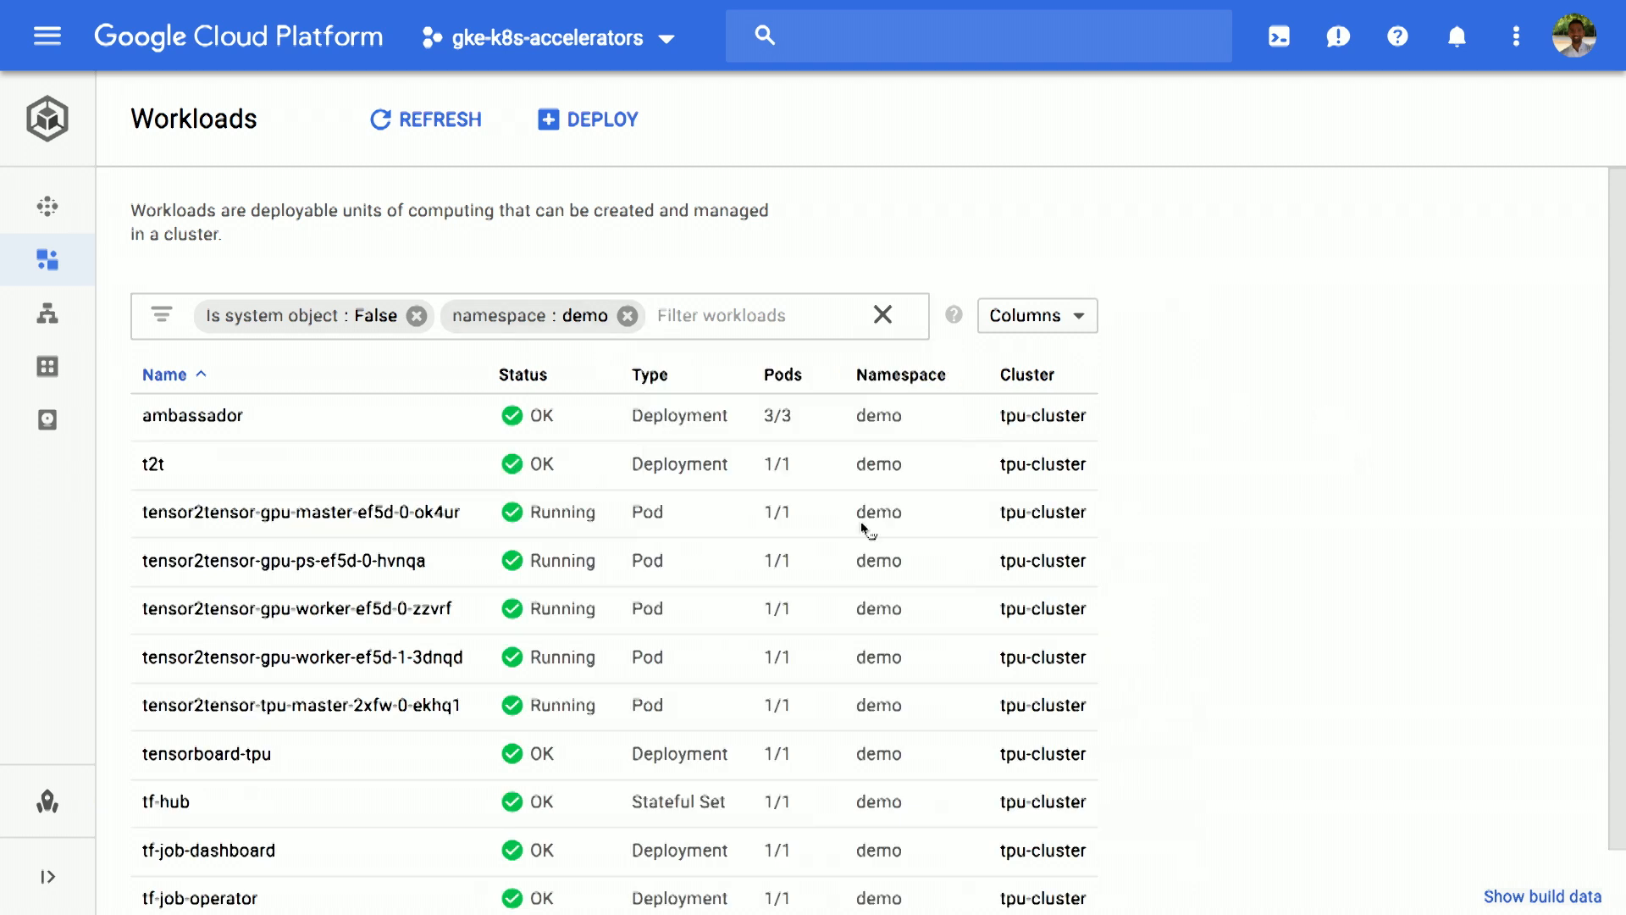
mouse_move(354, 752)
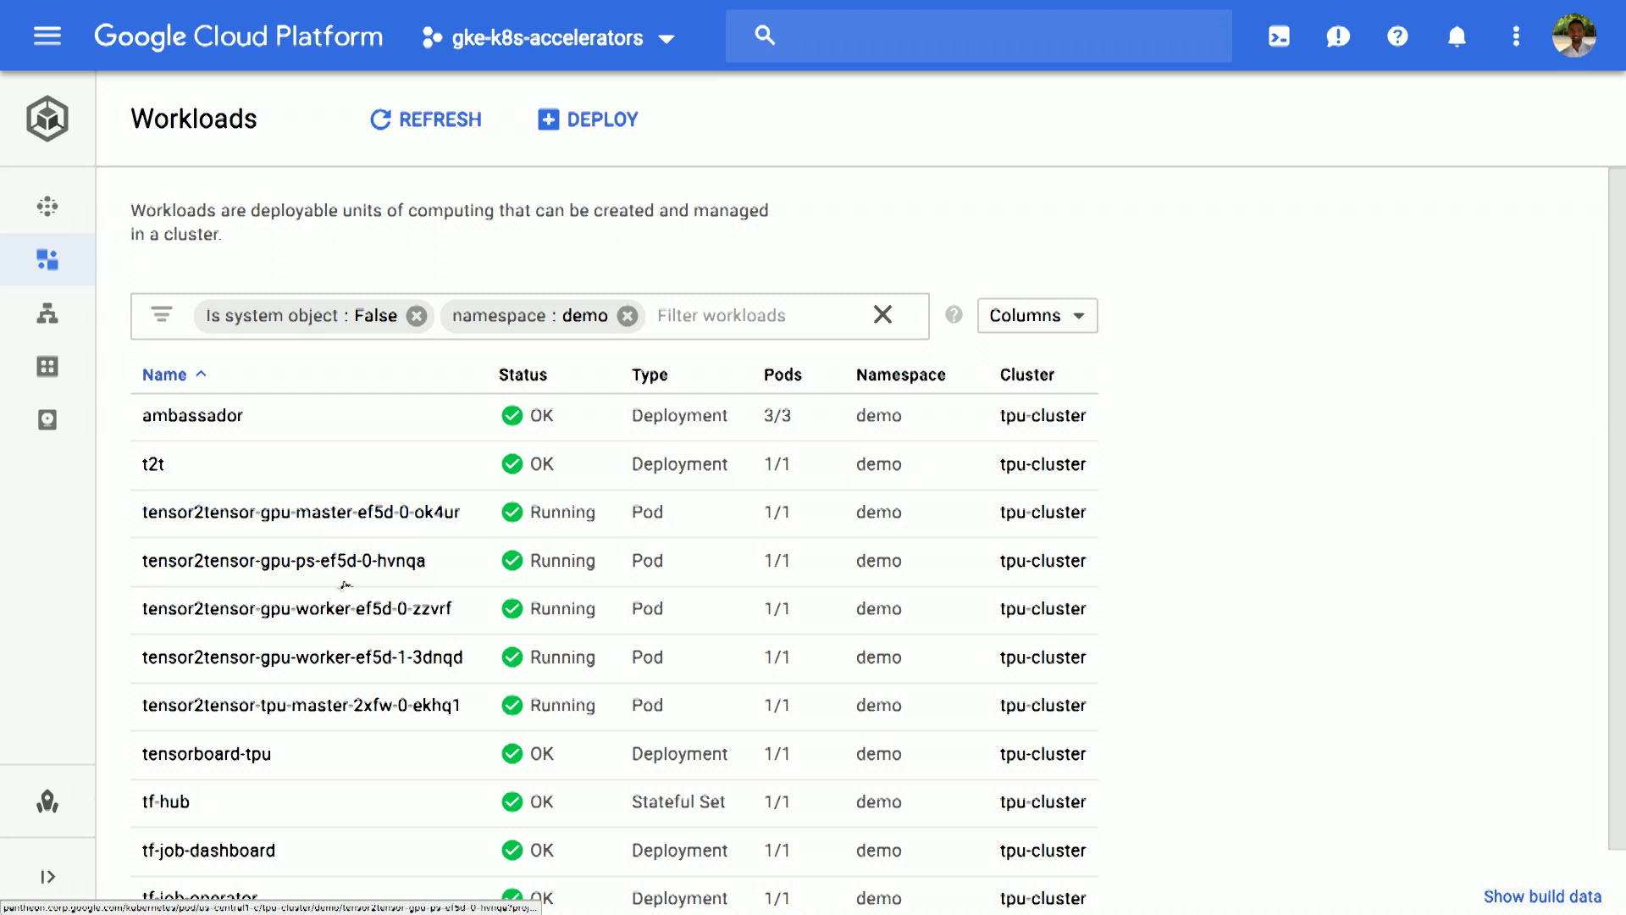
mouse_move(301, 511)
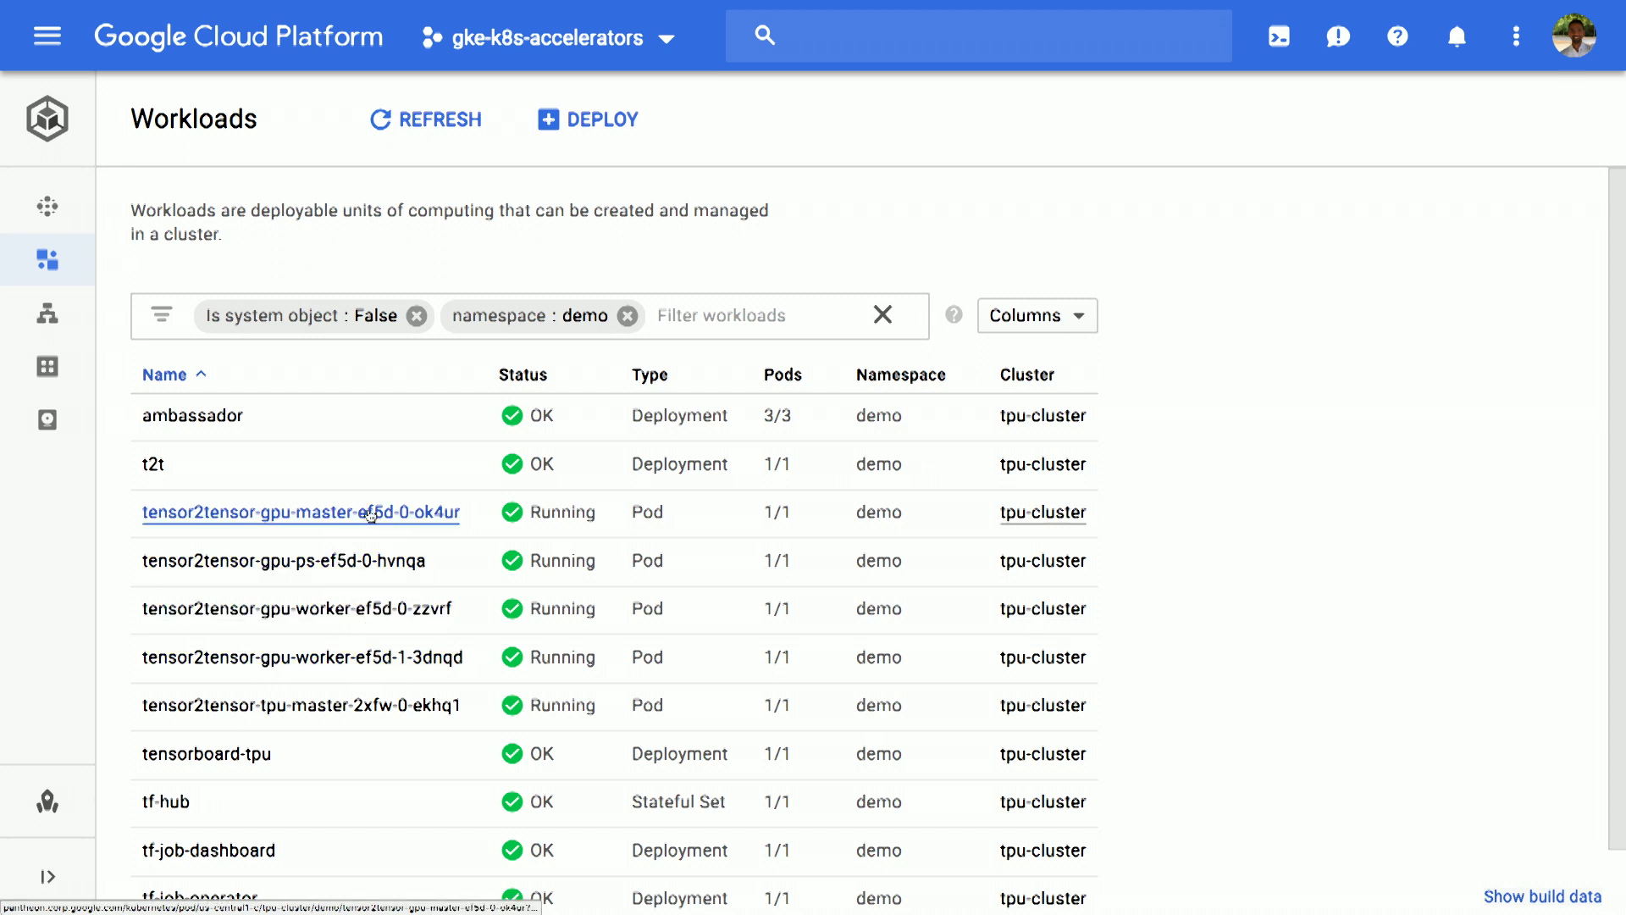
mouse_move(285, 560)
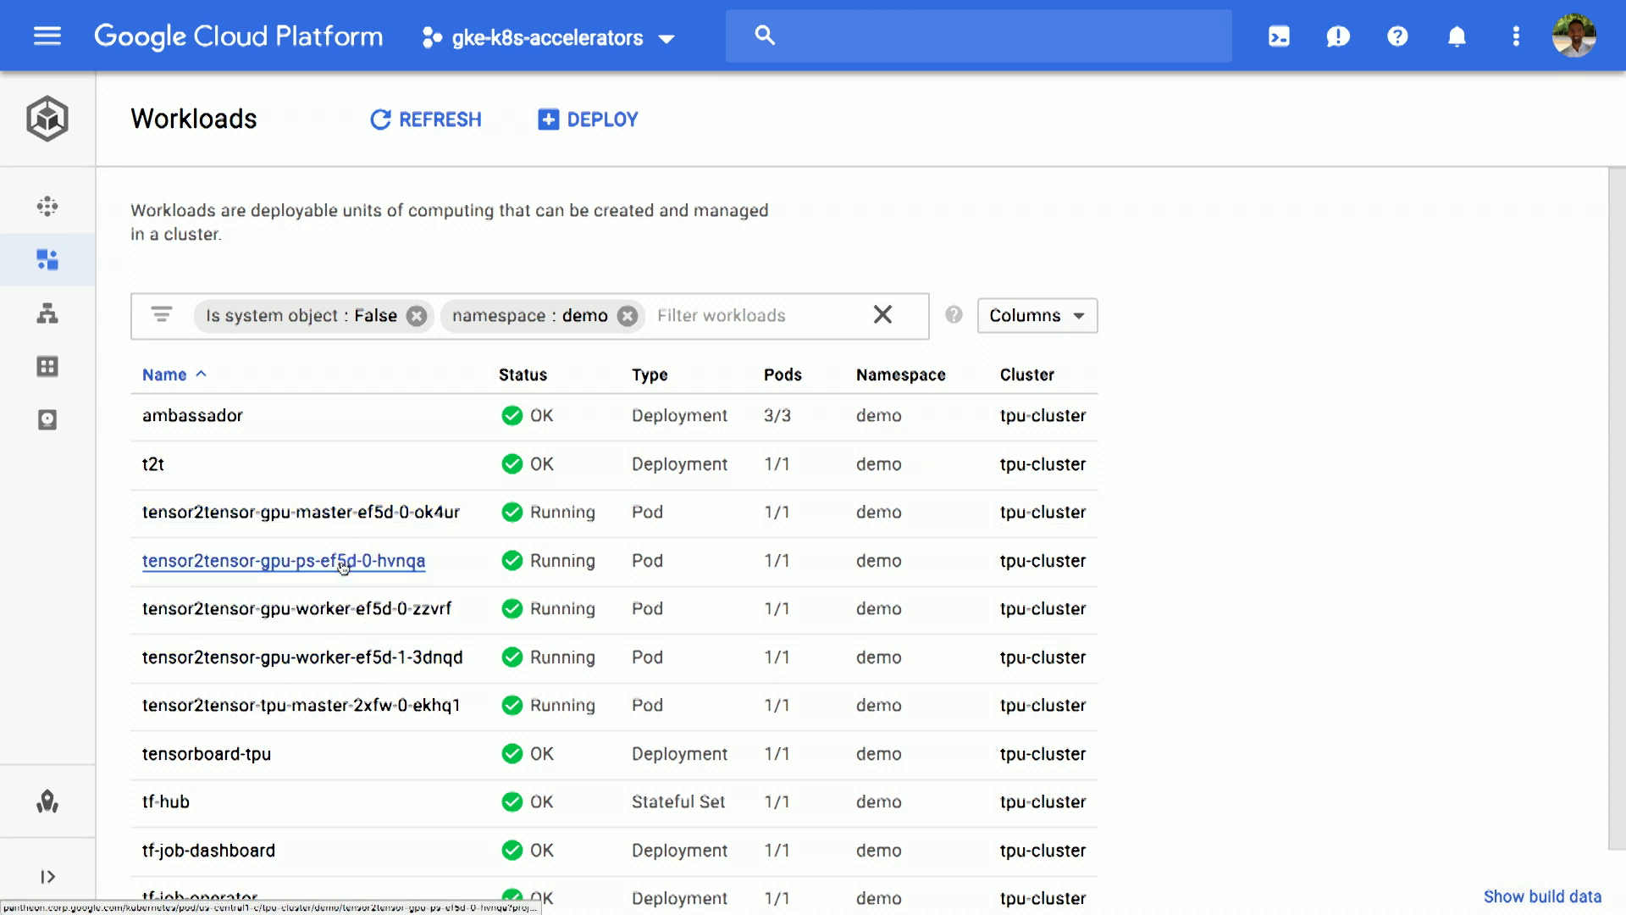
mouse_move(305, 648)
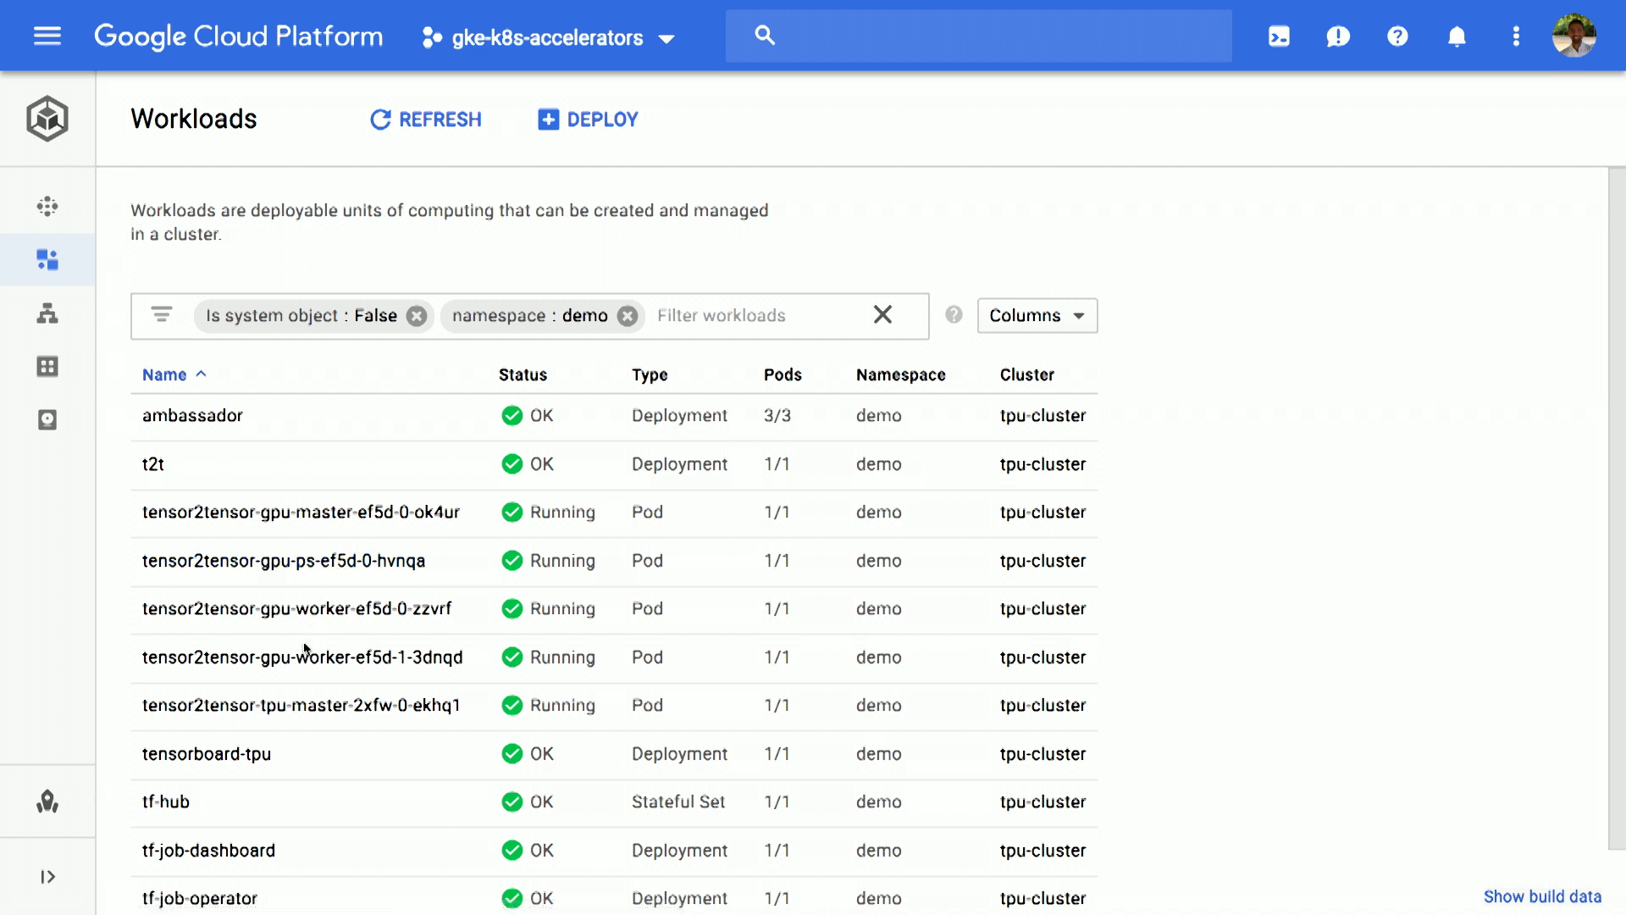
mouse_move(206, 753)
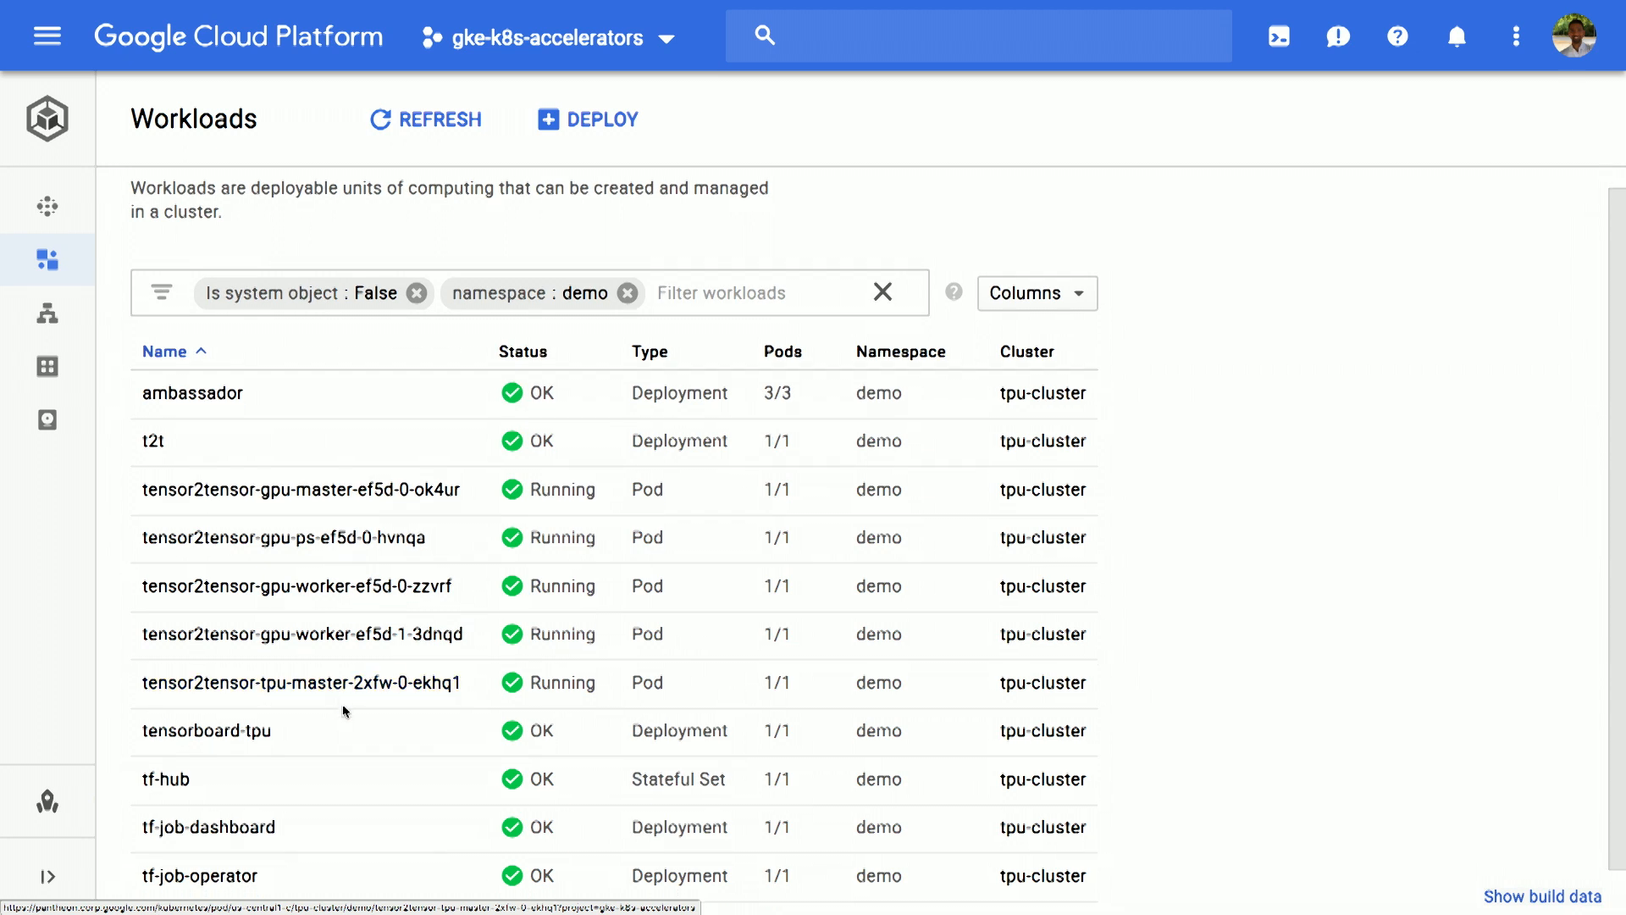
click(301, 682)
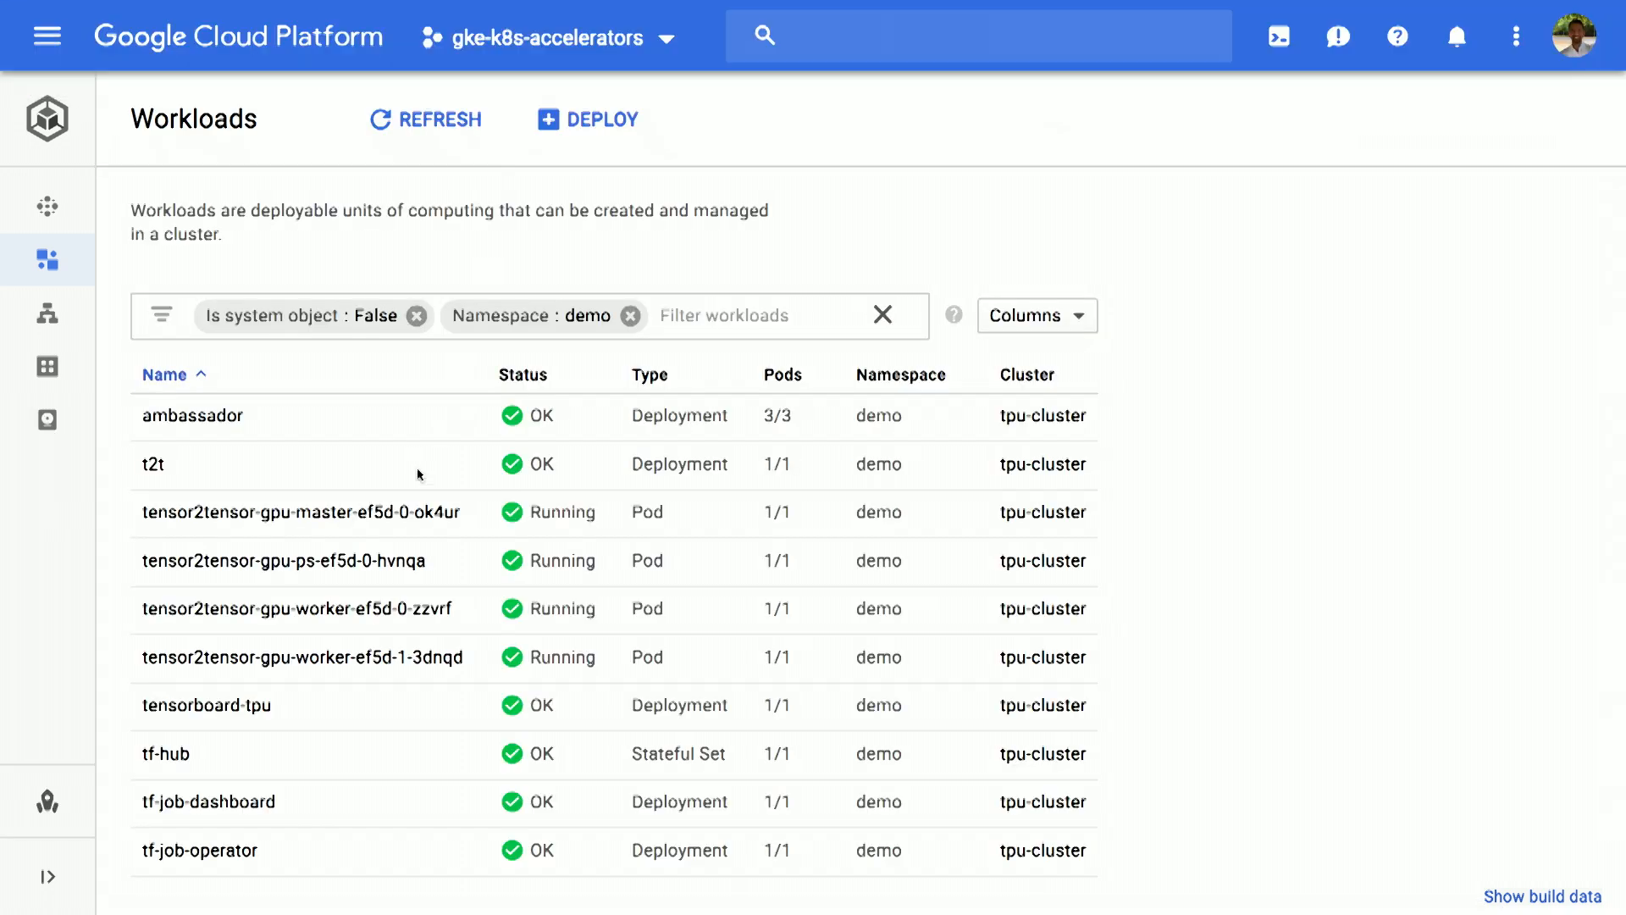
mouse_move(348, 536)
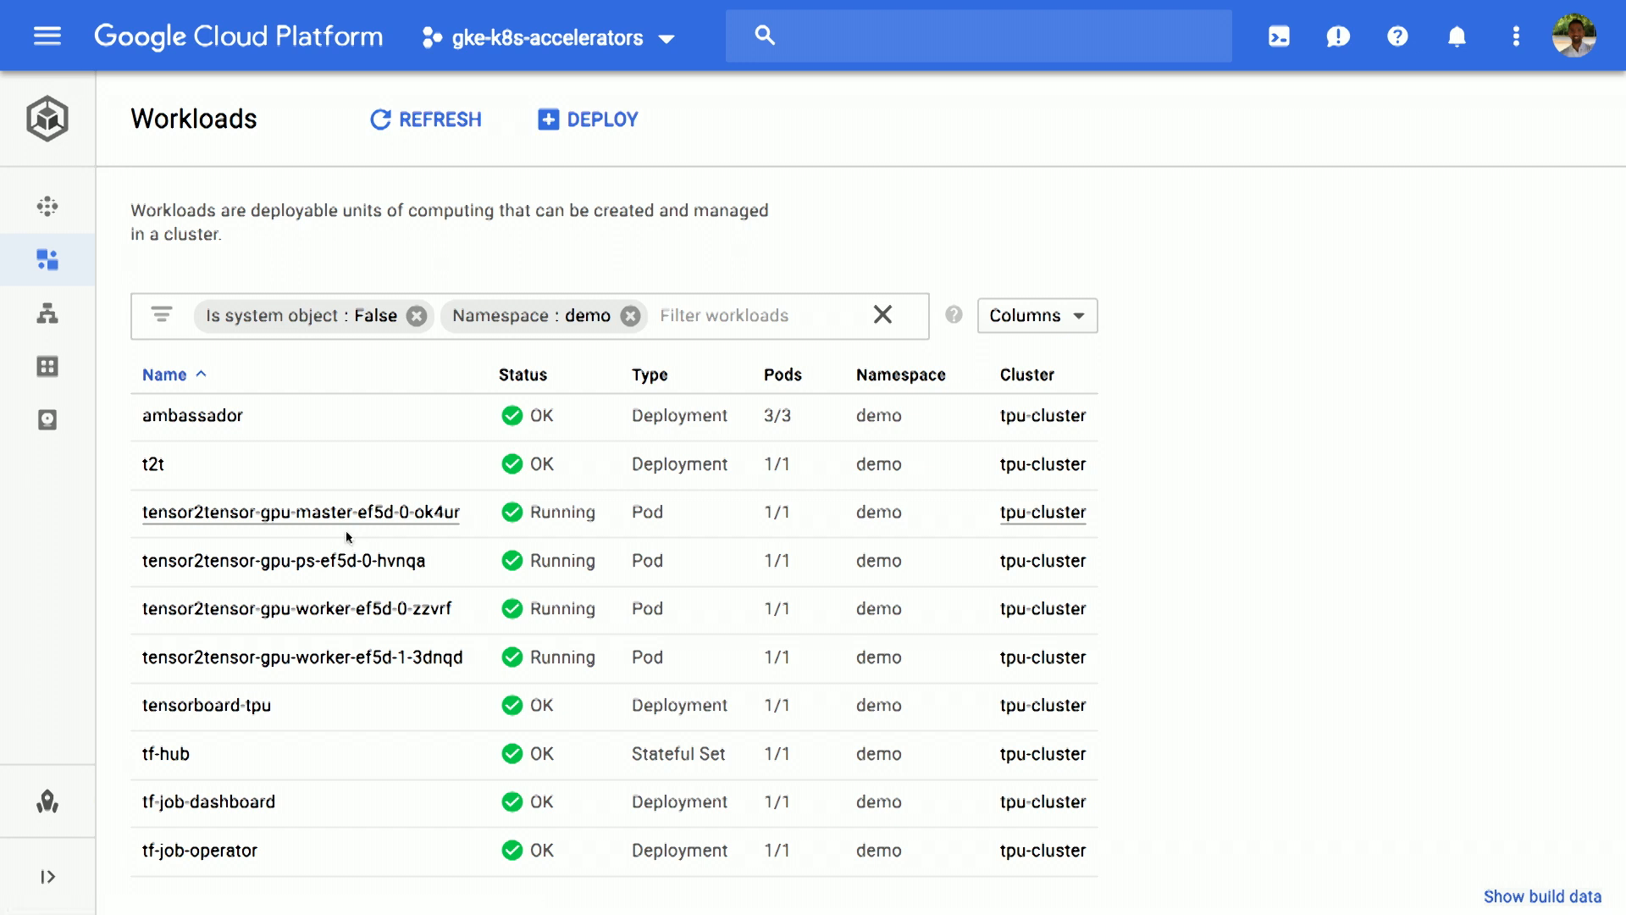
click(301, 512)
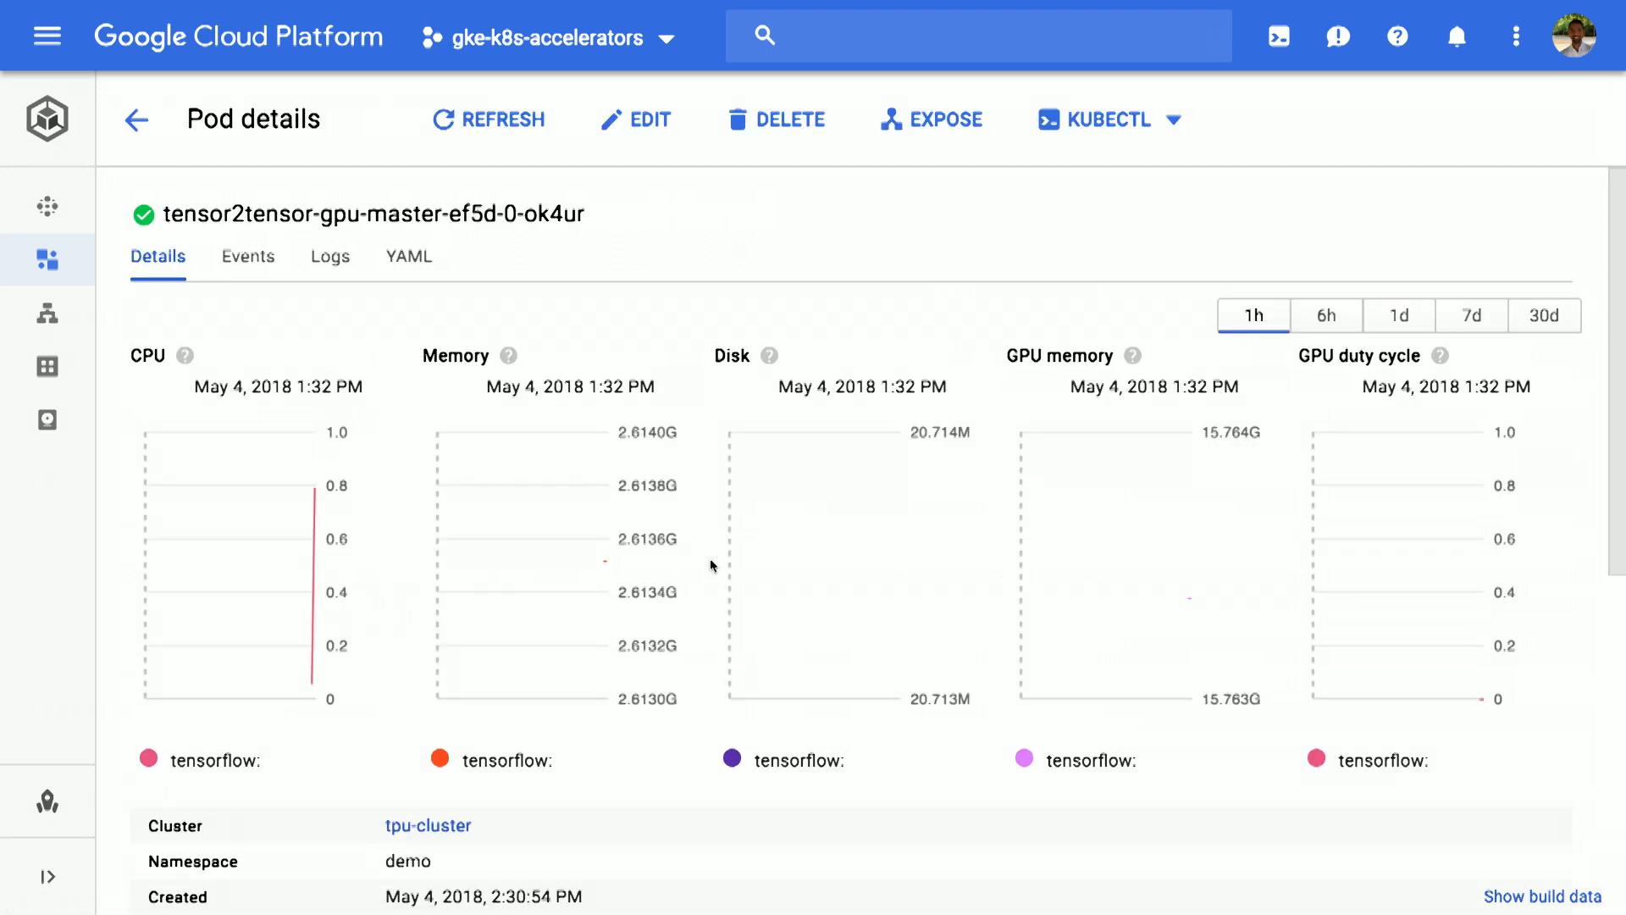
Open the tensorflow container logs for tensor2tensor-gpu-master to see loss and checkpoints
scroll(down, 3)
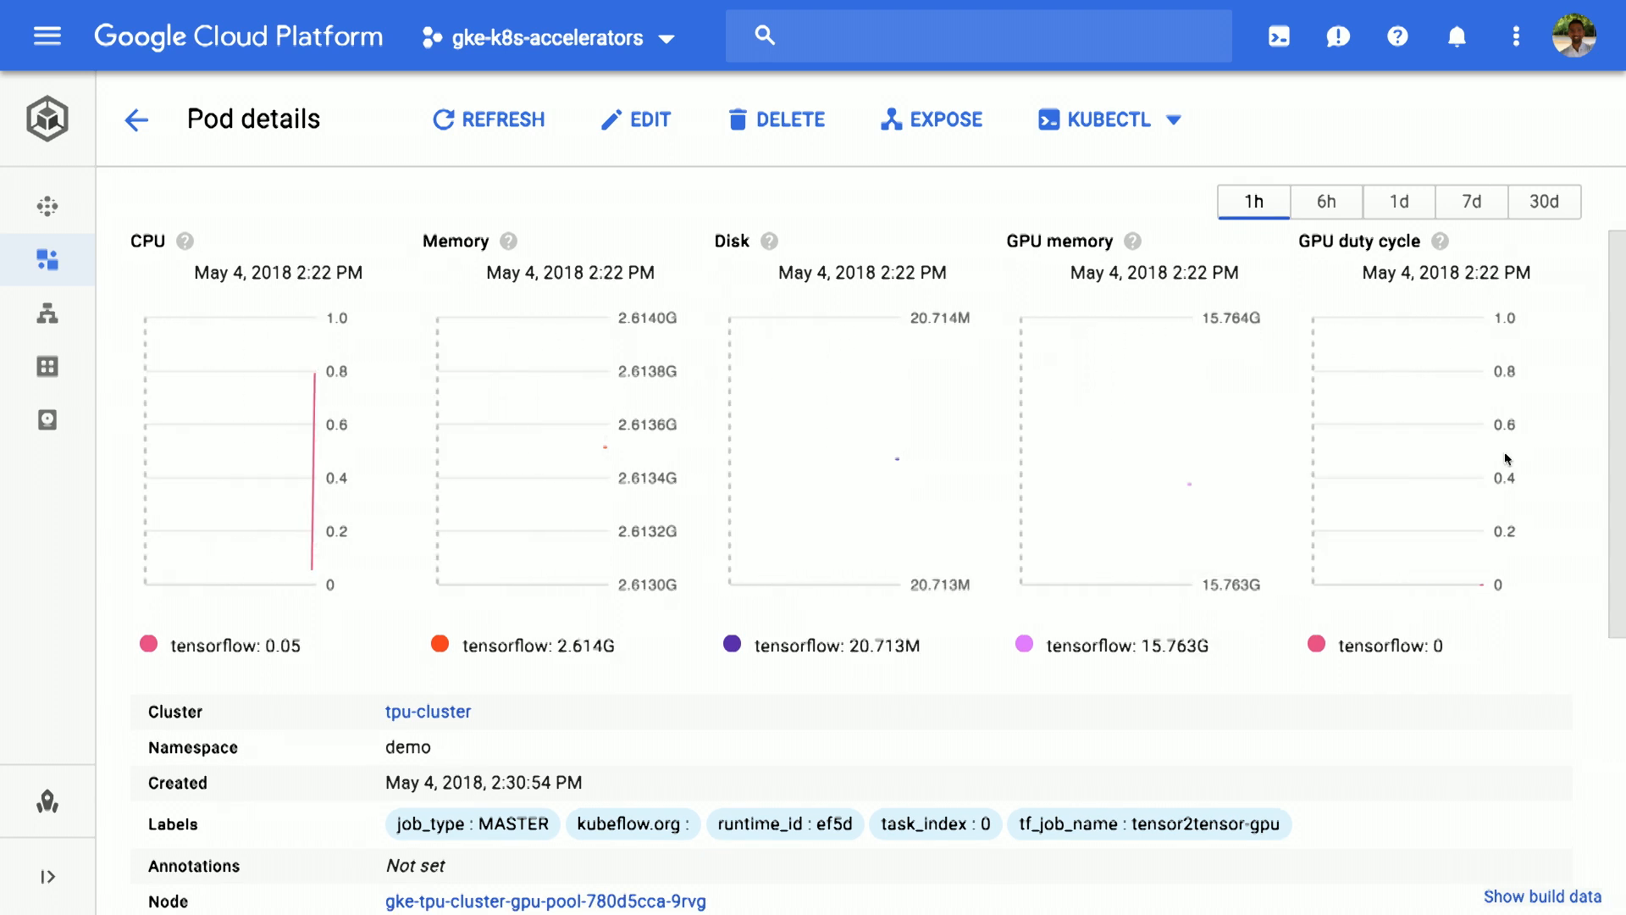
scroll(down, 3)
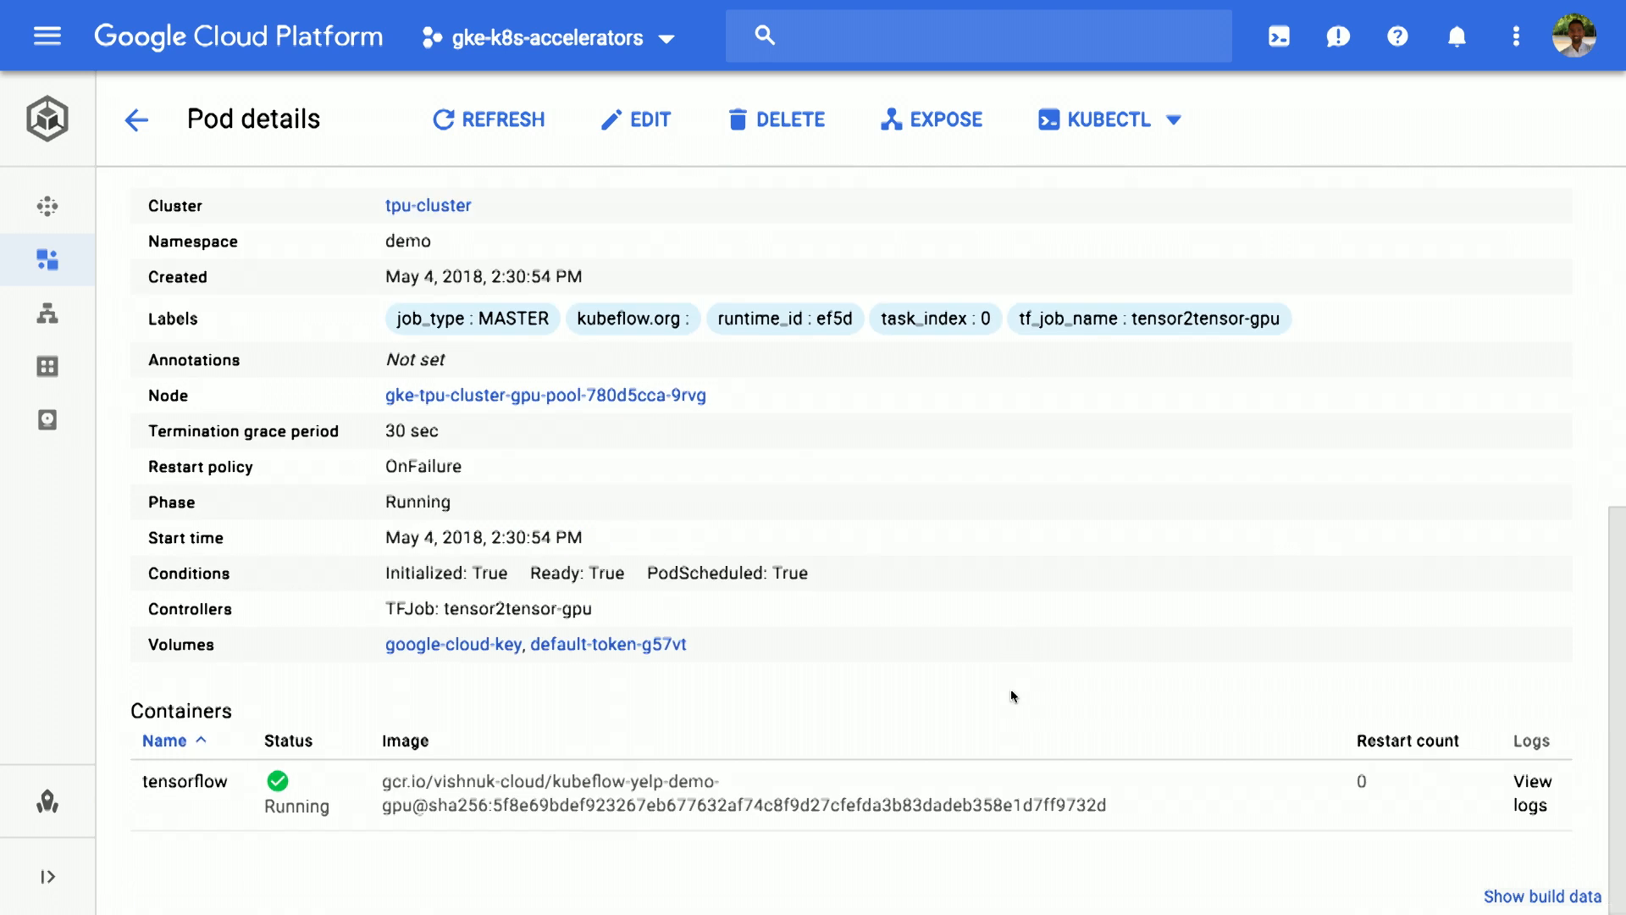
click(1530, 793)
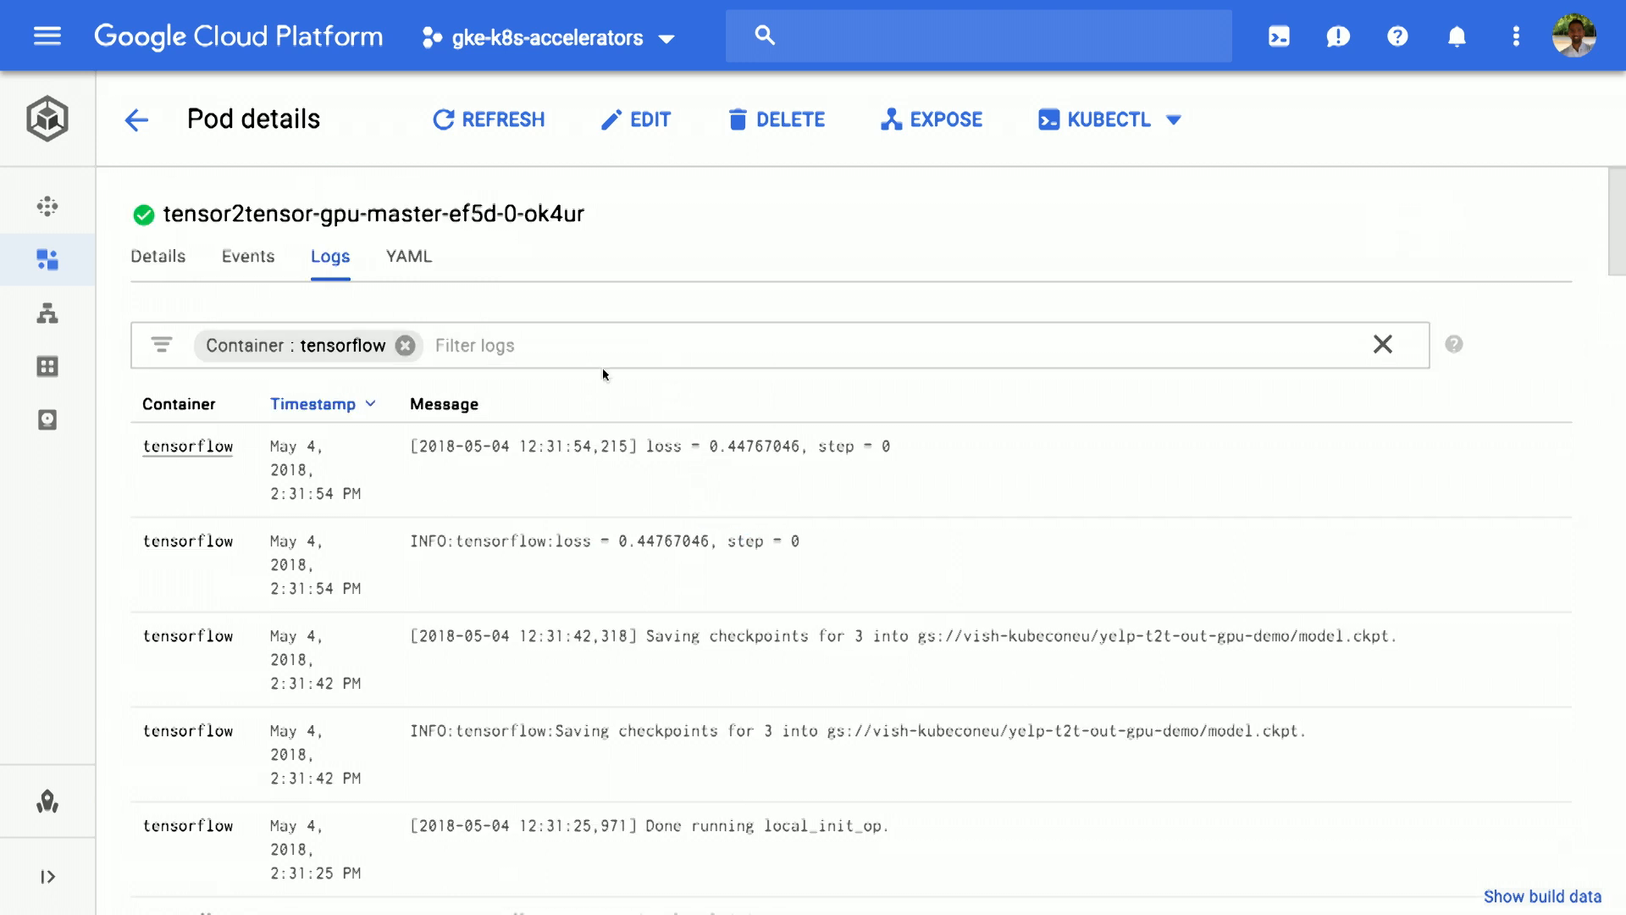
click(136, 120)
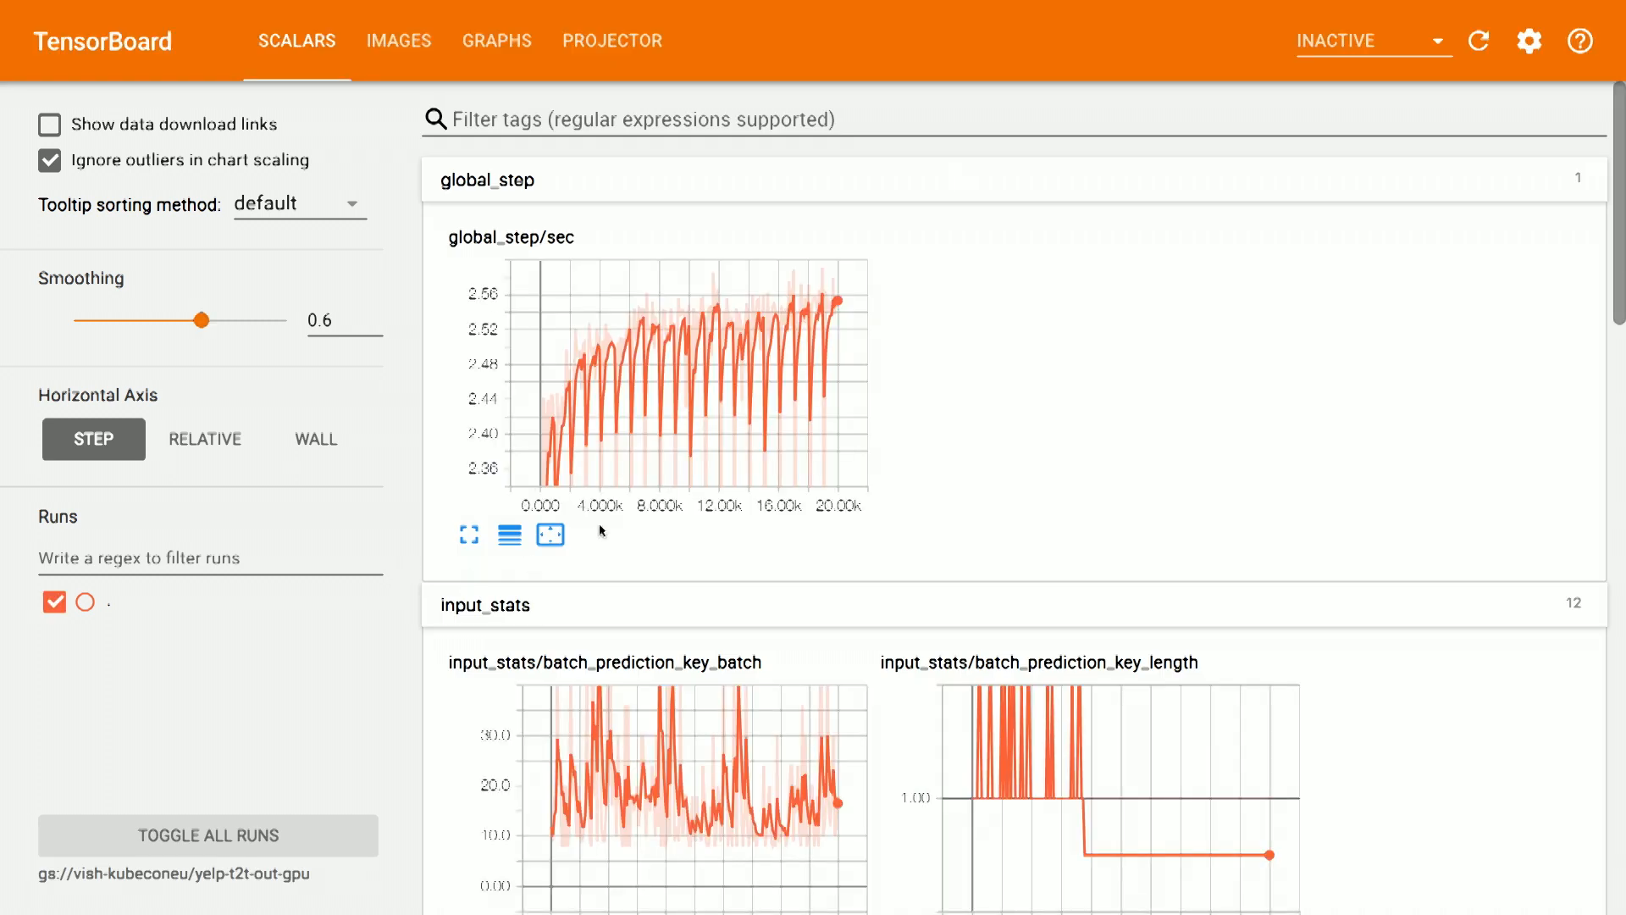
mouse_move(843, 316)
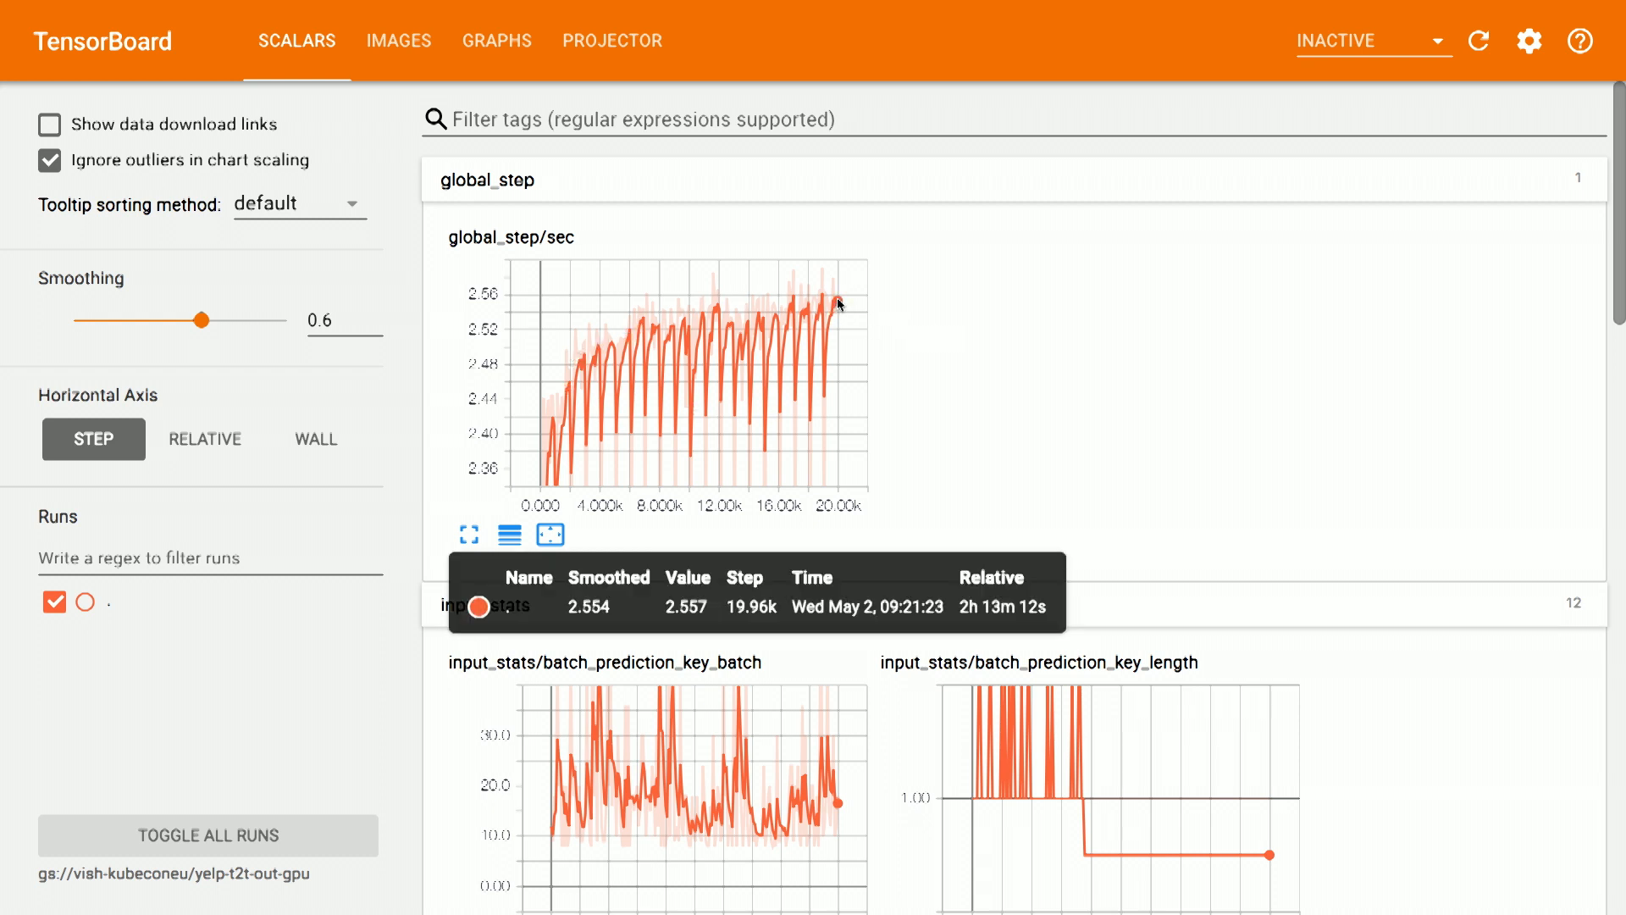
mouse_move(1026, 299)
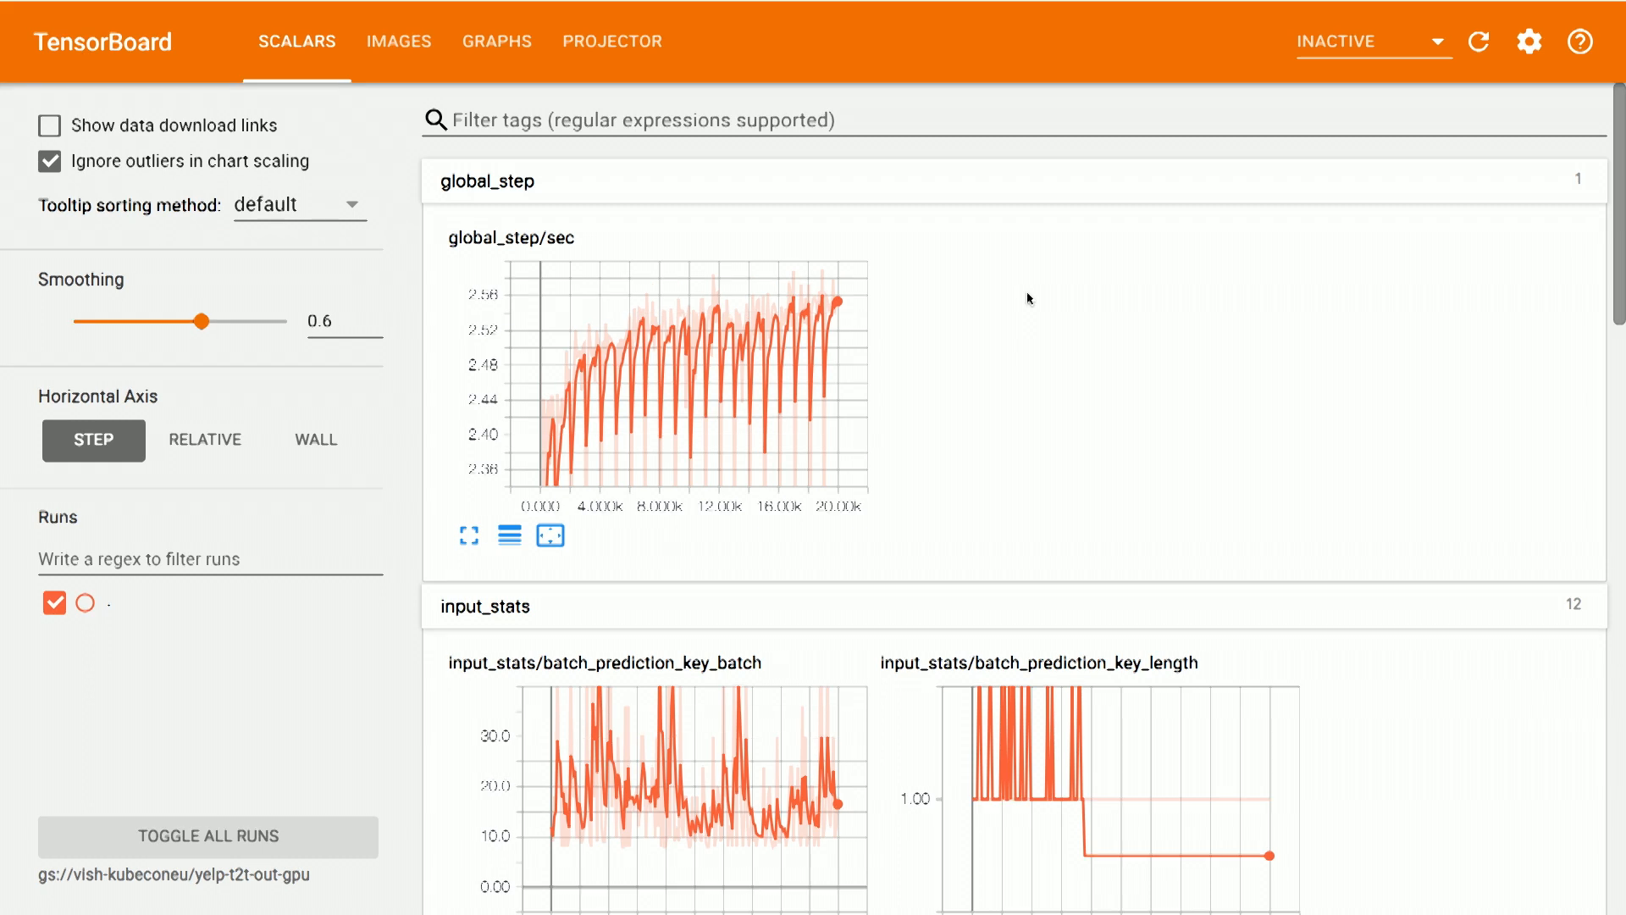
Scroll through the GPU and TPU runs' global_step/sec and loss charts in TensorBoard
scroll(down, 3)
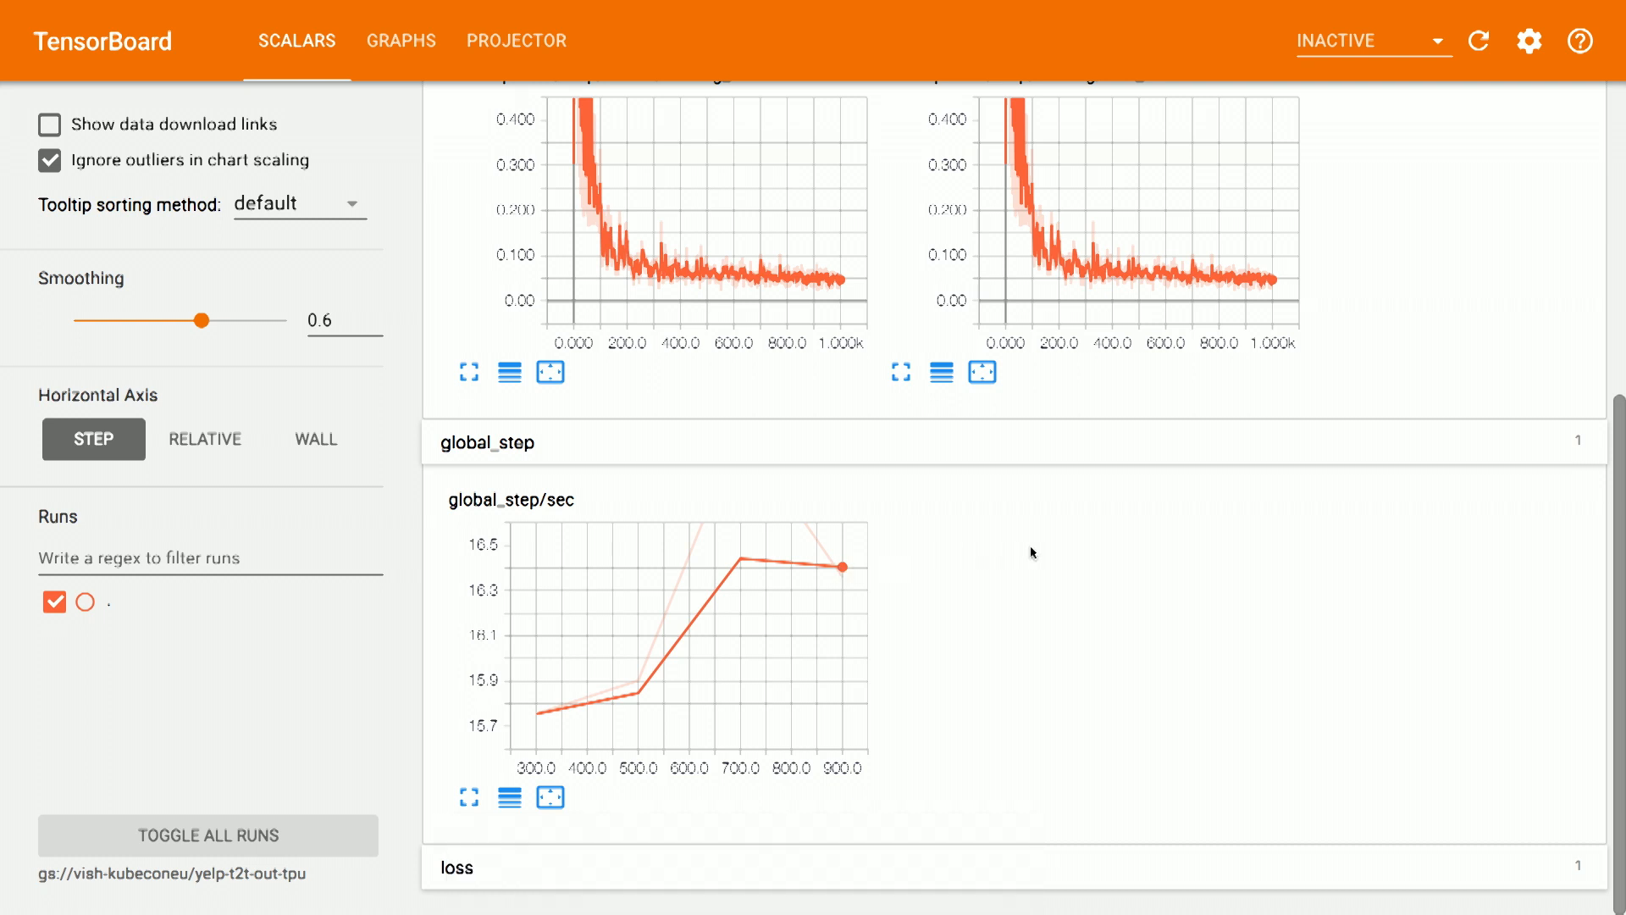
scroll(down, 3)
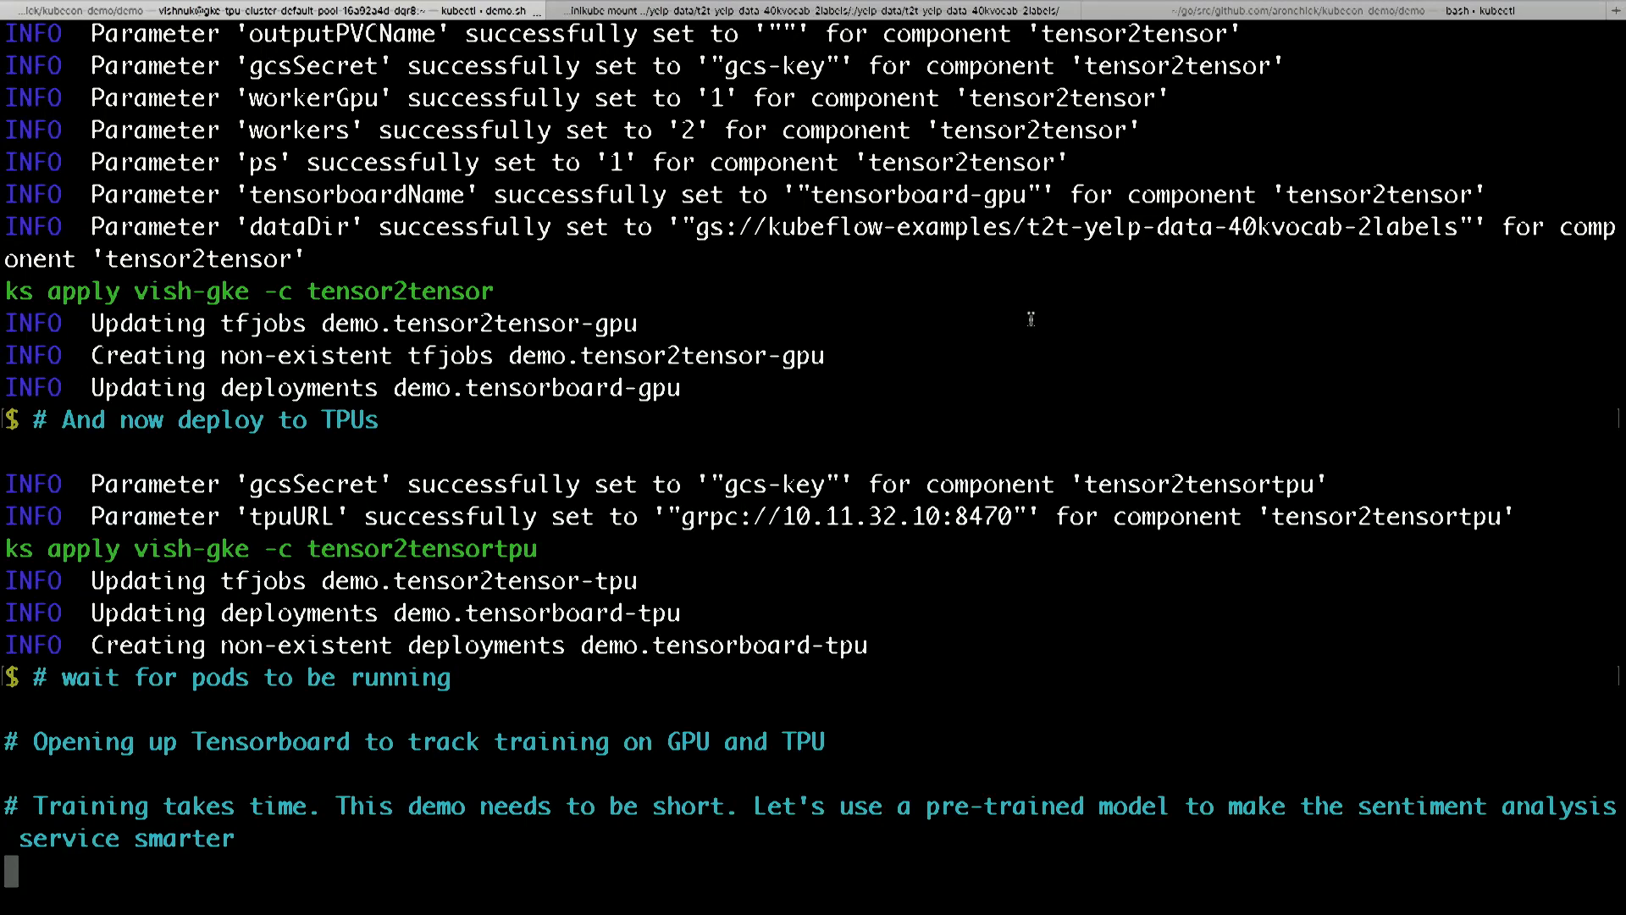
mouse_move(550, 570)
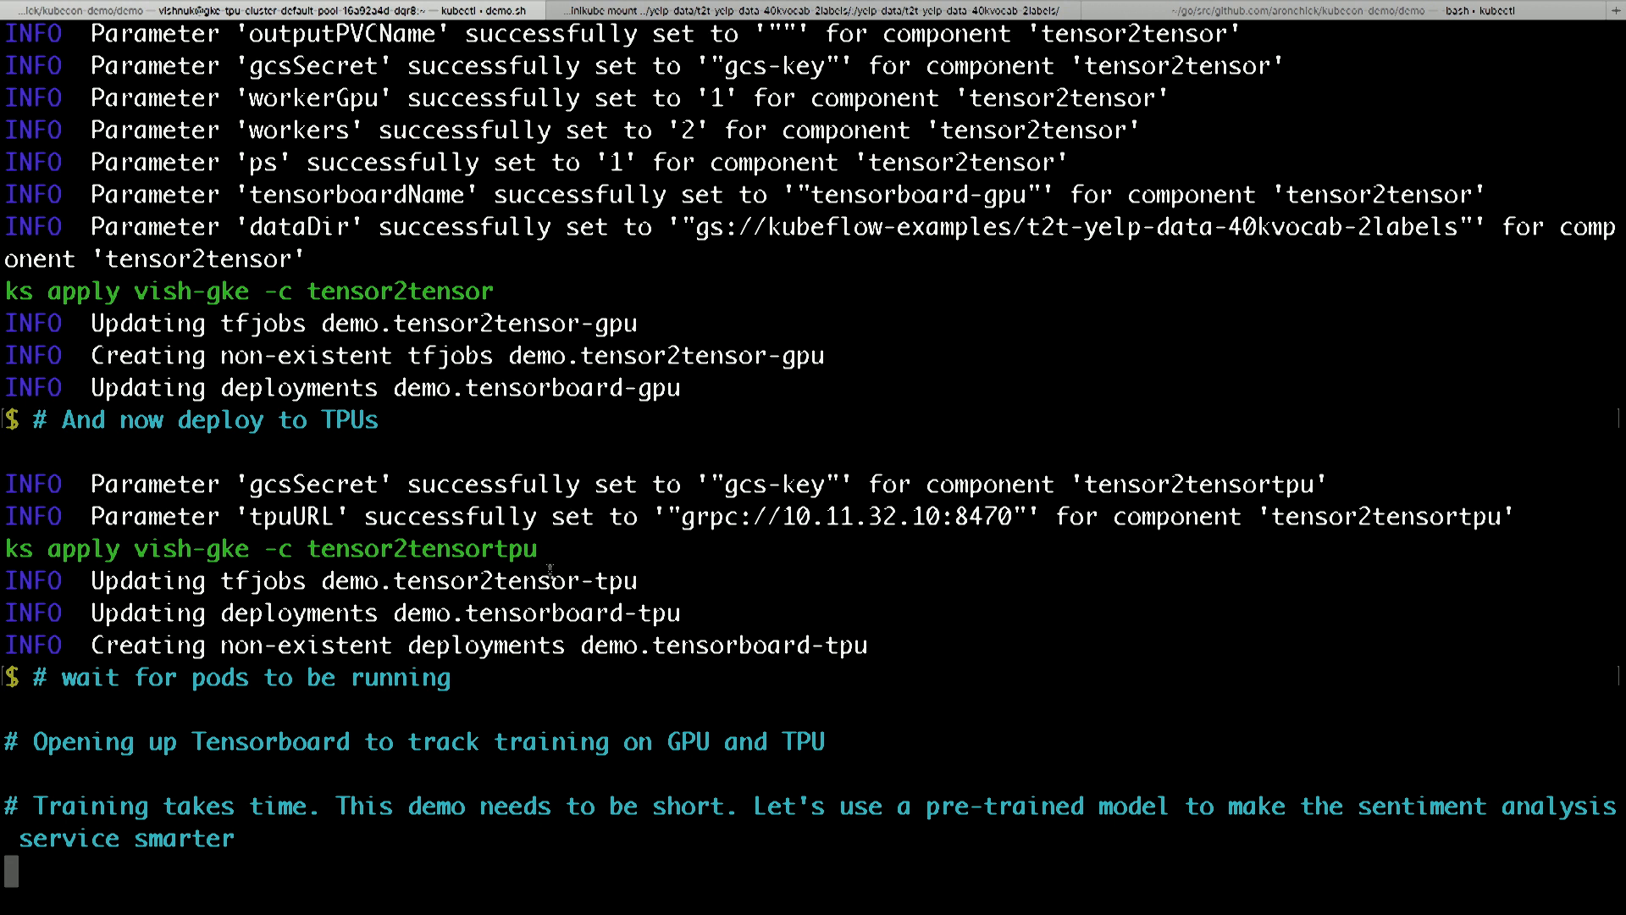
Deploy the pre-trained sentiment model with 'ks apply vish-gke -c serving'
text(ks apply vish-gke -c serving)
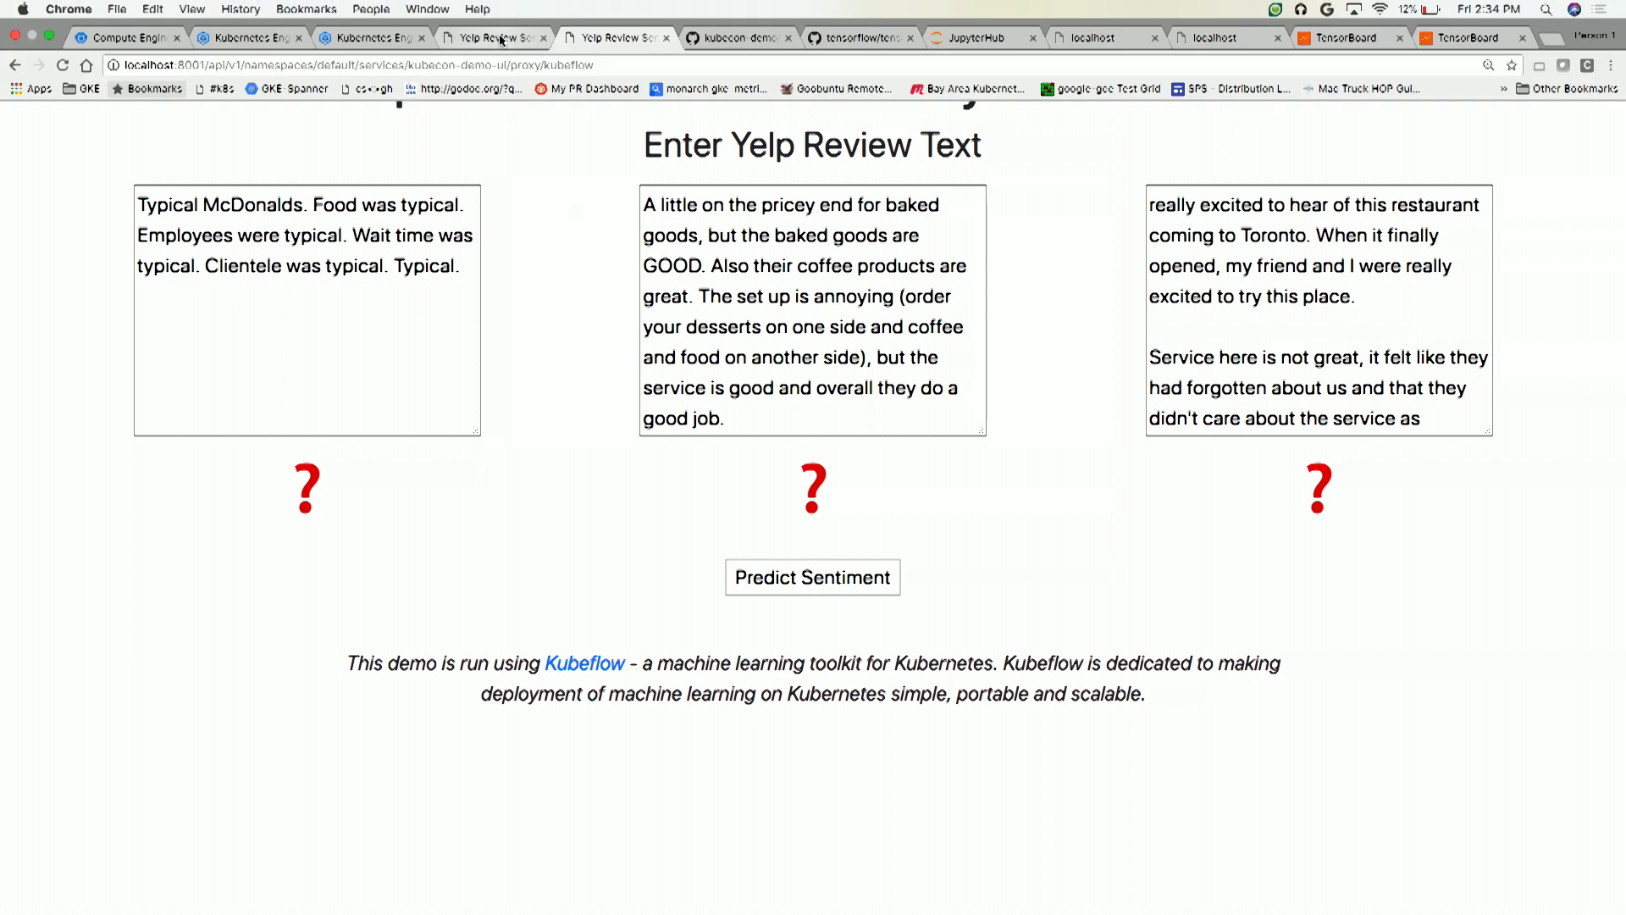
Predict sentiment on the Kubeflow page, rating the coffee review positive and the others negative
click(812, 577)
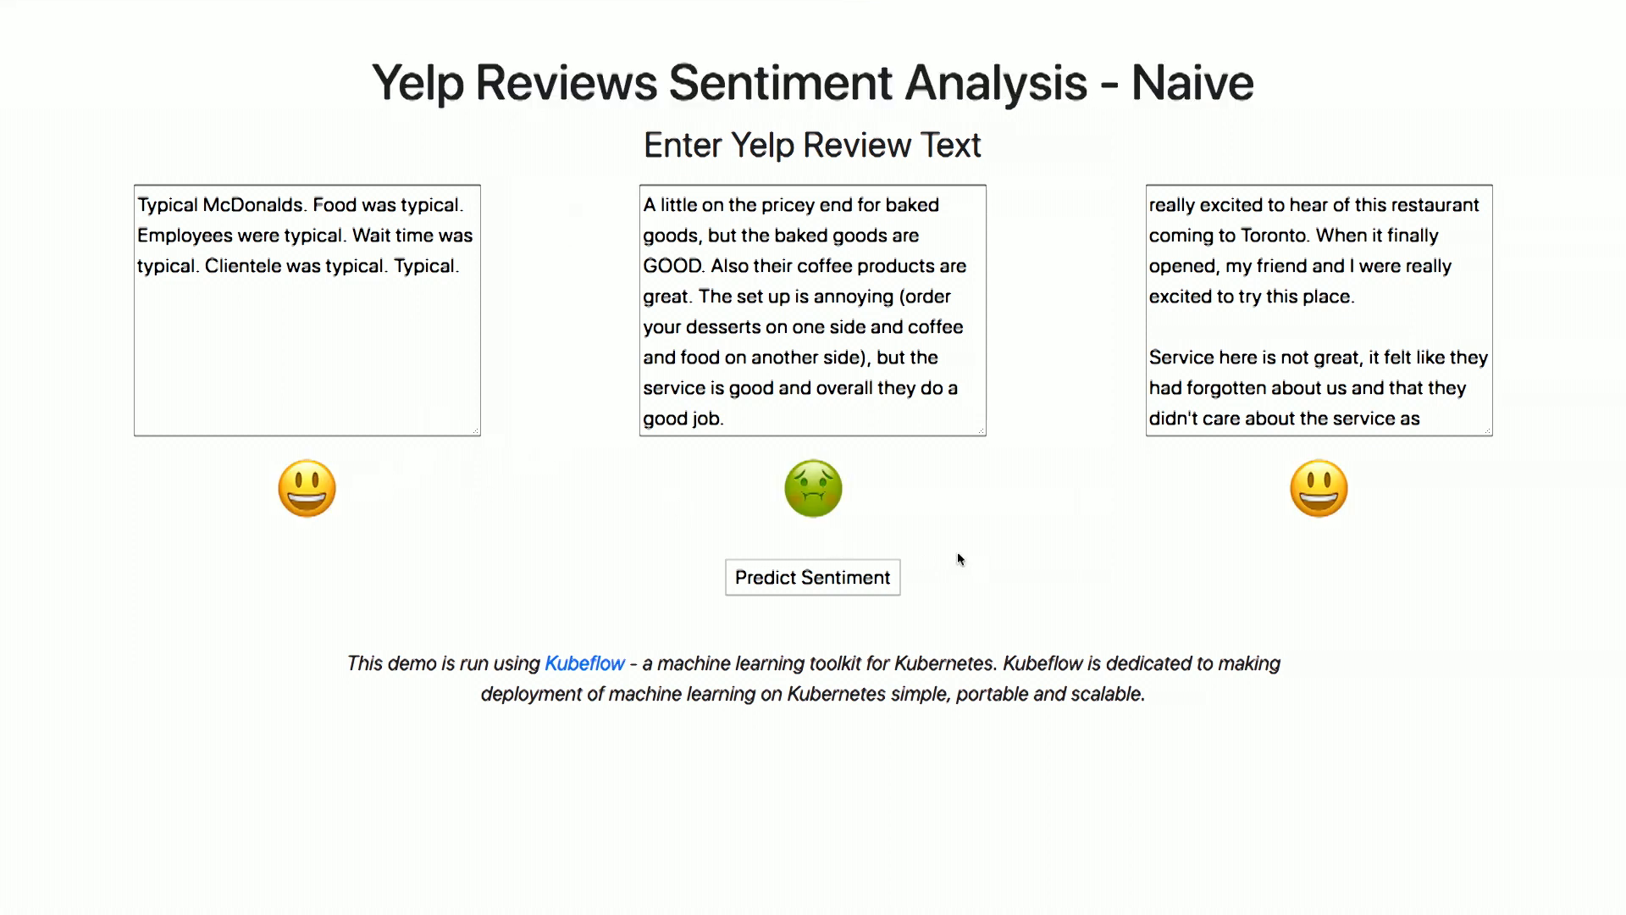
mouse_move(950, 240)
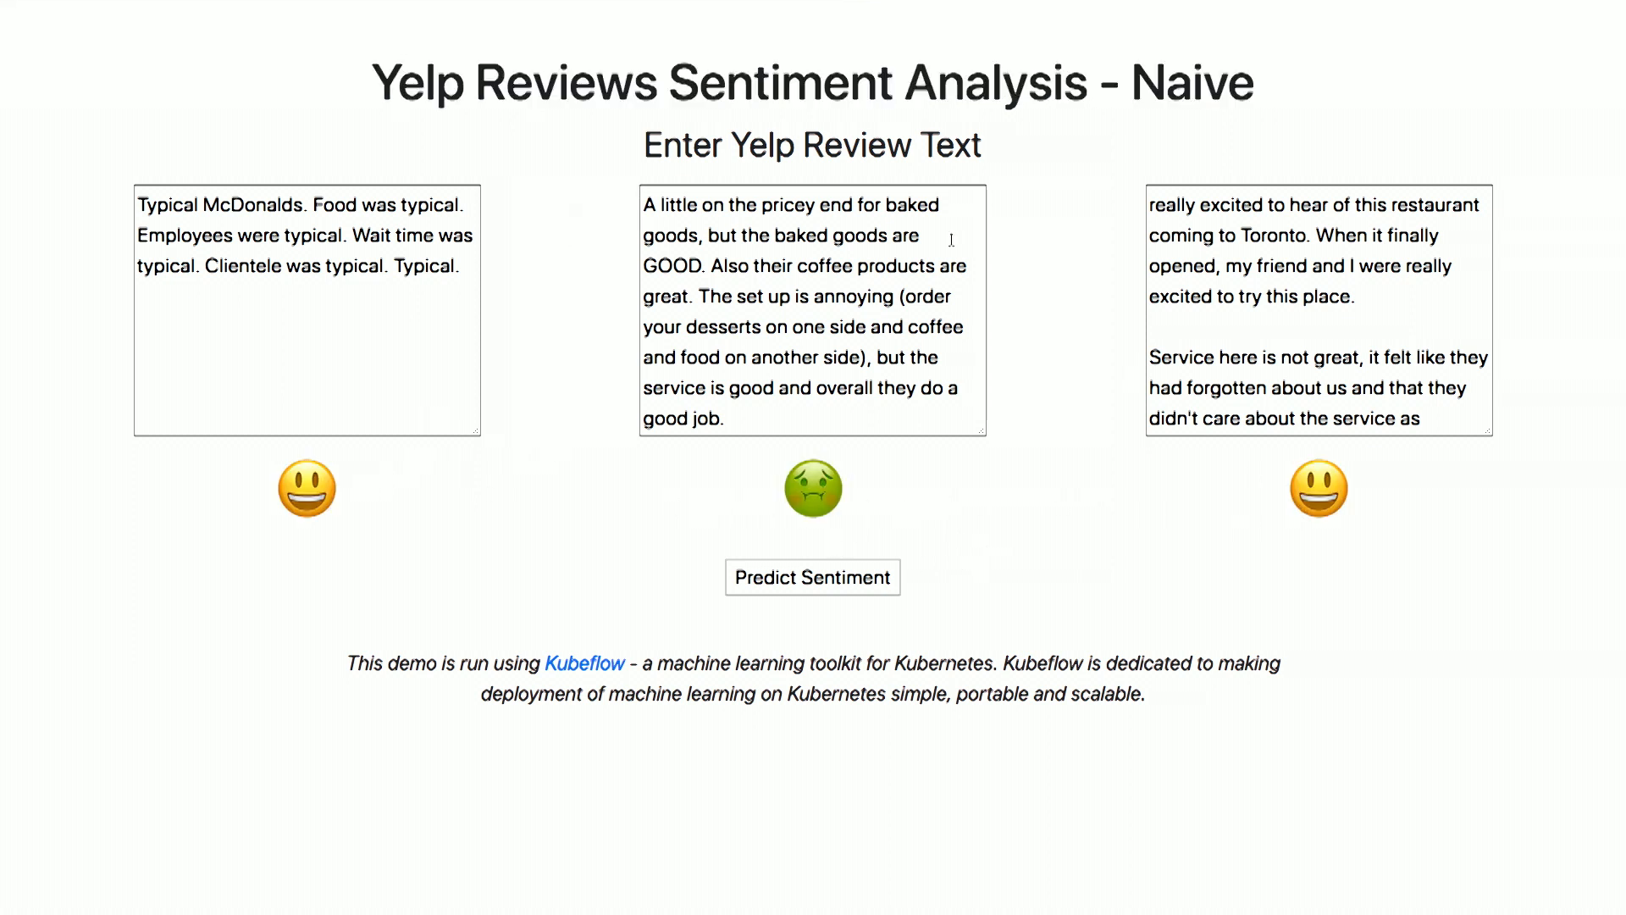
click(812, 577)
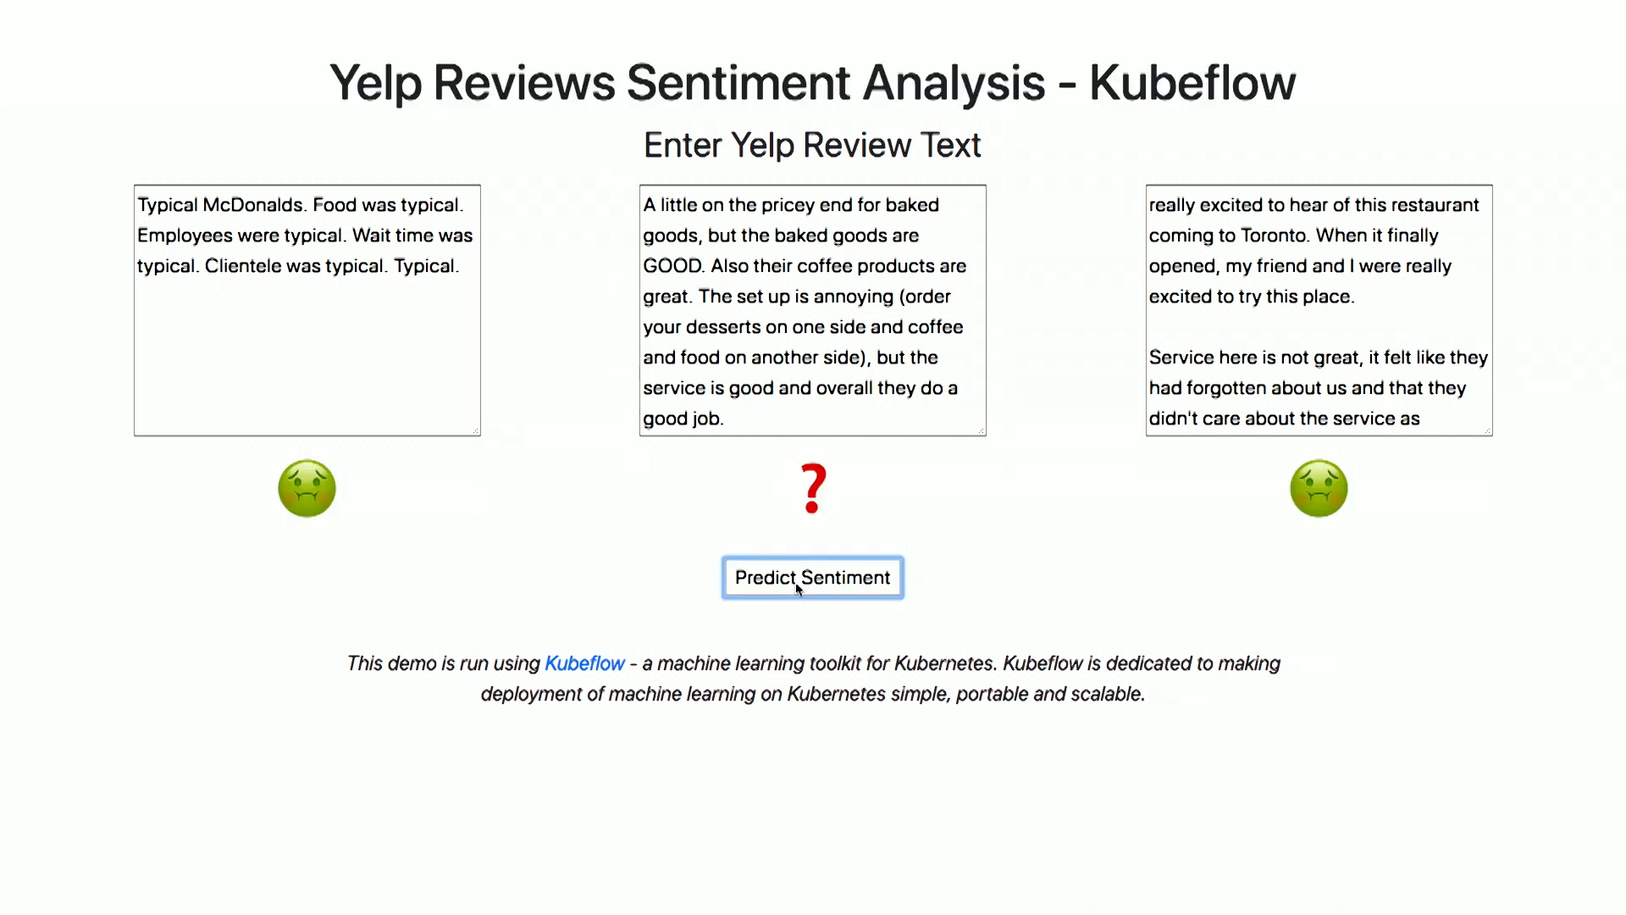
click(812, 576)
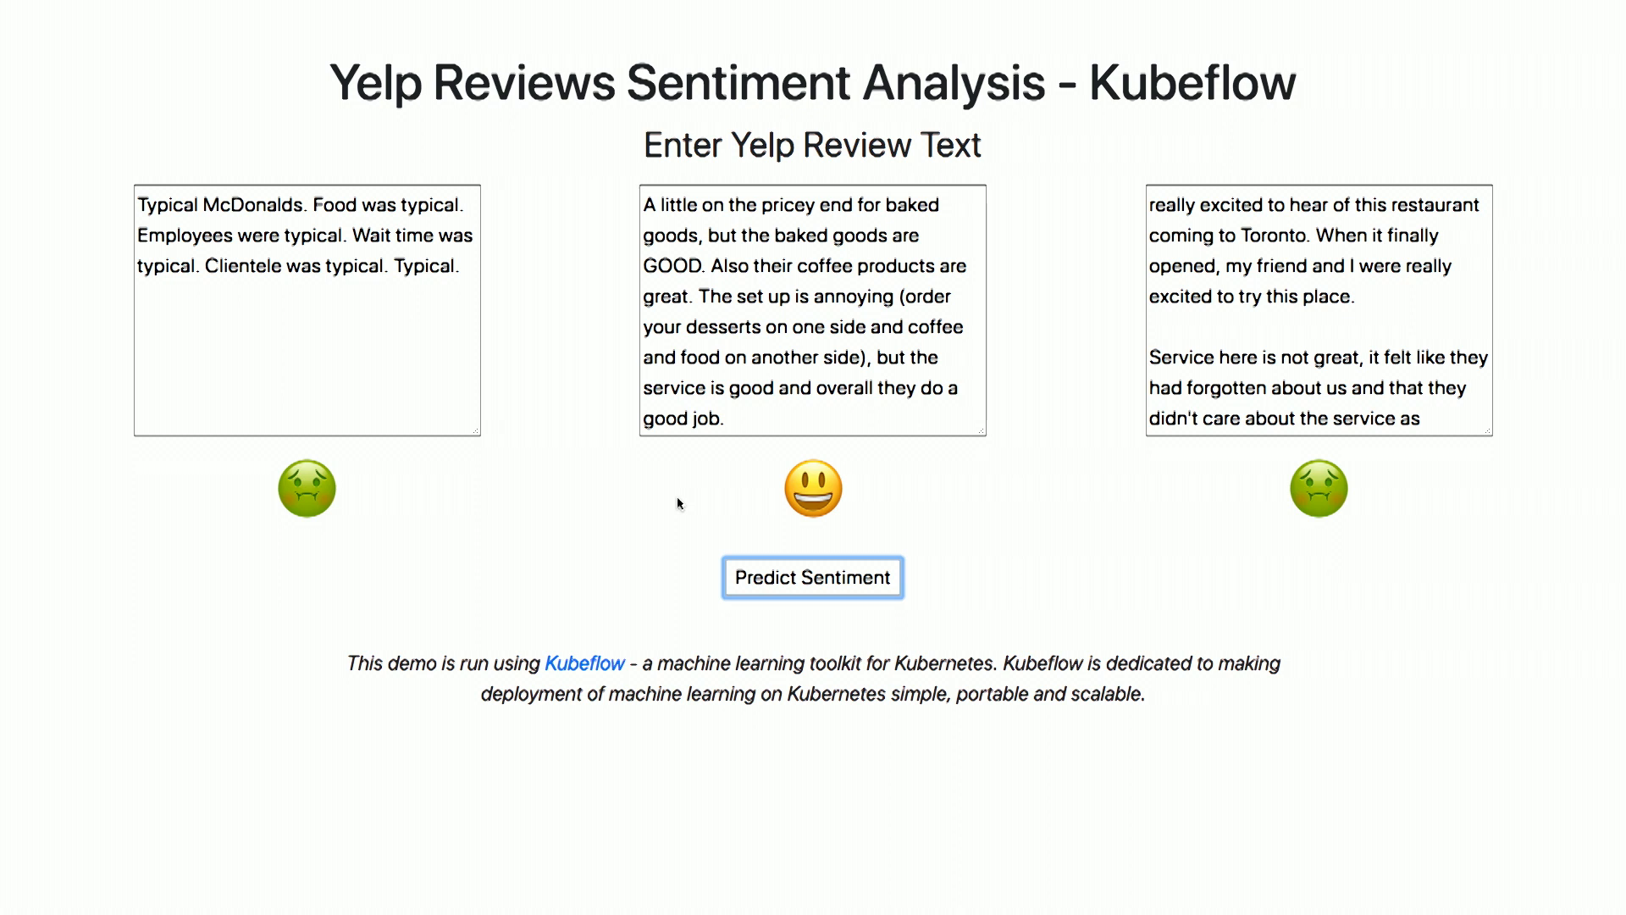
mouse_move(352, 480)
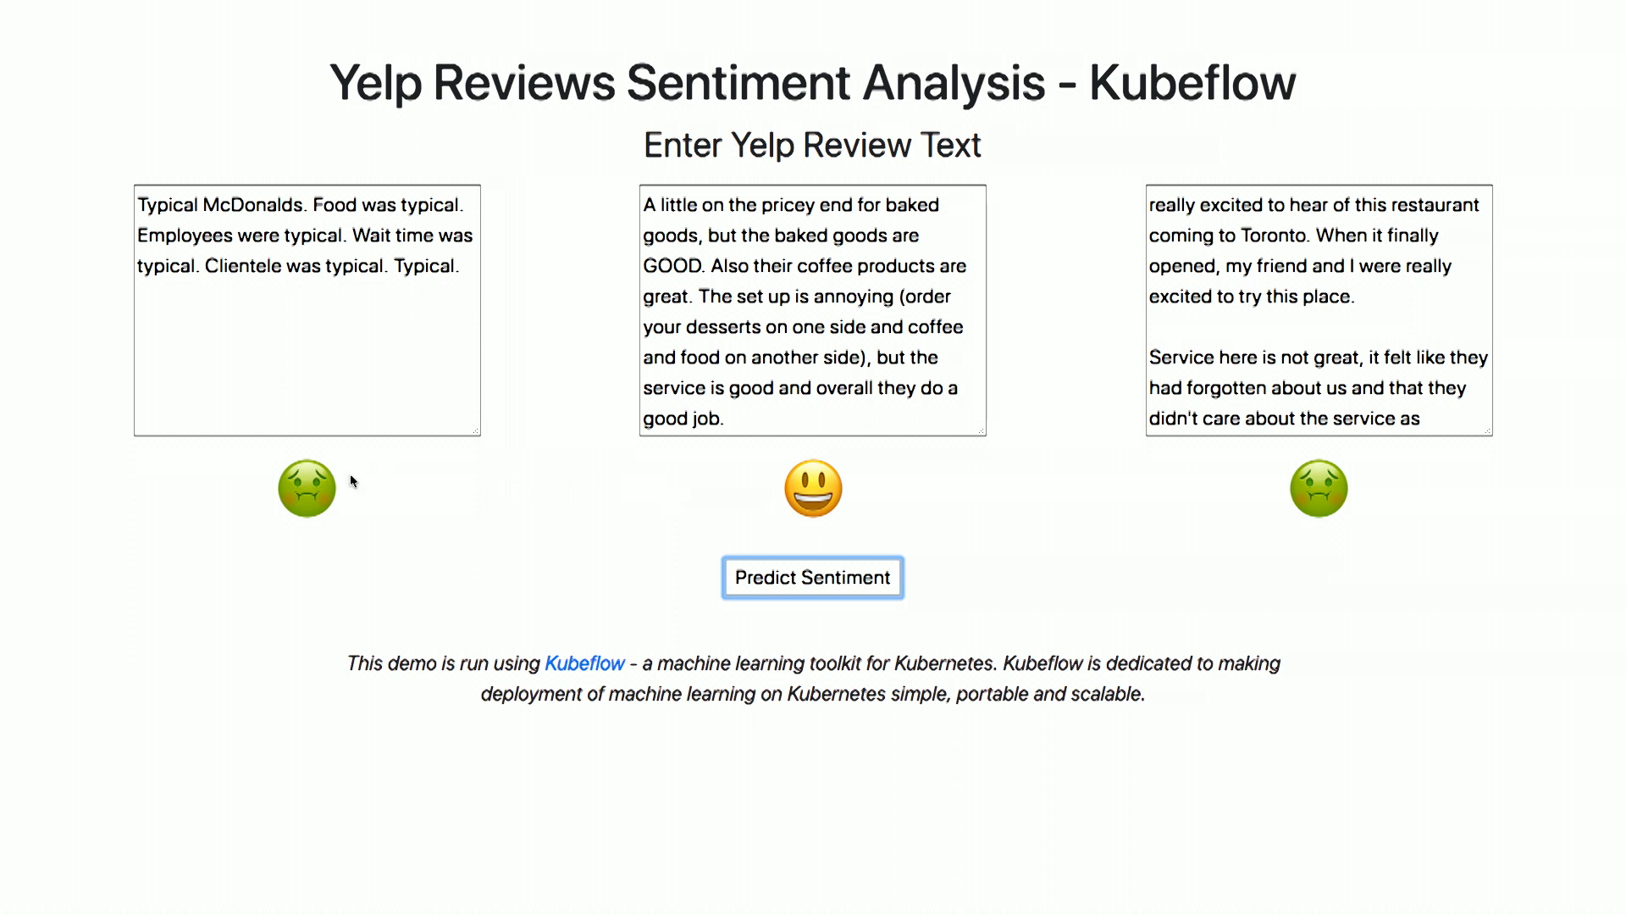
double_click(825, 265)
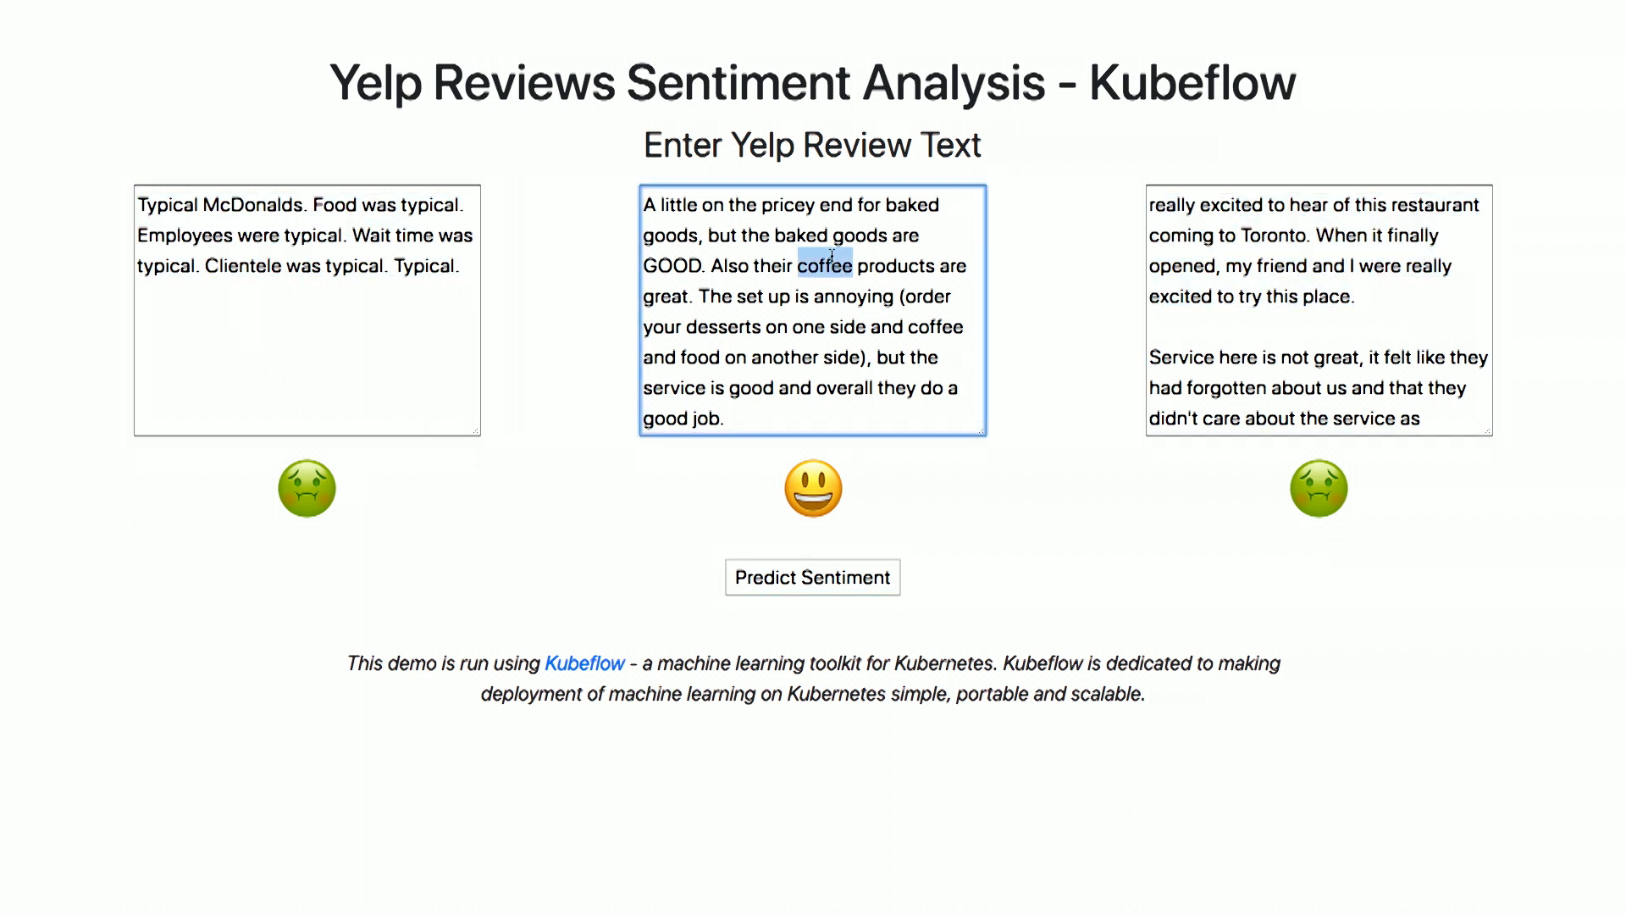